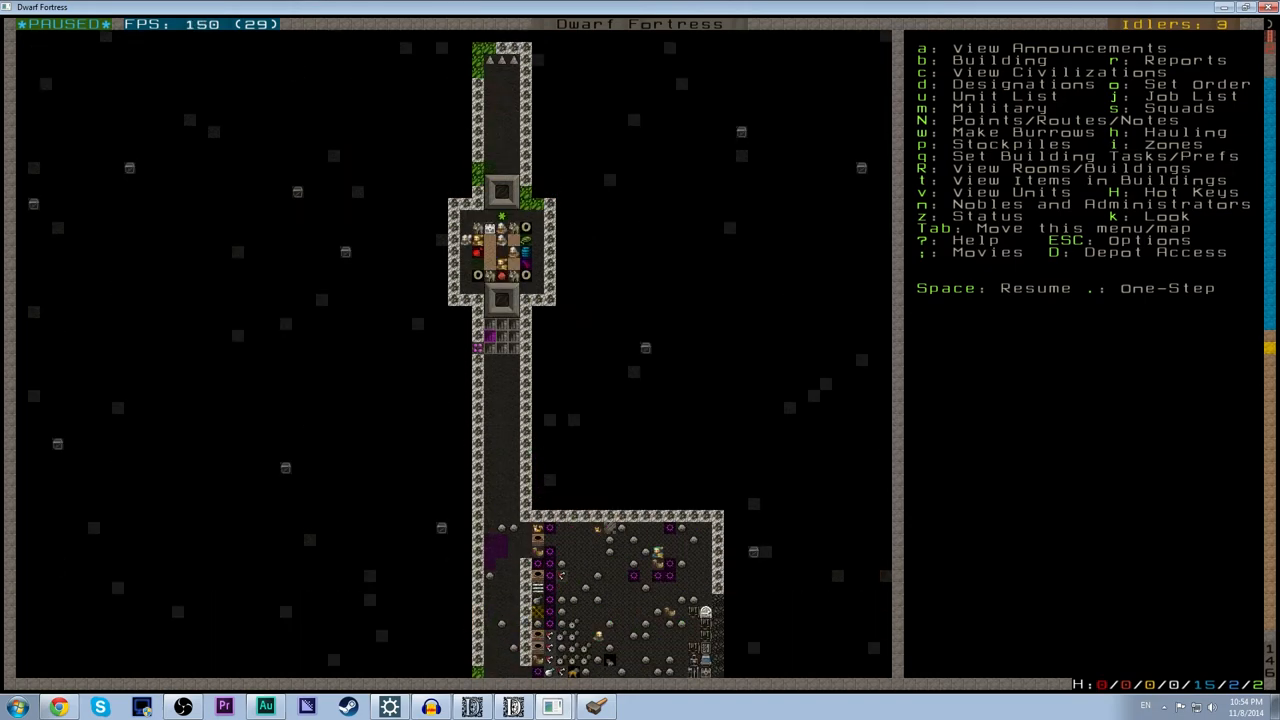
Begin trading with the Os Akig merchants and page into their goods list.
key("space")
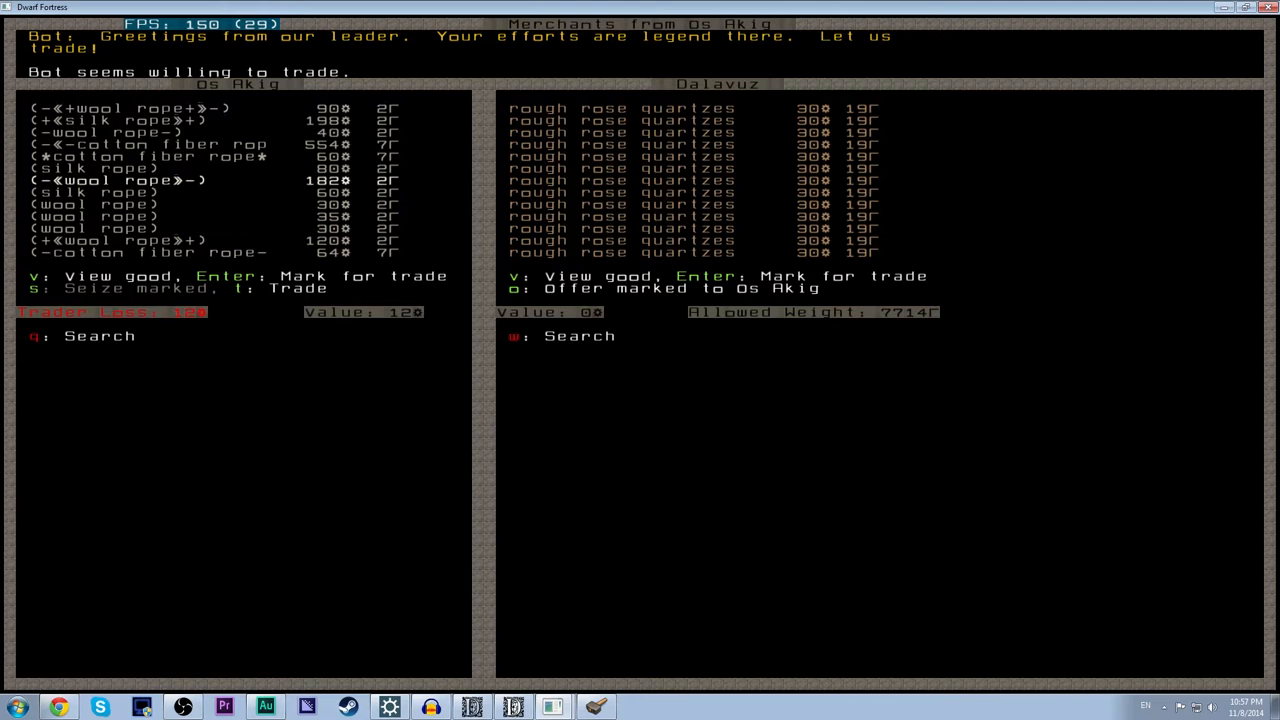
key("down")
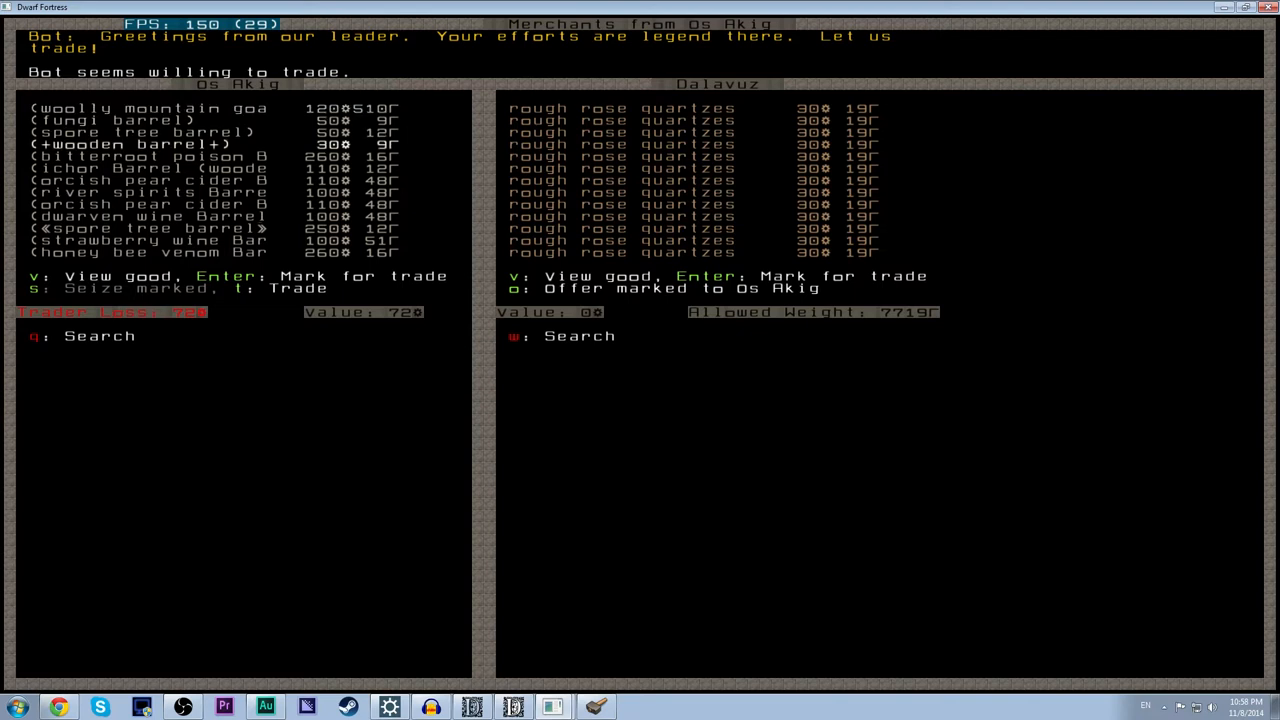
Scroll the merchant list past the drink barrels down to crossbows, axes and picks.
key("Down")
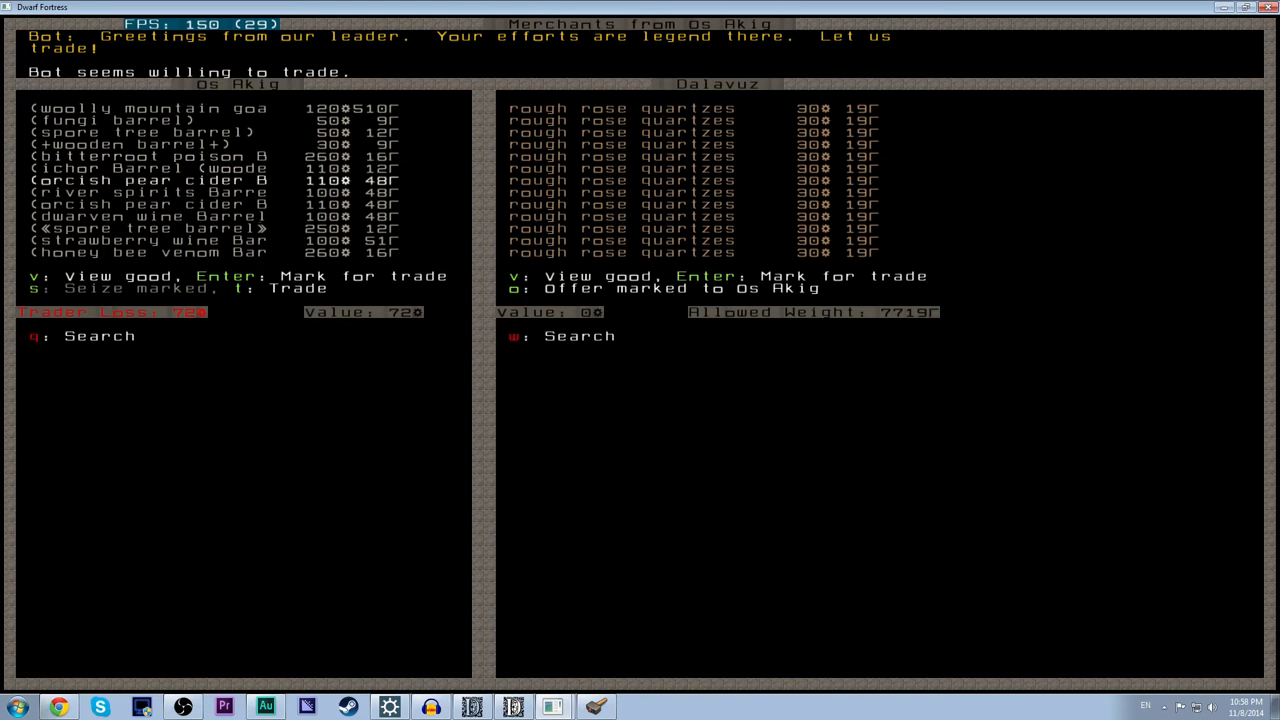
key("Down")
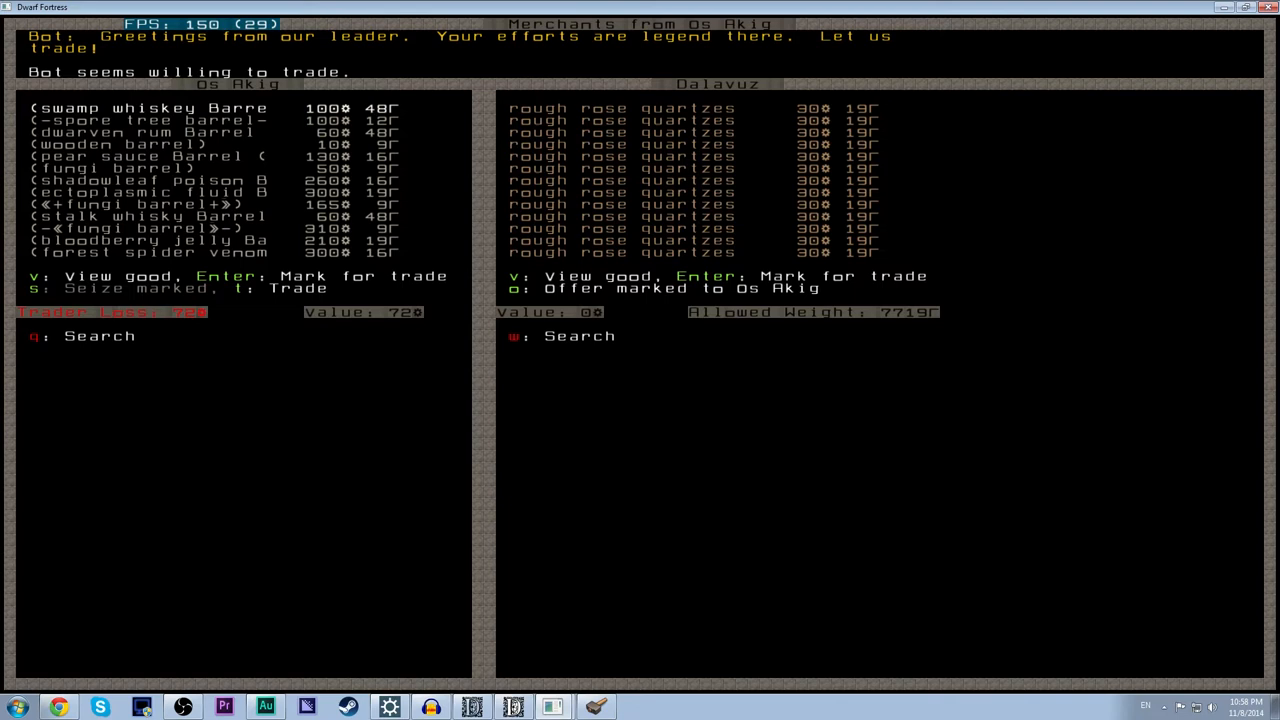
key("down")
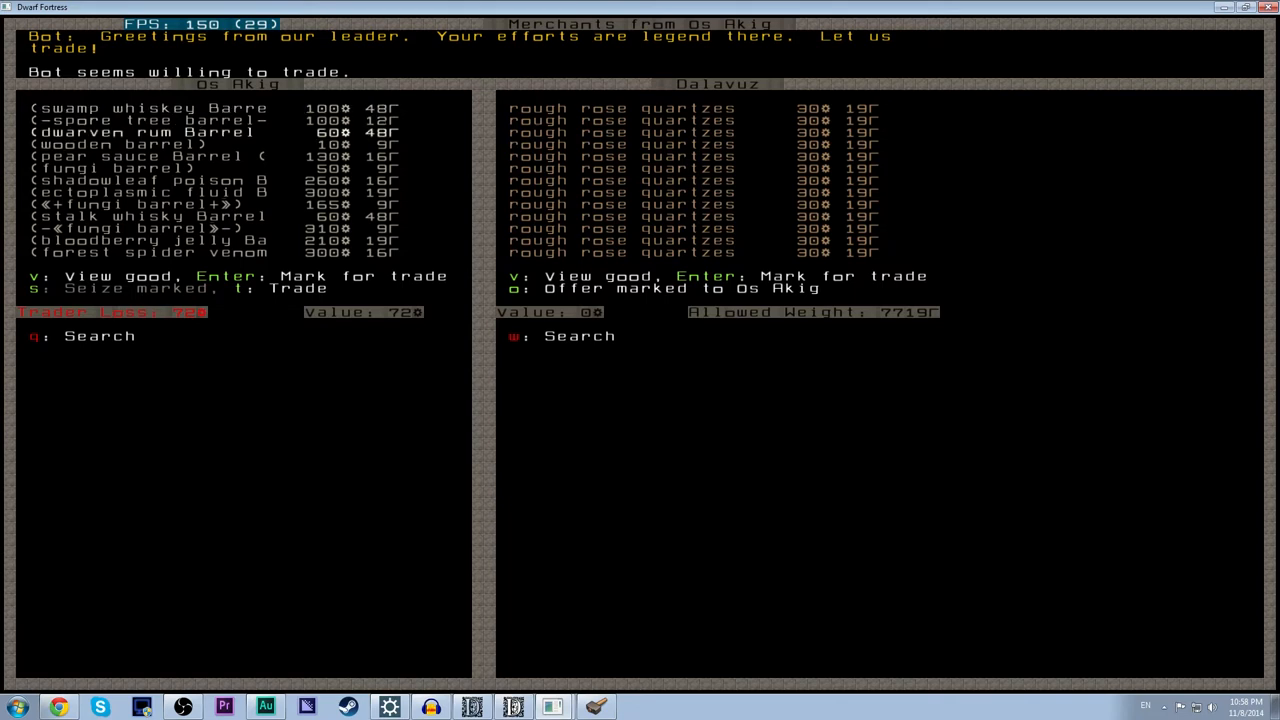
key("down")
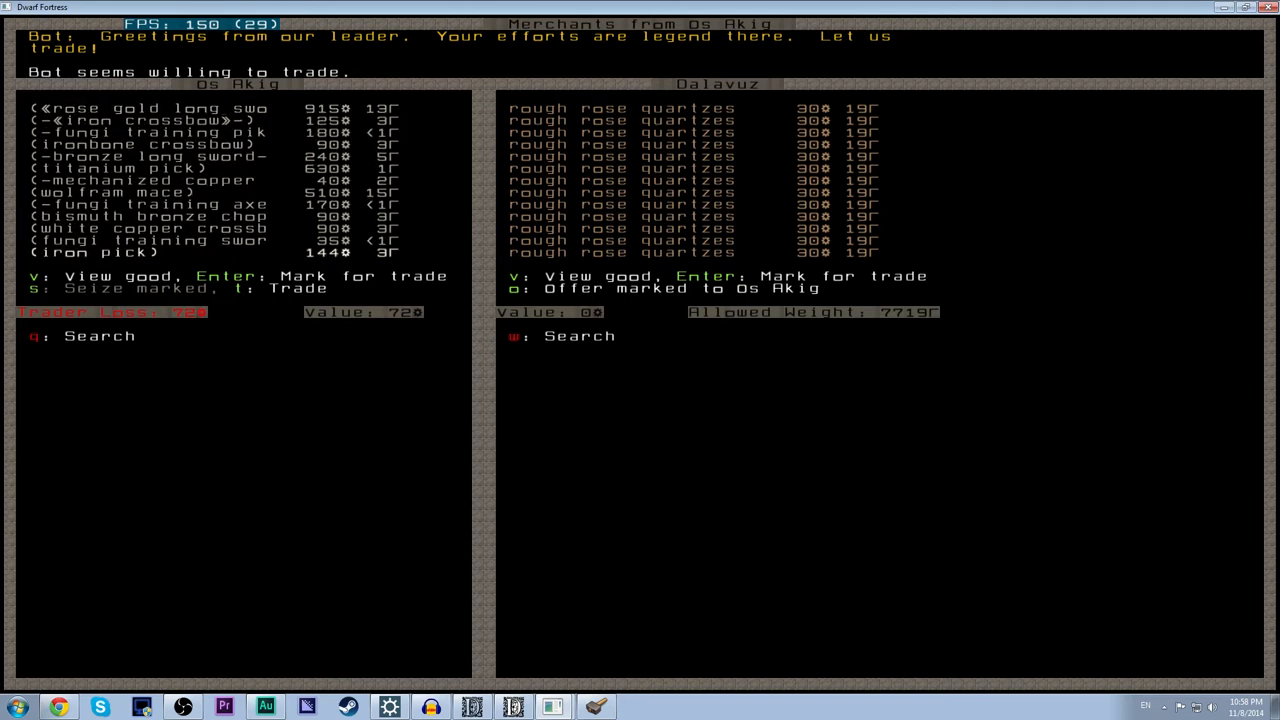
Scroll on to the merchants' armor, cloaks, gauntlets, chests and bags.
scroll("down", 3)
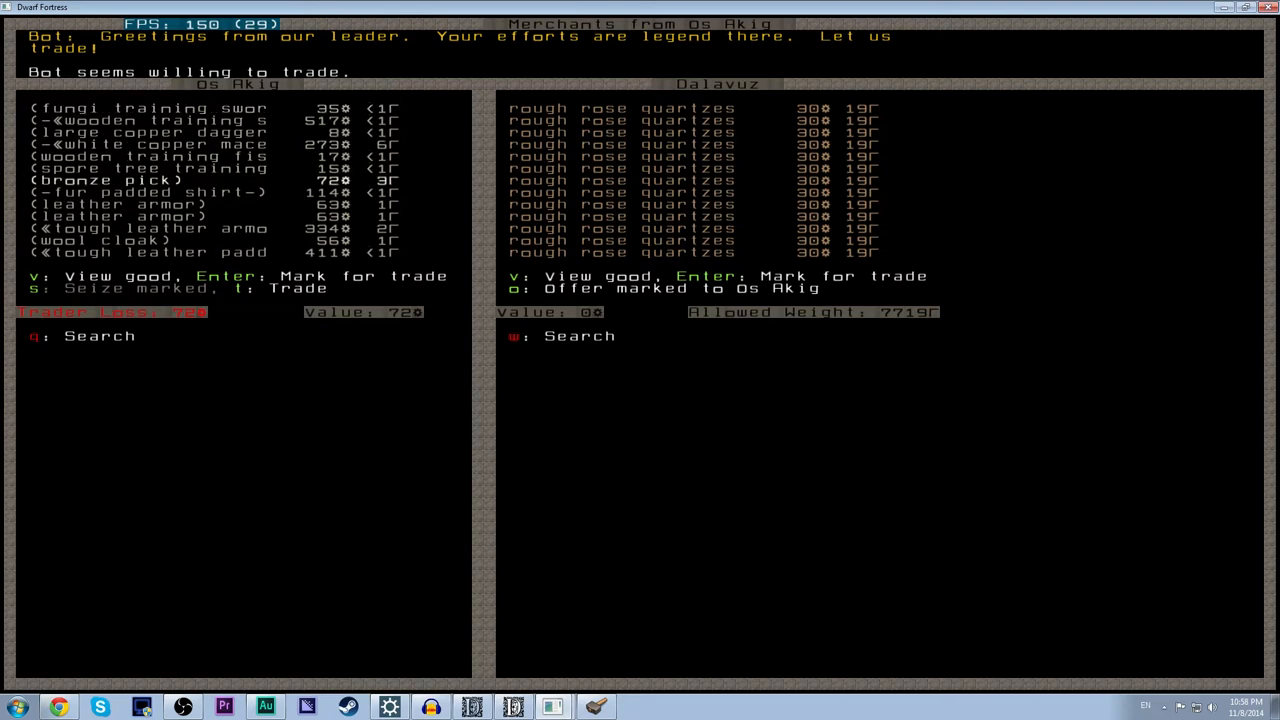
scroll("down", 3)
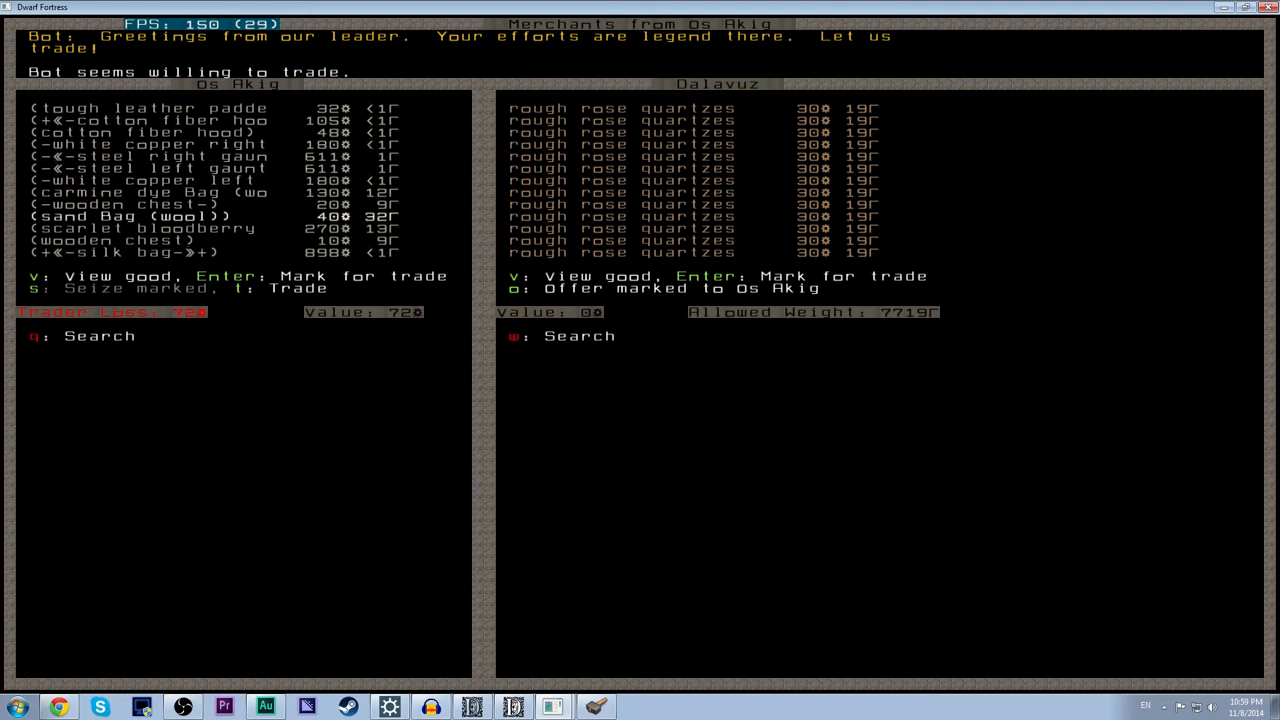
Scroll further to the wool cloth, metal bars and blocks, marking wool cloth.
scroll("down", 3)
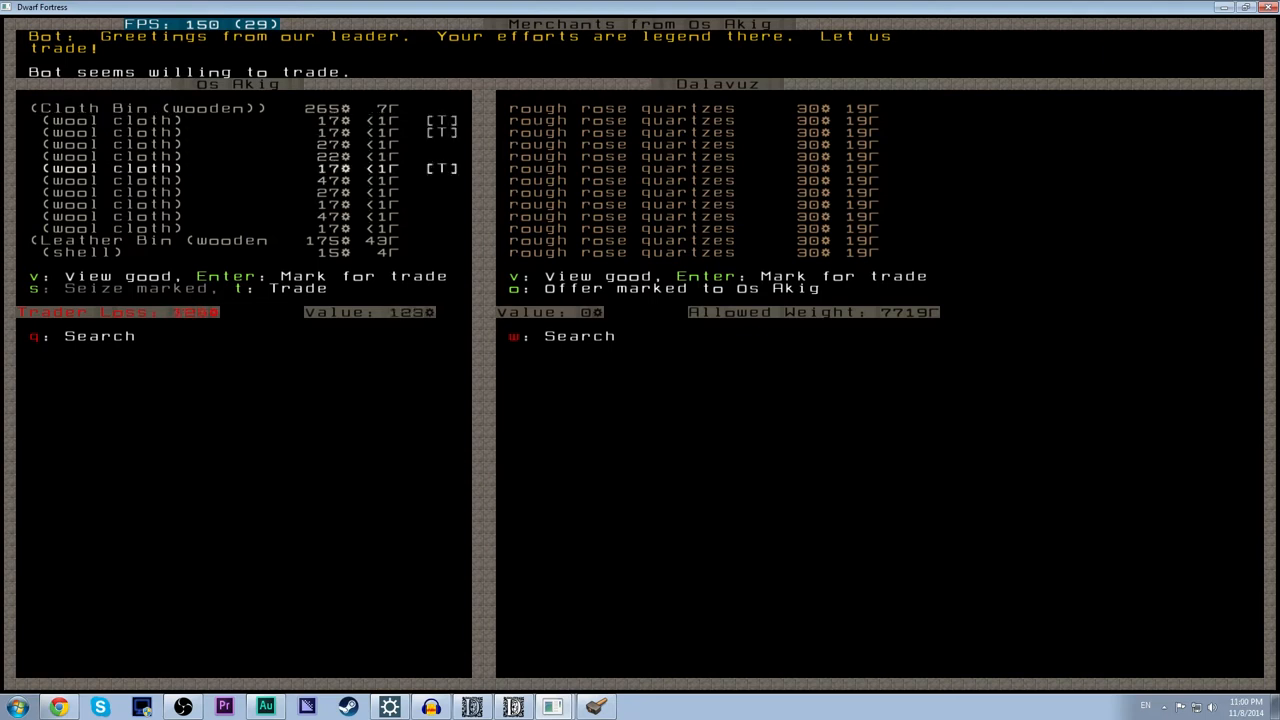
scroll("down", 3)
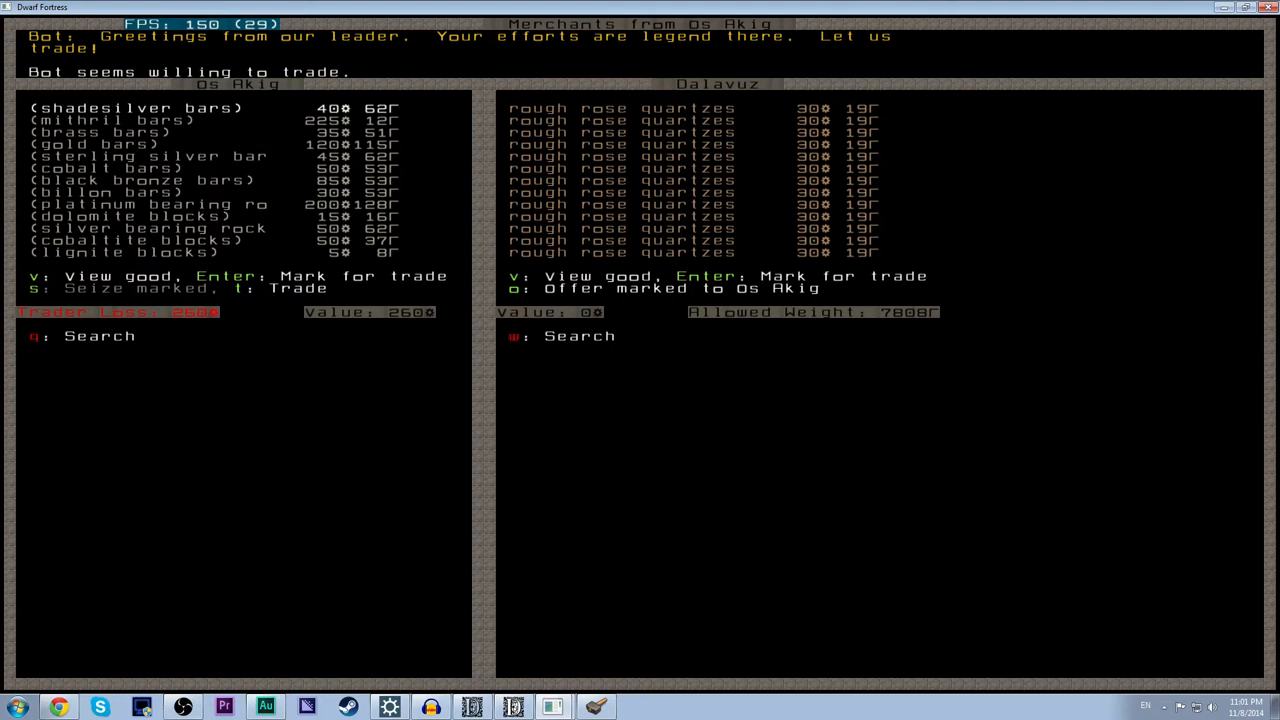
mouse_move(536, 172)
type("cal")
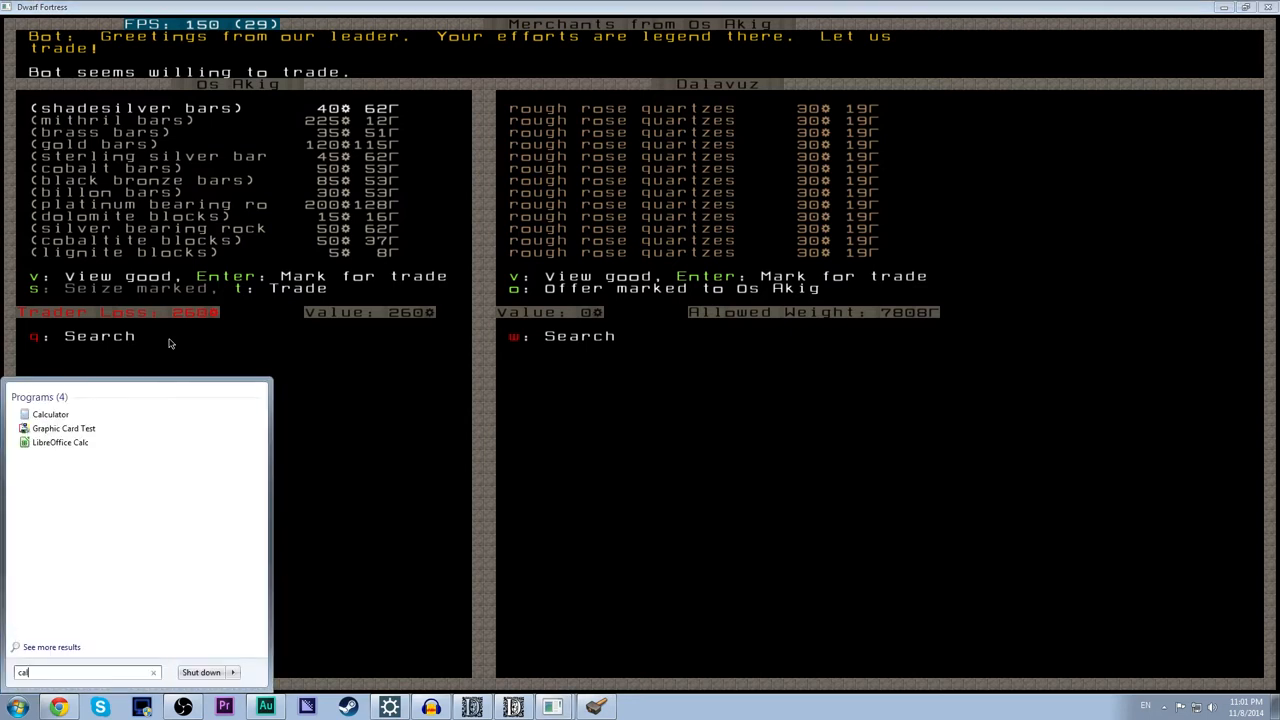
Launch Windows Calculator to total the trade goods' values.
left_click(50, 414)
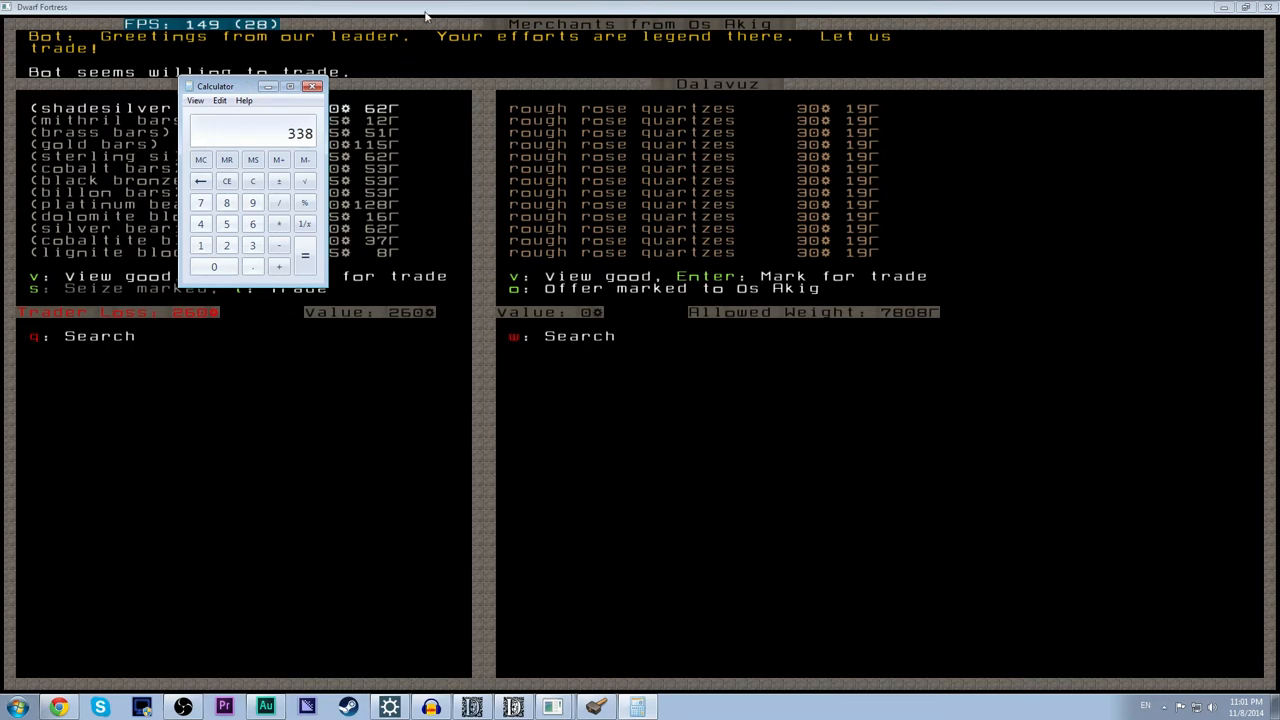
left_click(312, 86)
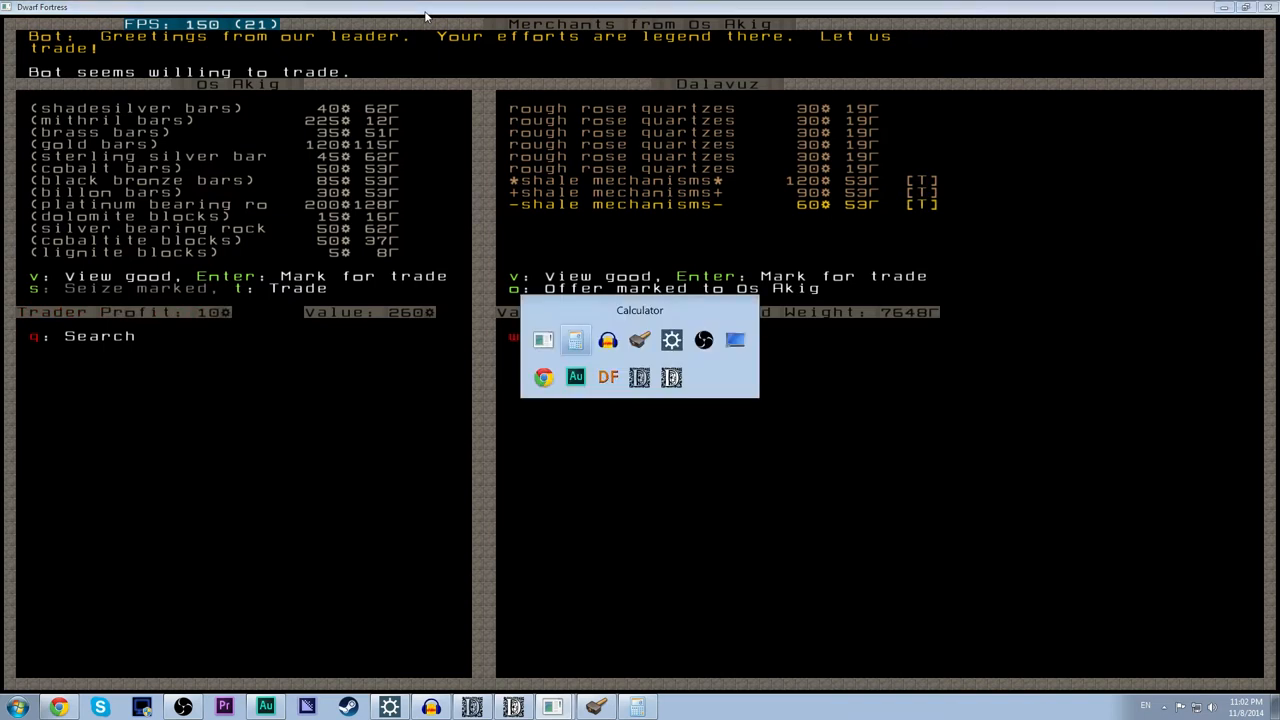
Offer the shale mechanisms, accept the merchants' counter-proposal and leave the trade.
left_click(576, 340)
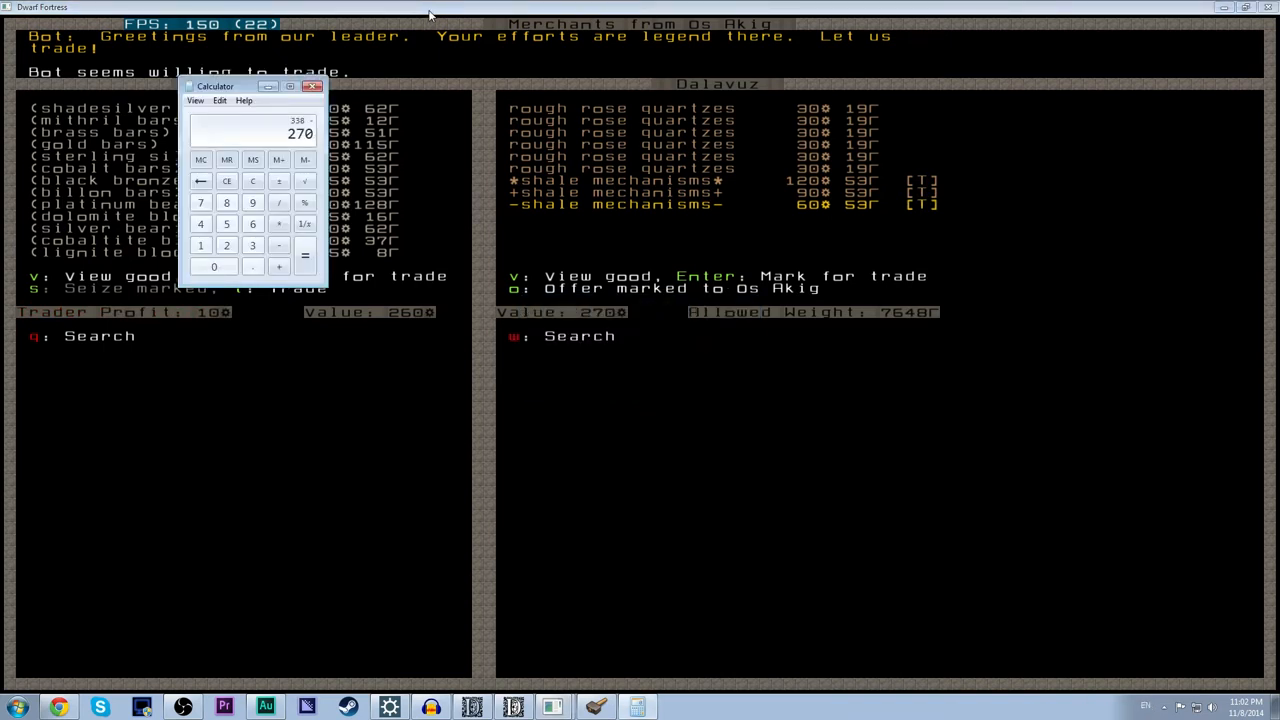
left_click(312, 86)
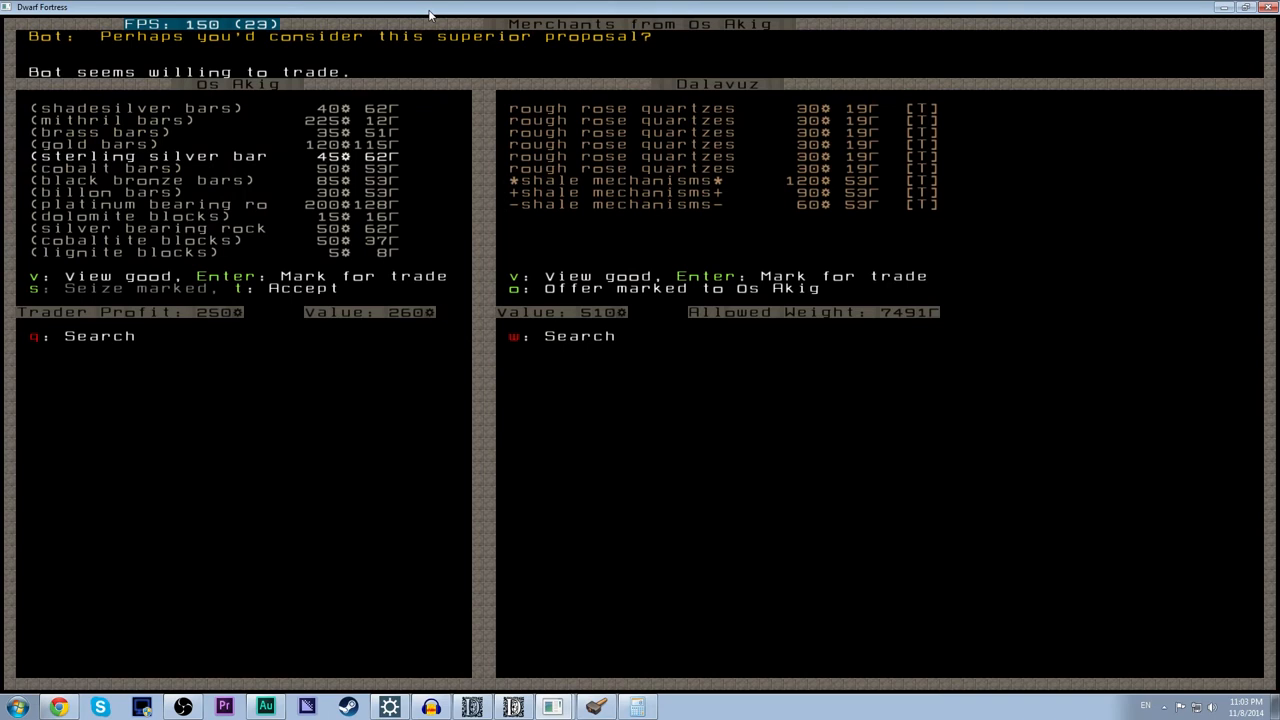
key("t")
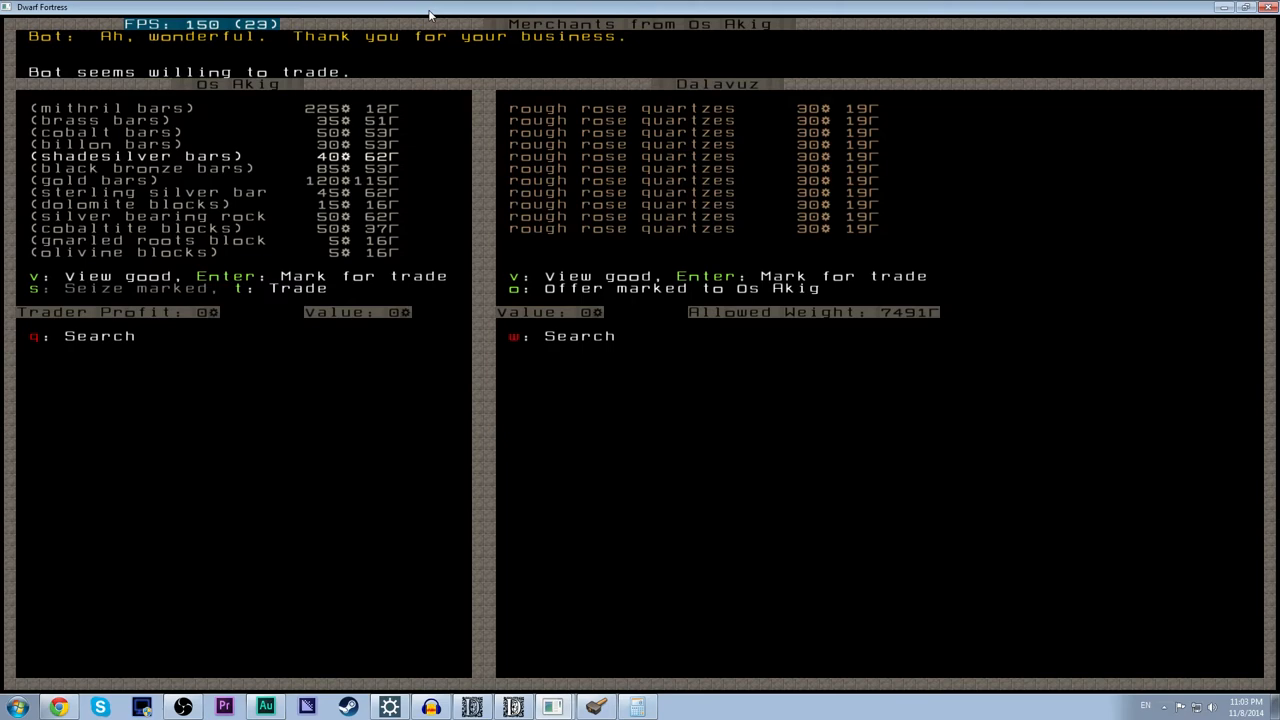
key("Escape")
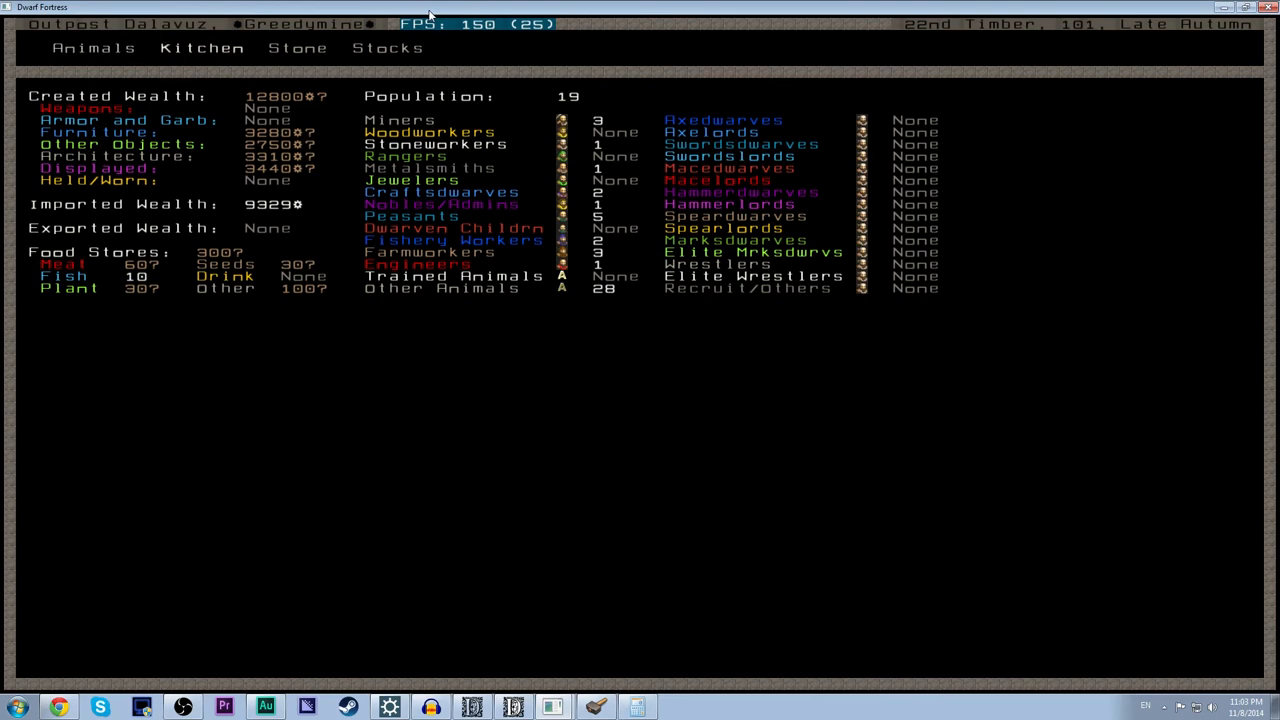
Review the fortress stocks list on the status screen and return to the map.
left_click(388, 48)
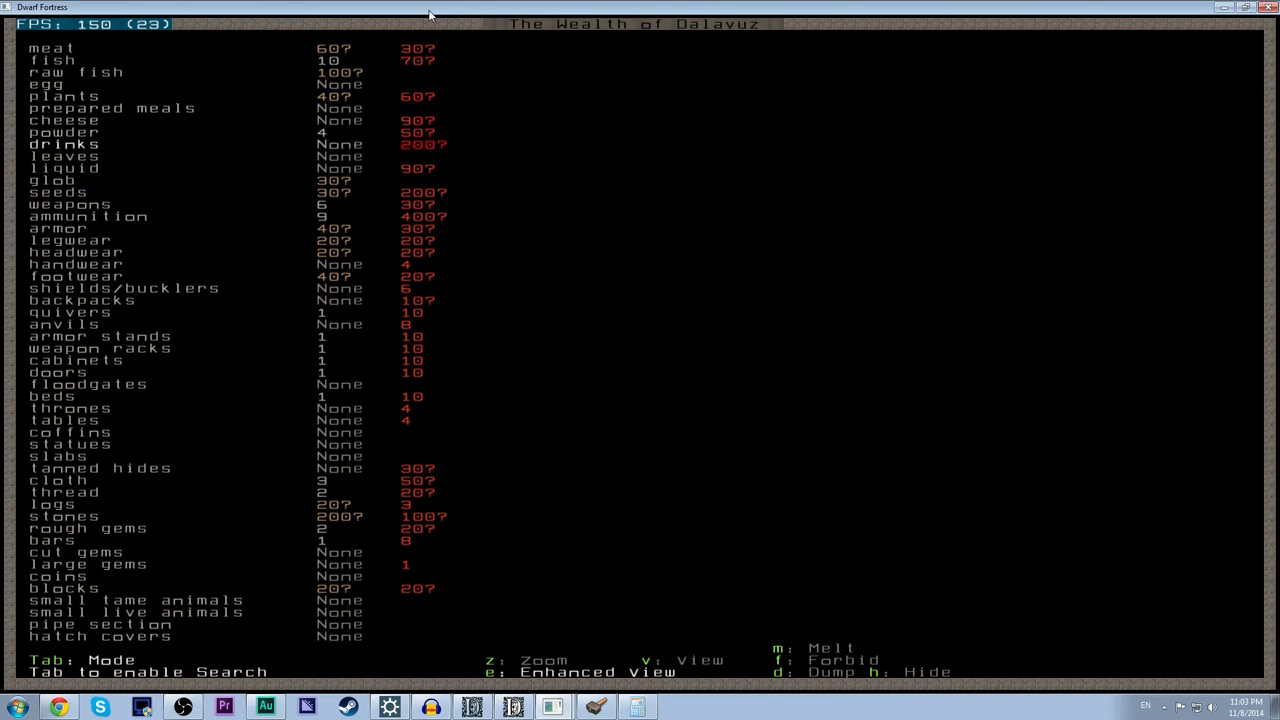
key("down")
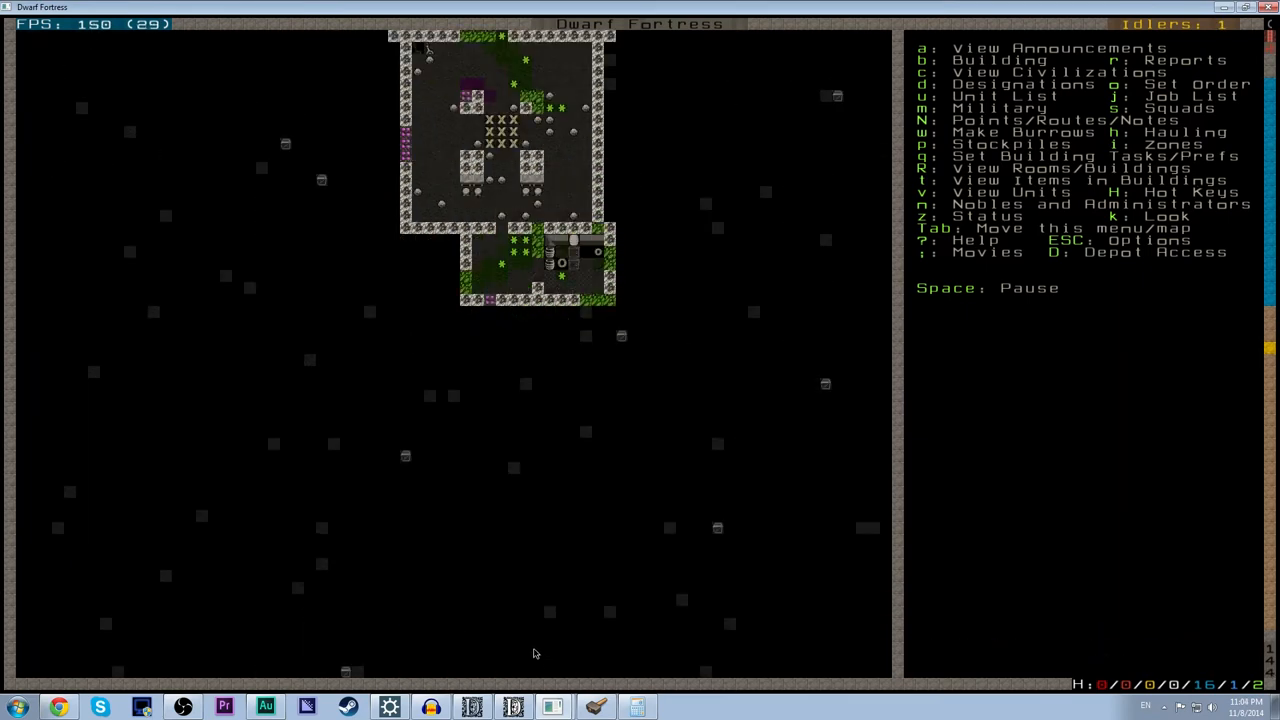
Add a workflow constraint keeping drinks between 50 and 55 in stock.
left_click(564, 244)
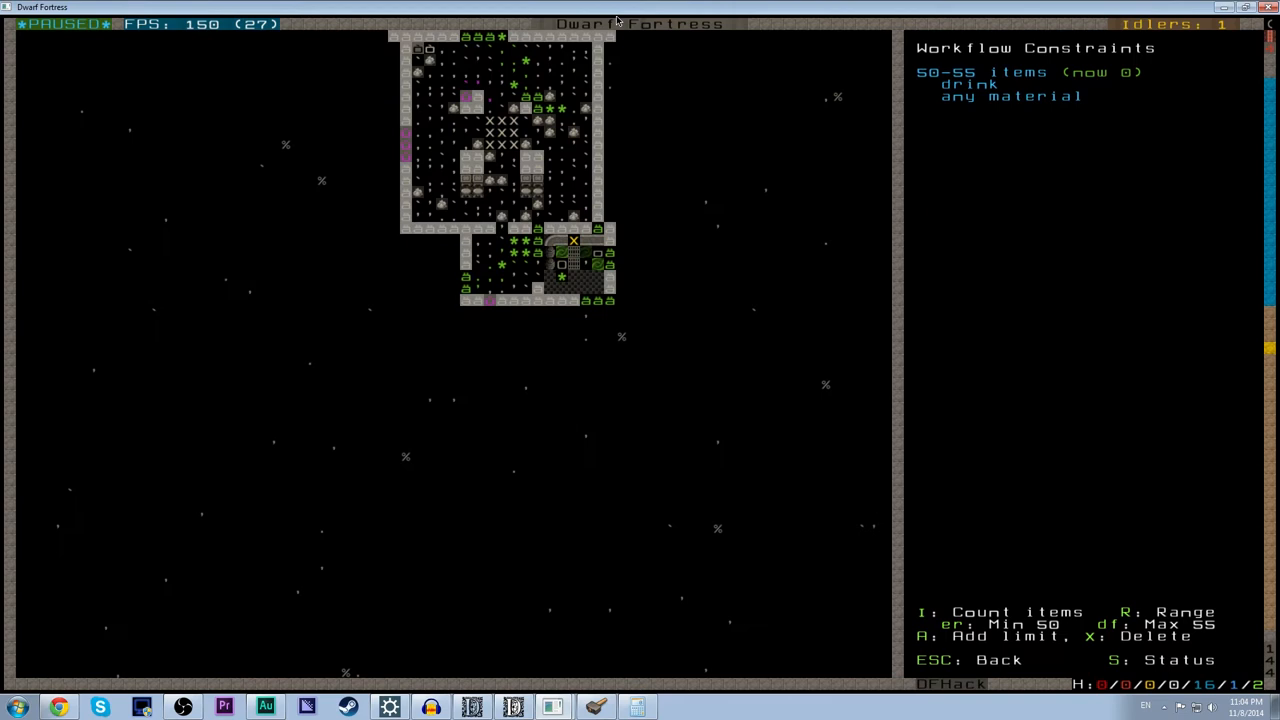
mouse_move(632, 128)
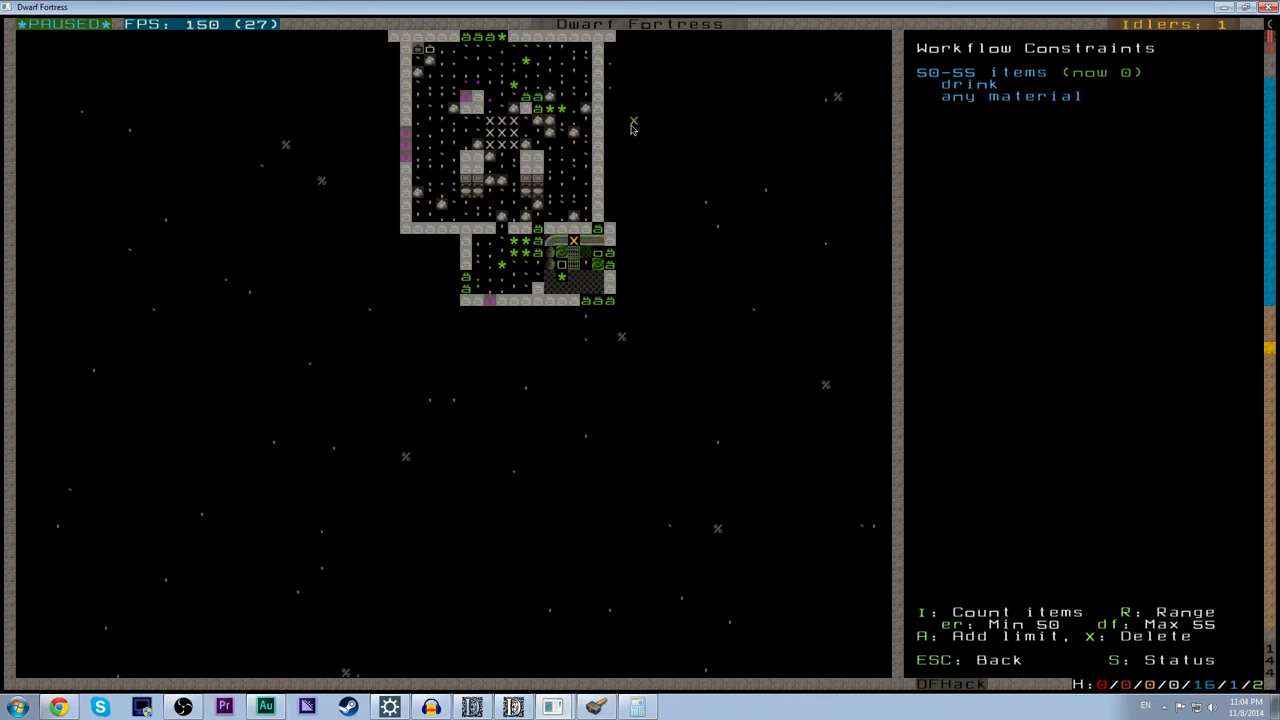
mouse_move(622, 218)
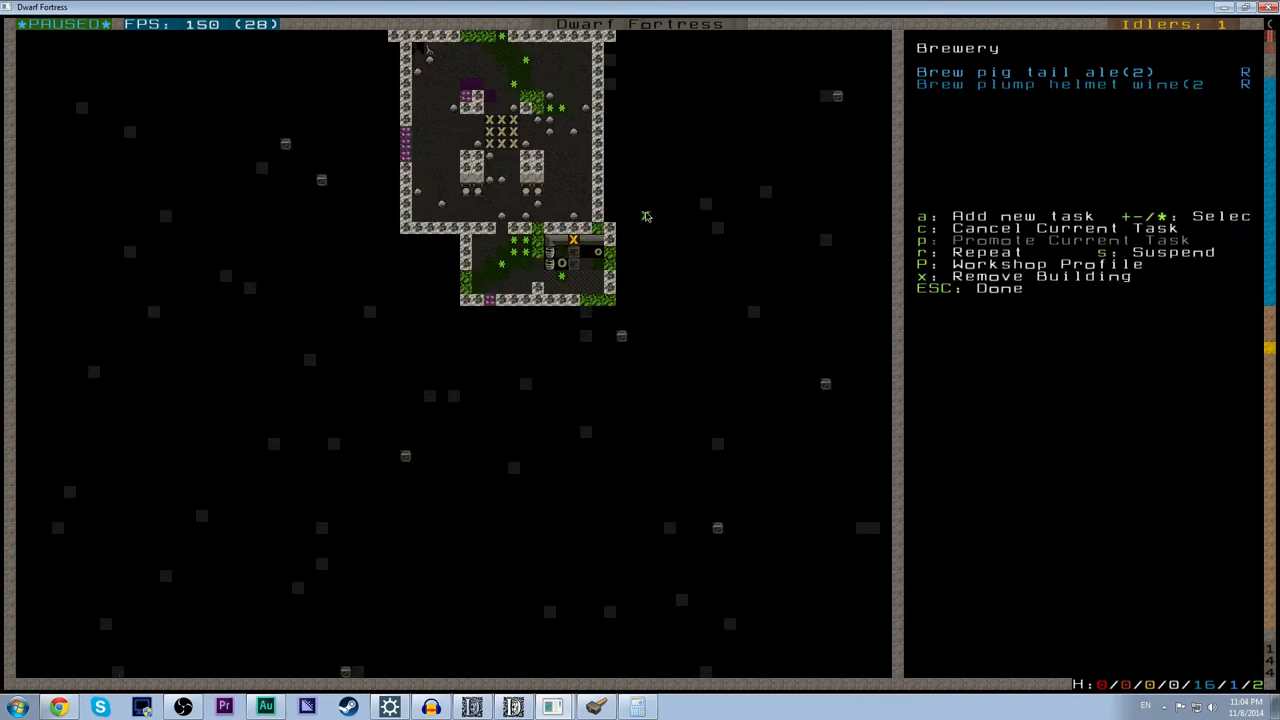
Leave the brewery workshop menu and switch to Dwarf Therapist.
key("Escape")
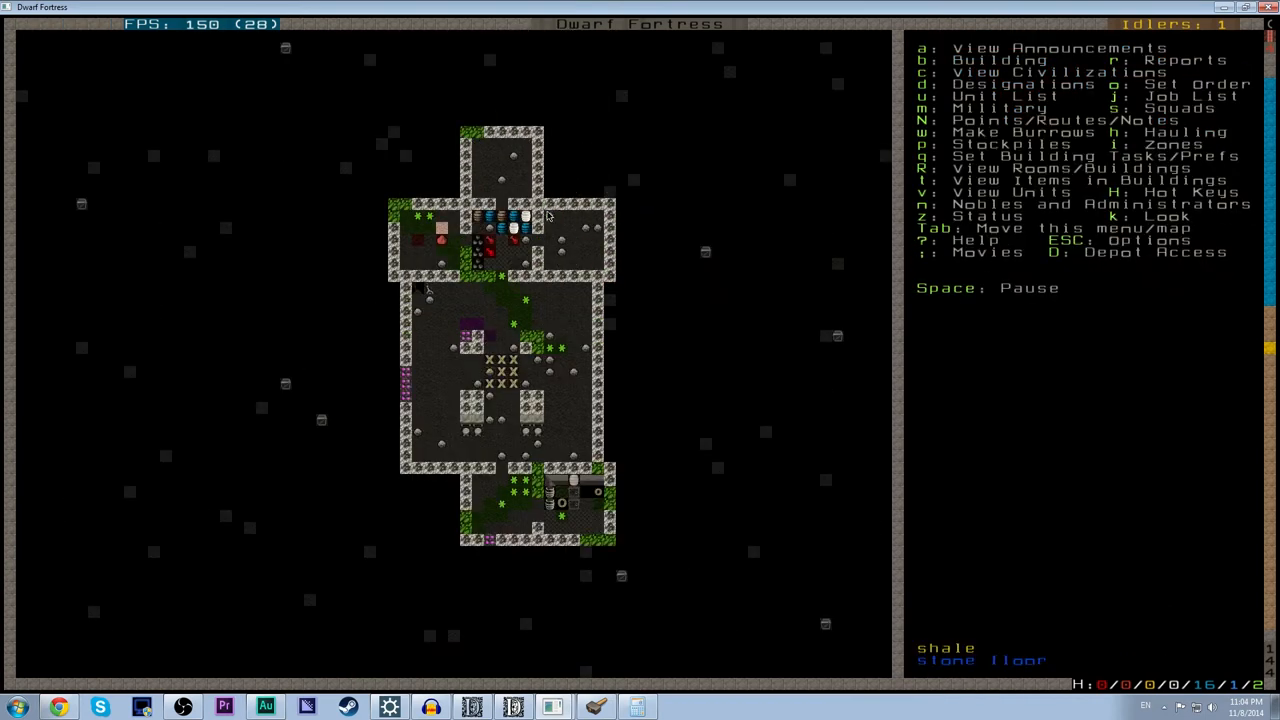
key("space")
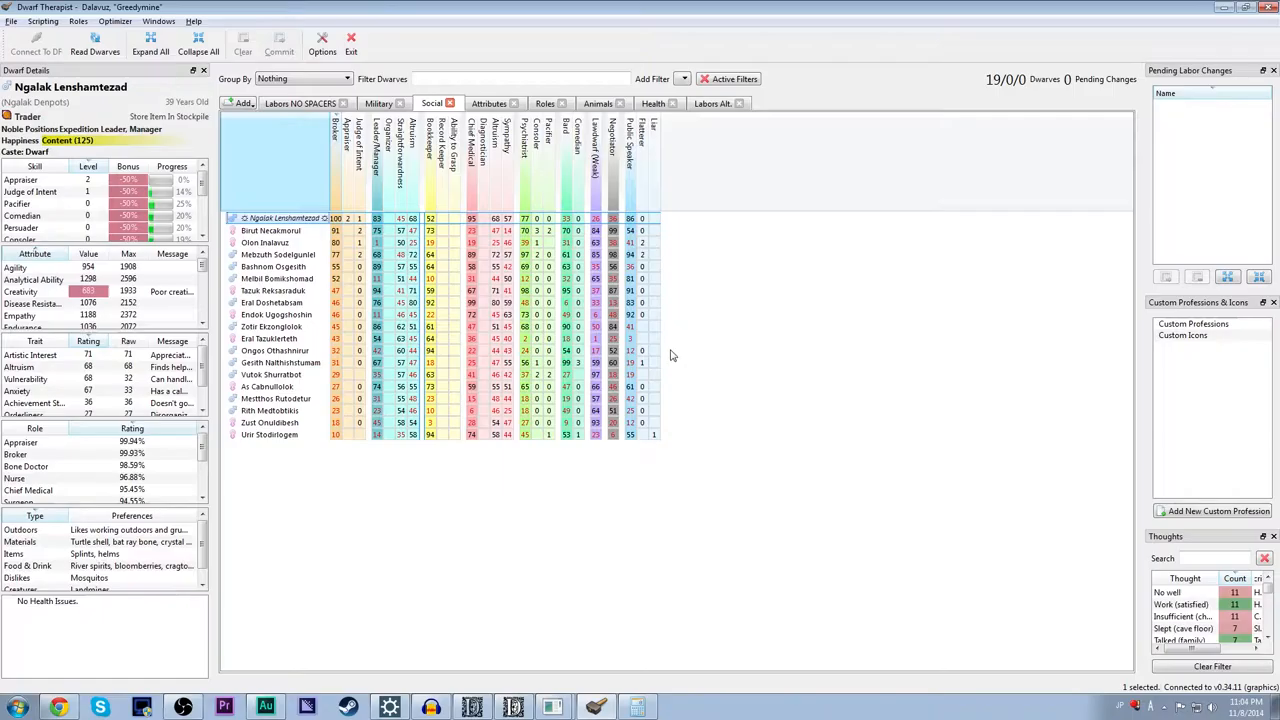
Show the labors grid and scroll across to the Brewing column.
left_click(300, 104)
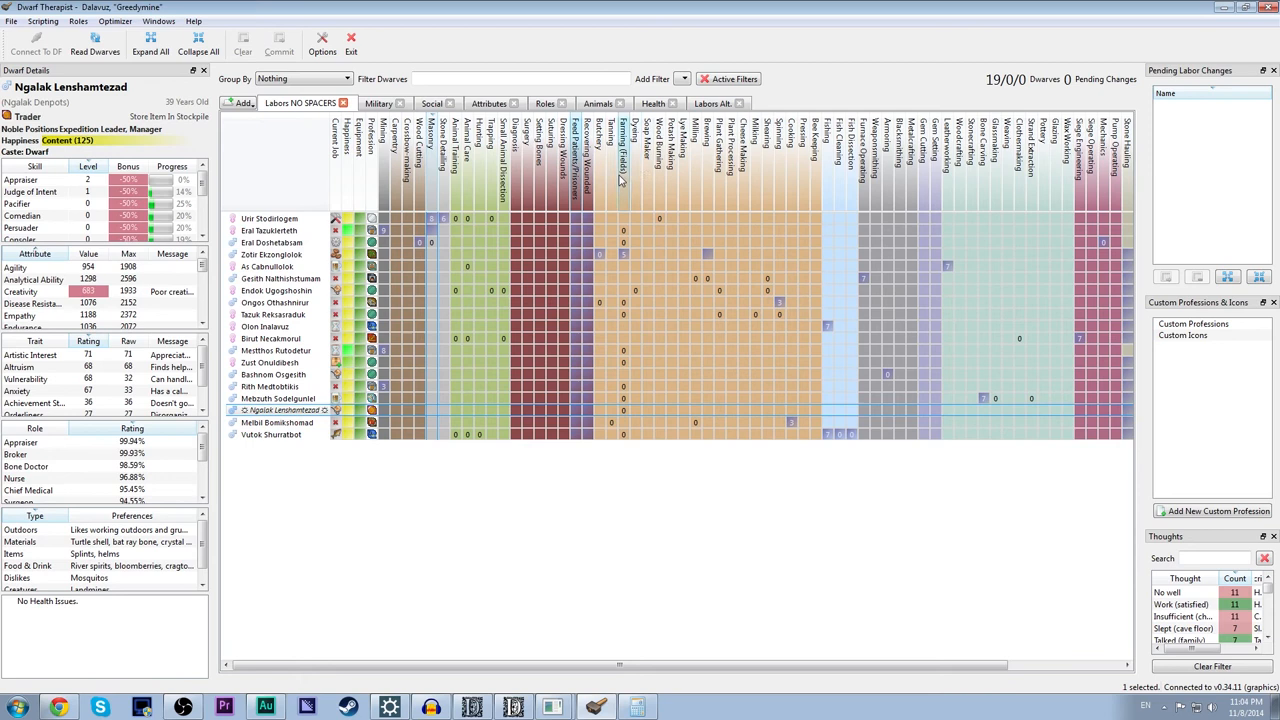
mouse_move(718, 188)
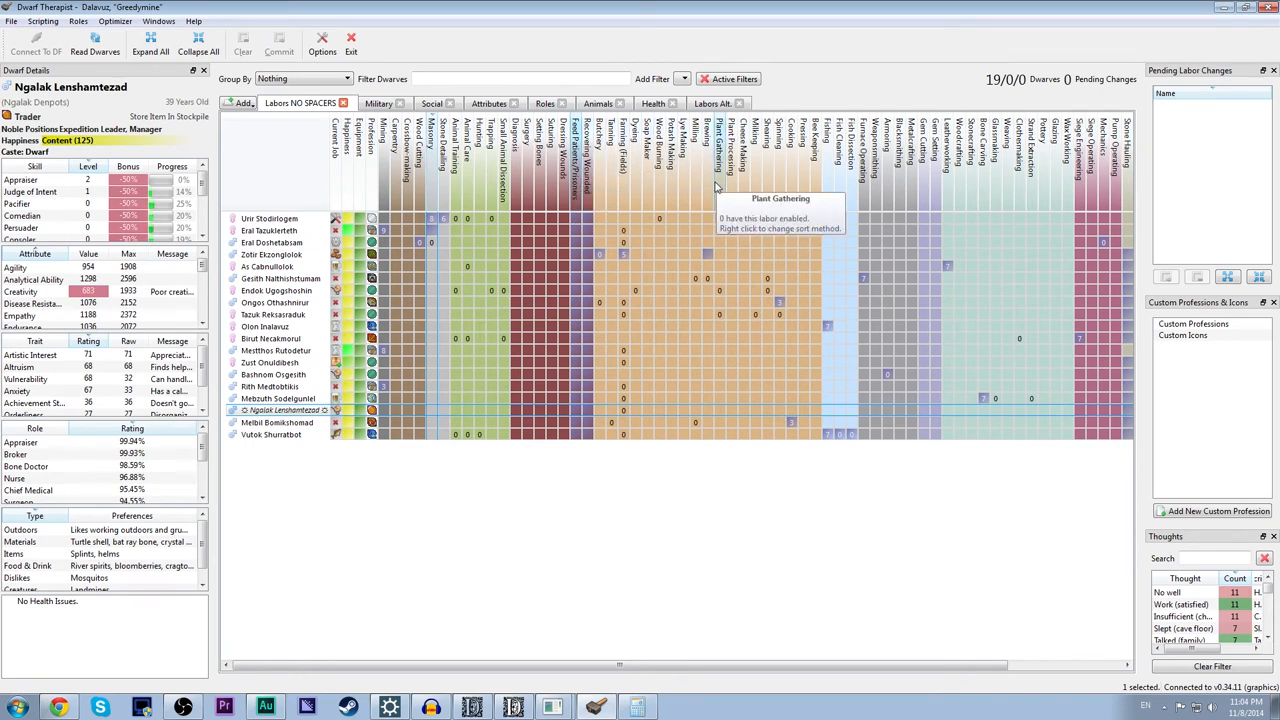
mouse_move(722, 272)
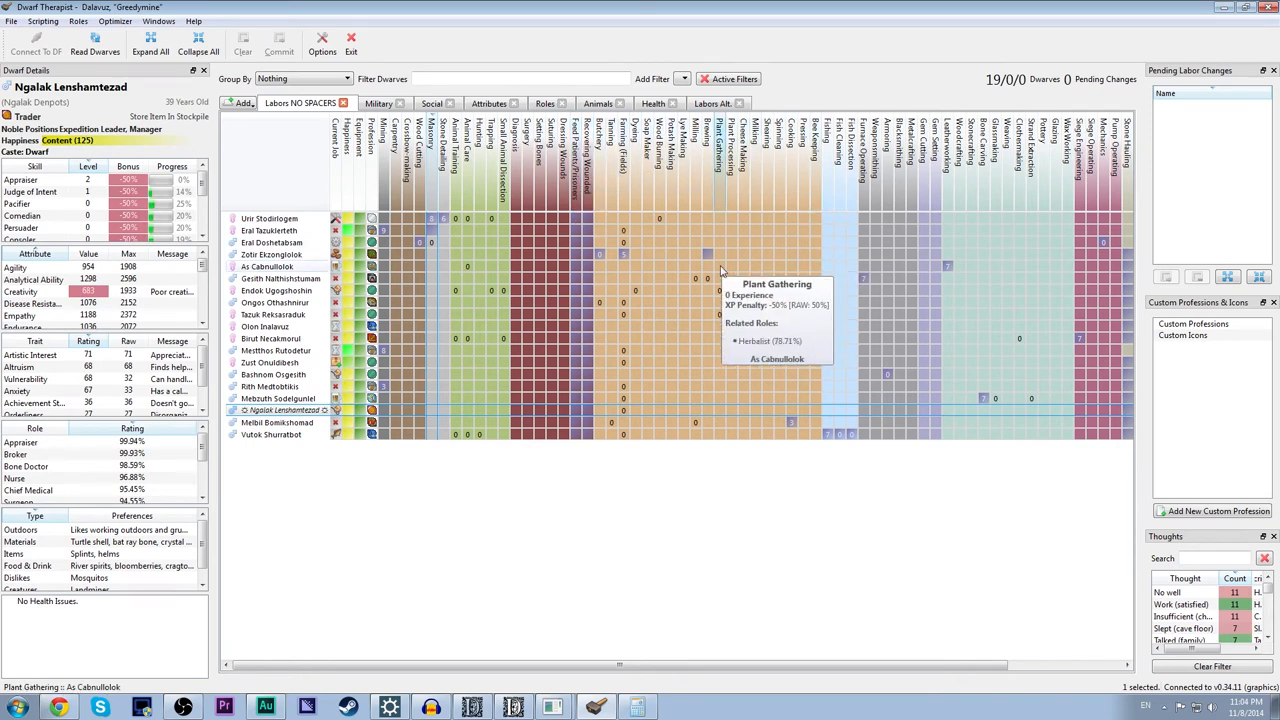
mouse_move(792, 180)
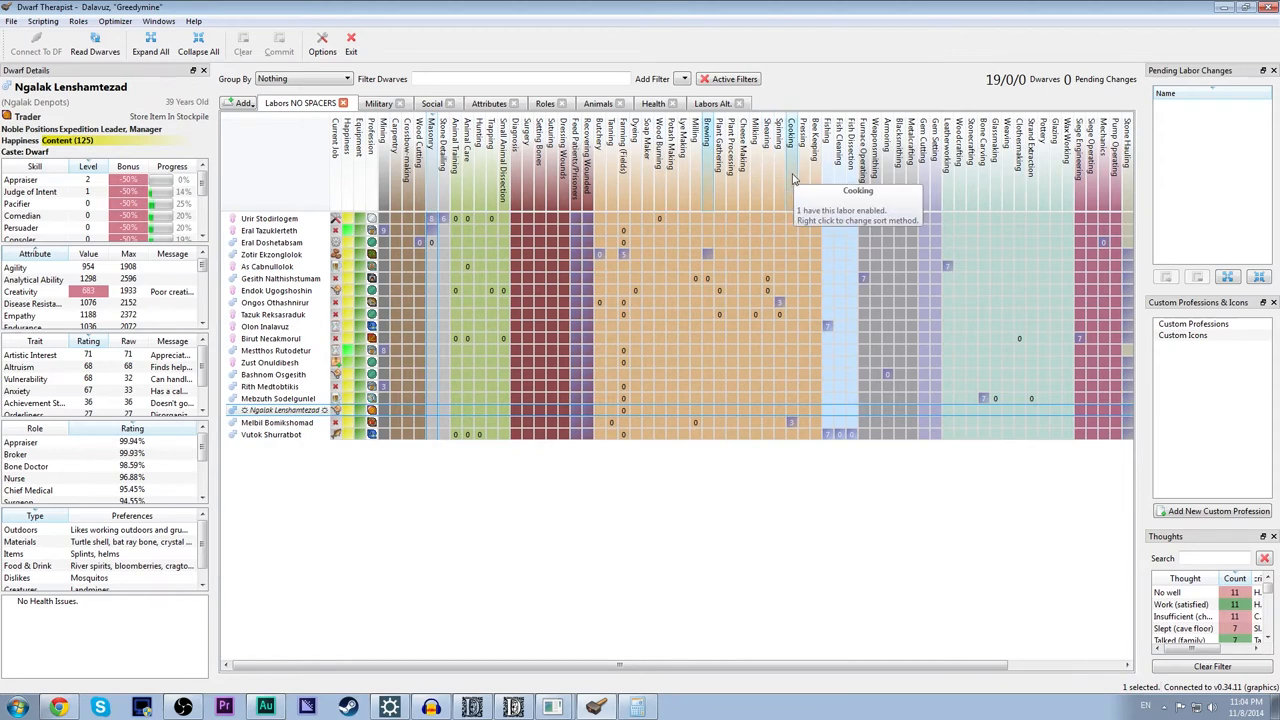
mouse_move(702, 188)
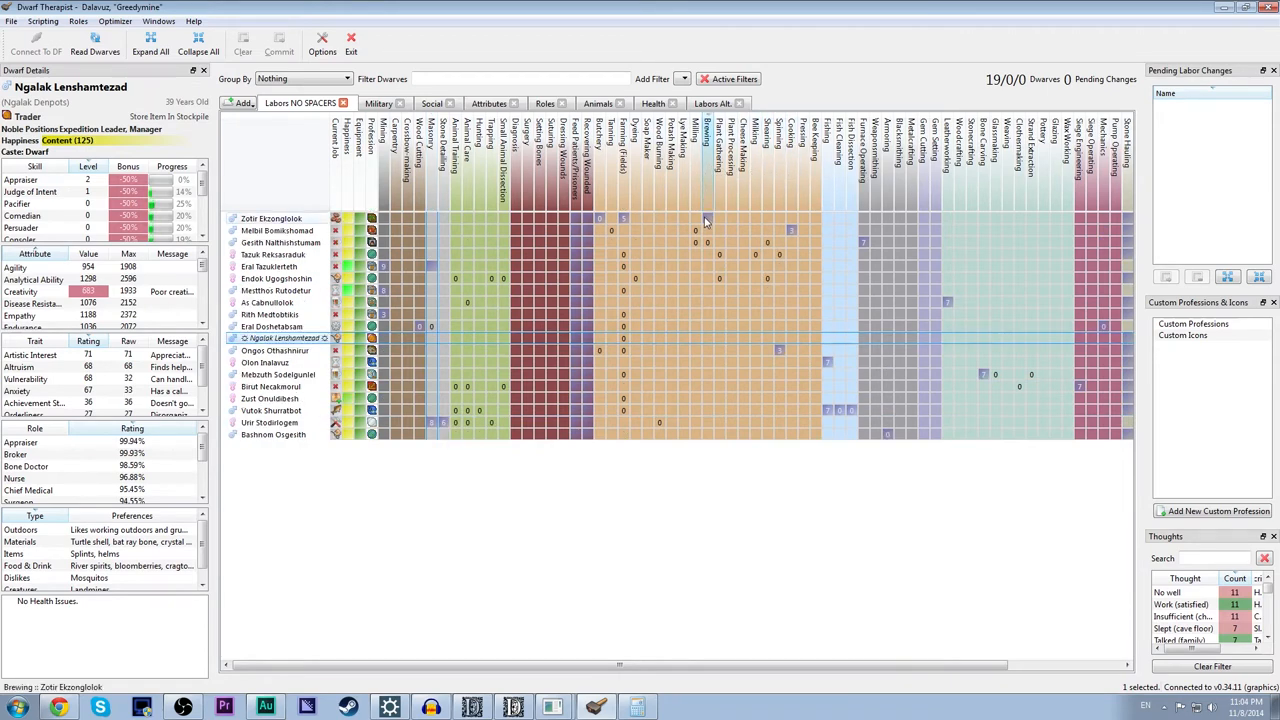
mouse_move(708, 238)
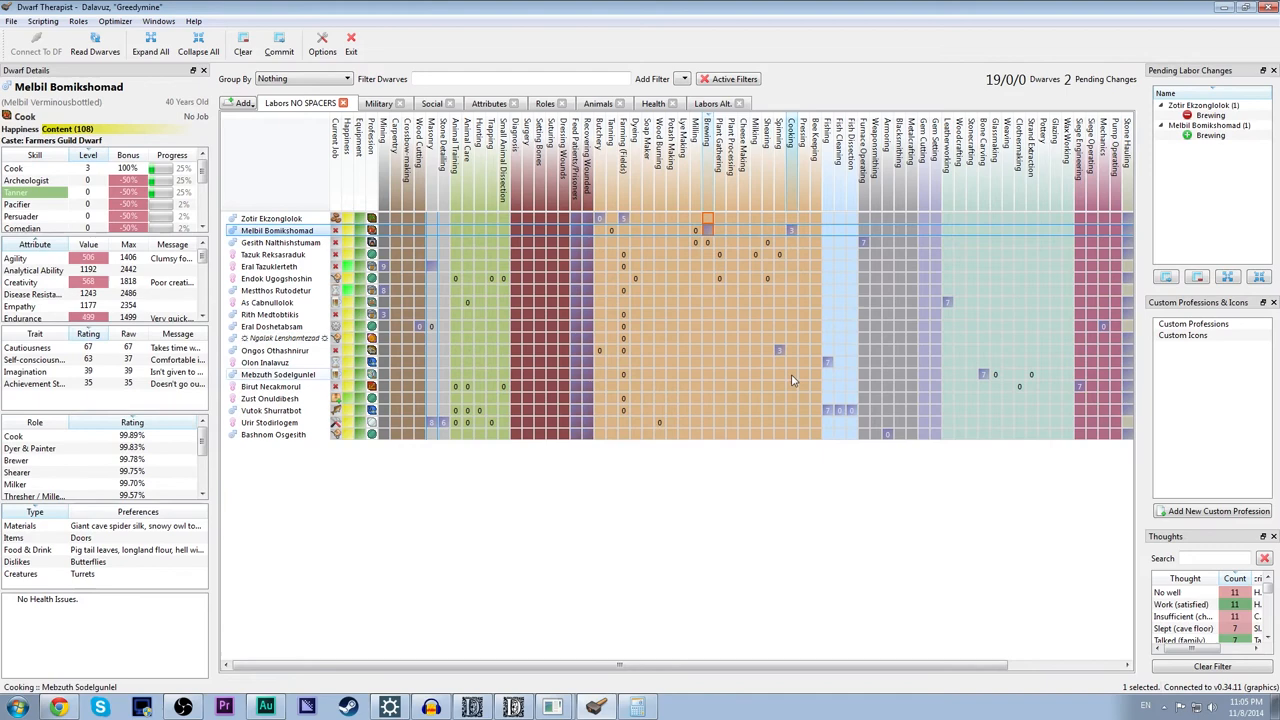
scroll("right", 3)
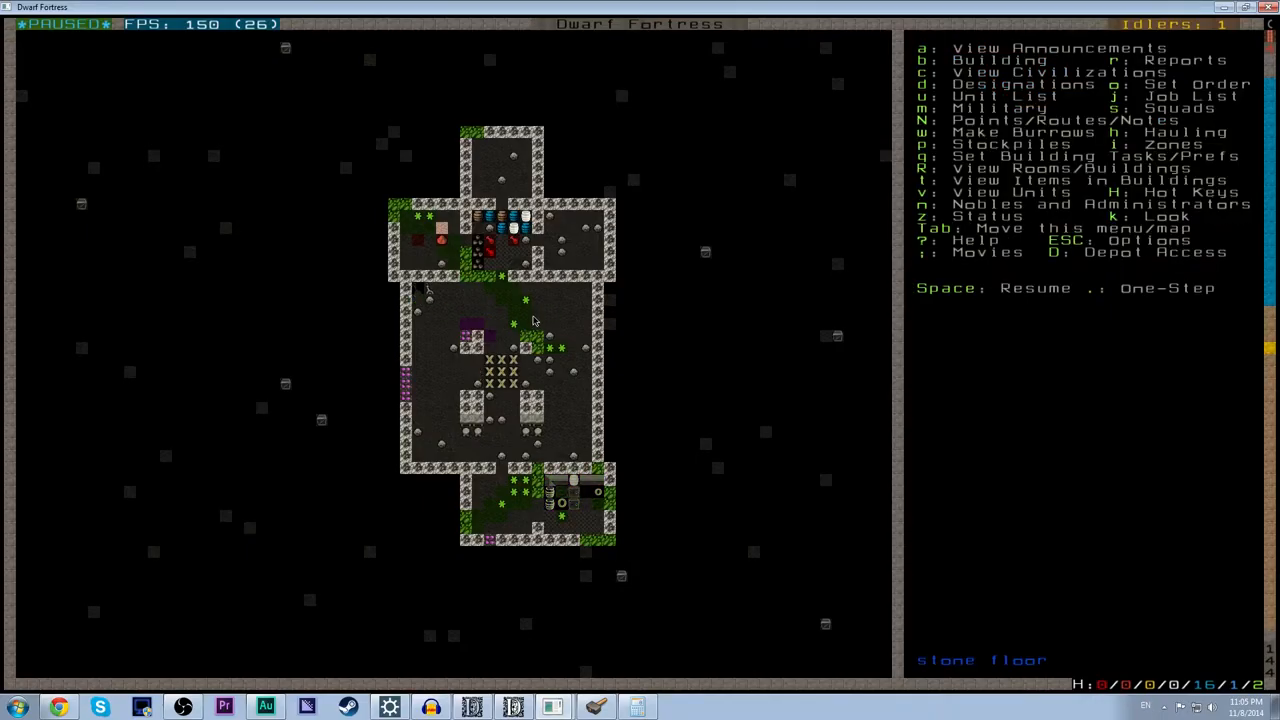
Review the trade depot's broker details and move on to the manager's work orders list.
key("space")
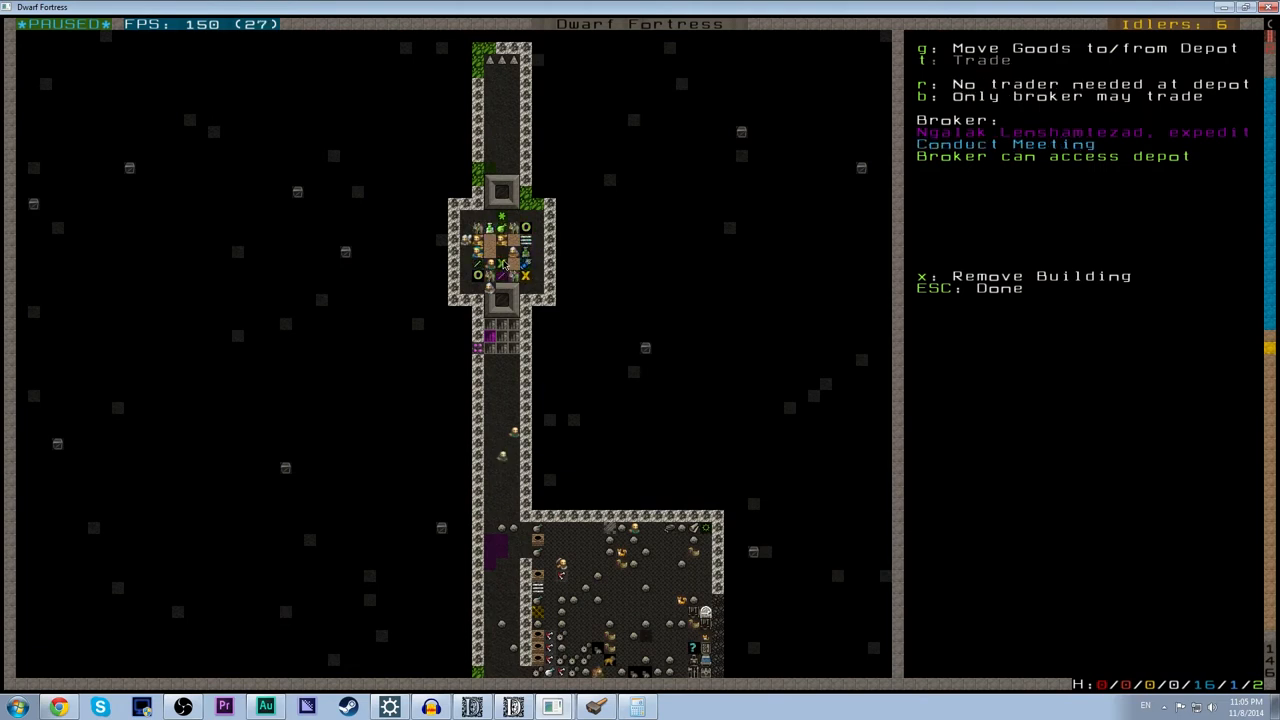
key("Escape")
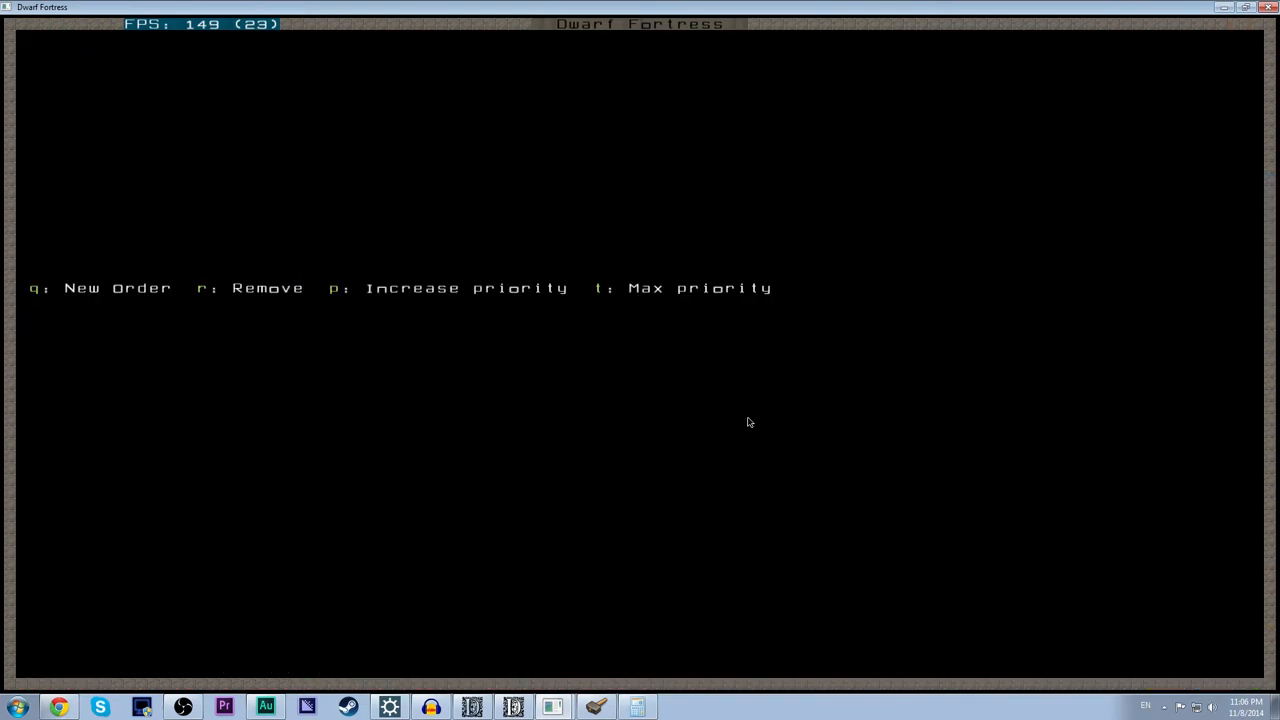
Add a work order for three stone storage sets via the 'ST' search and return to the map.
key("q")
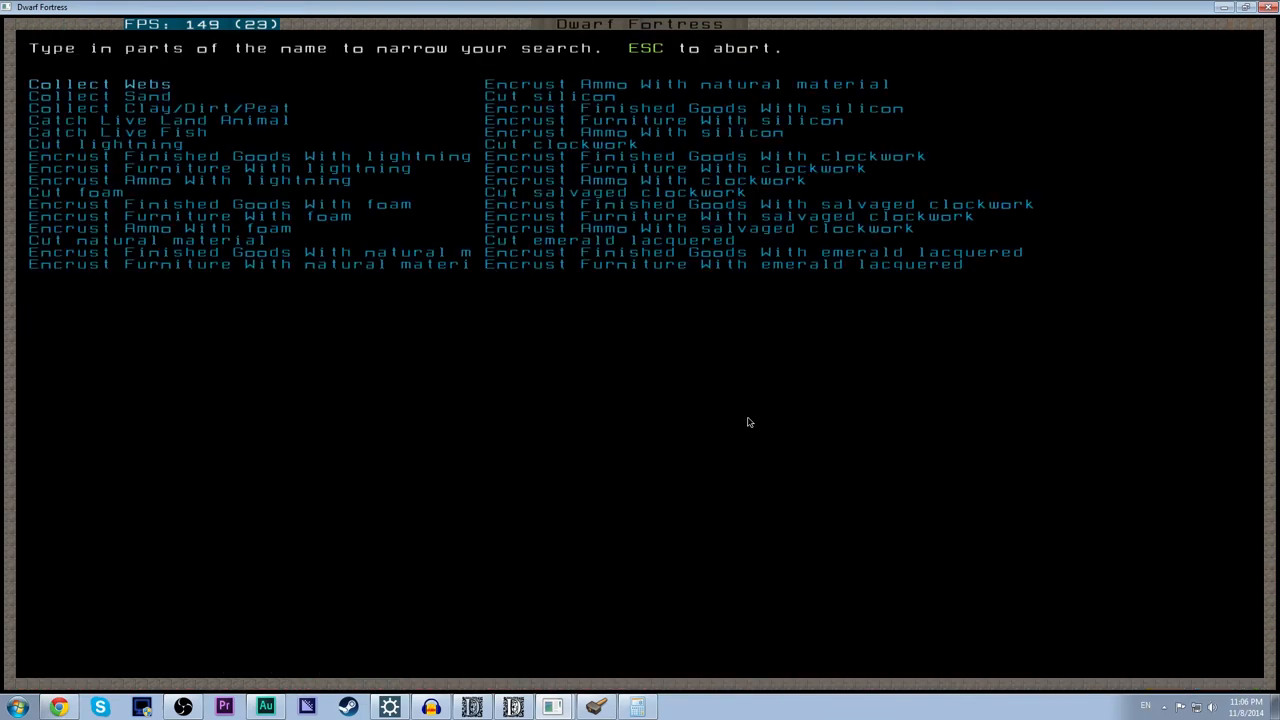
type("ST")
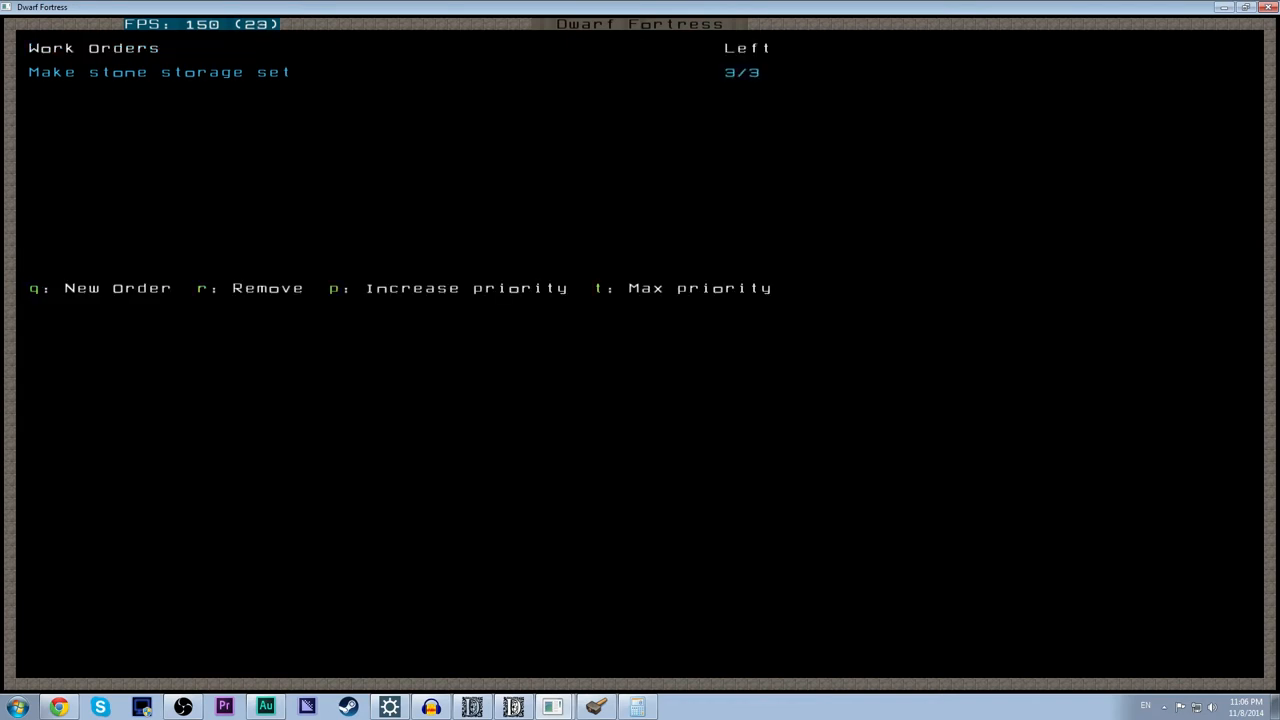
key("Escape")
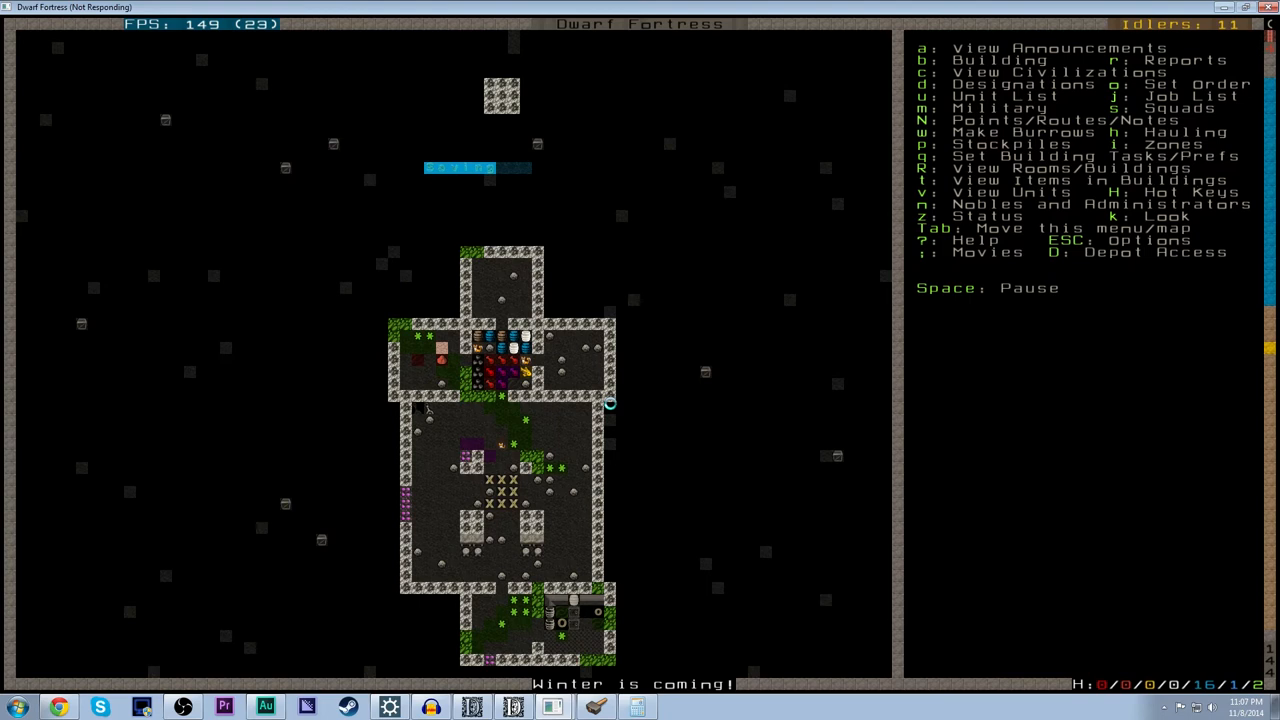
Pause the fortress before heading to the rooms atop the long corridor.
key("space")
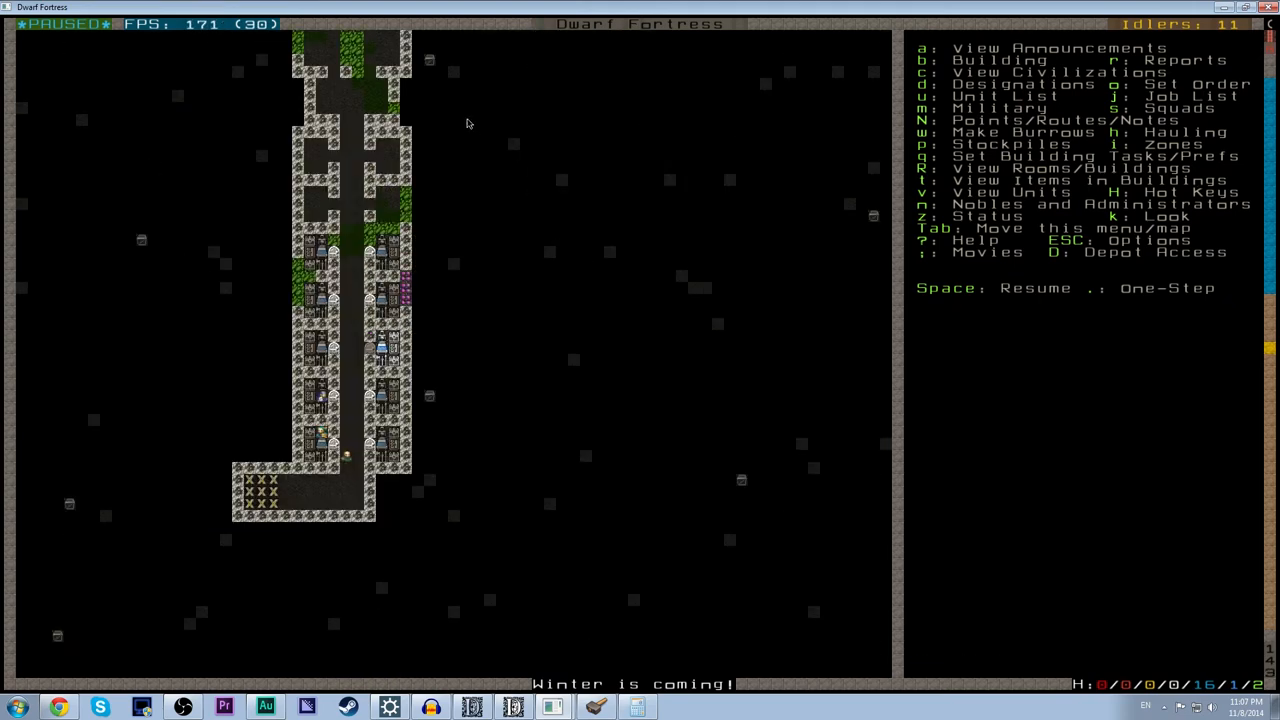
mouse_move(398, 550)
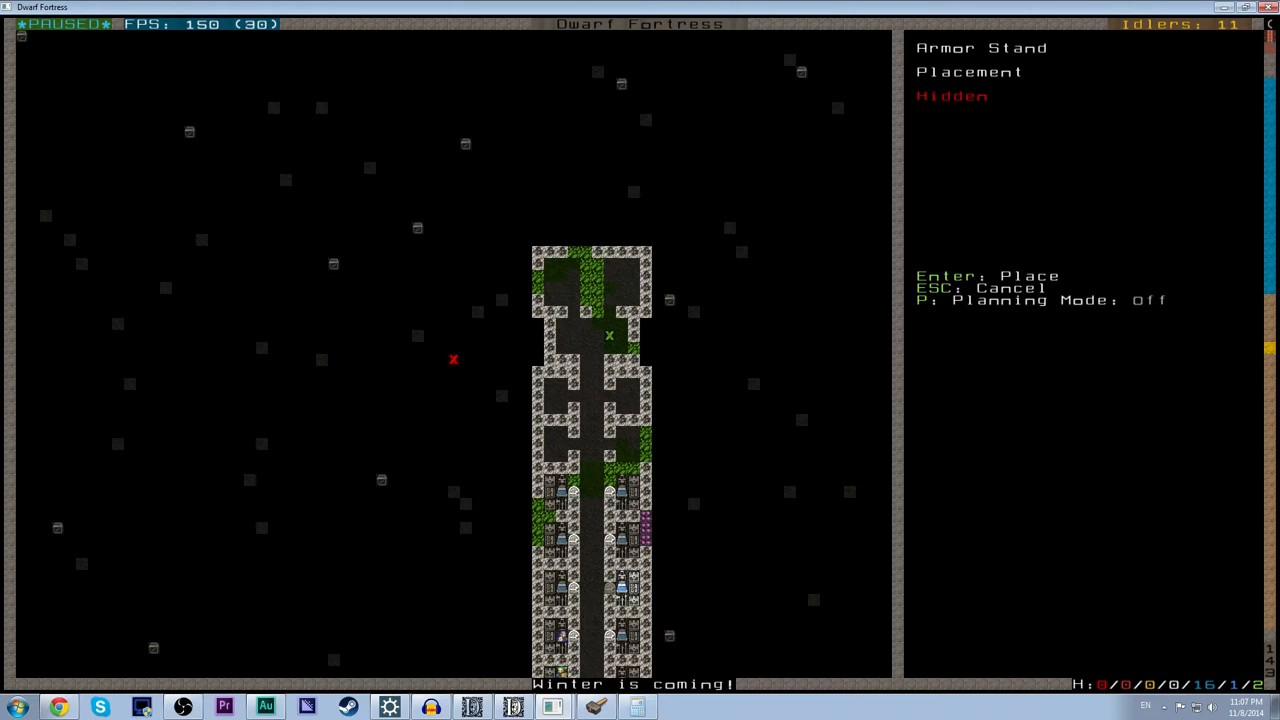
Place a chair and a bed in the upper rooms, cancelling the cabinet.
key("p")
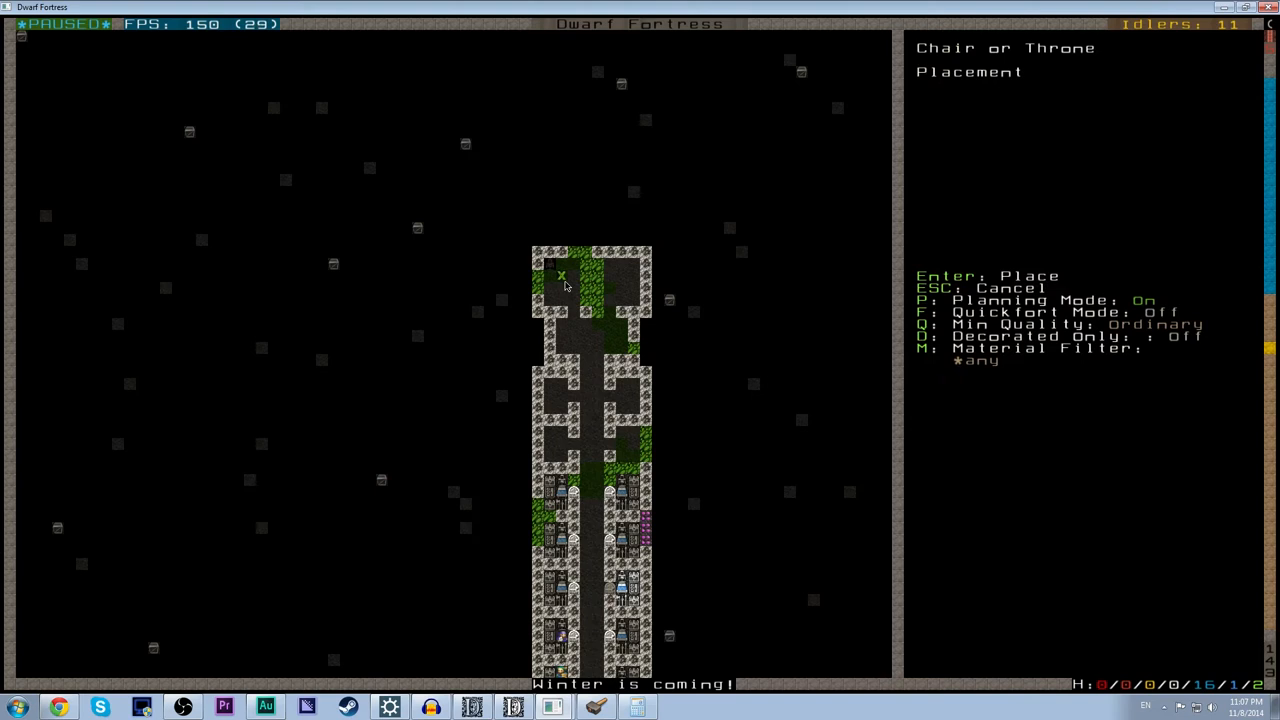
key("Escape")
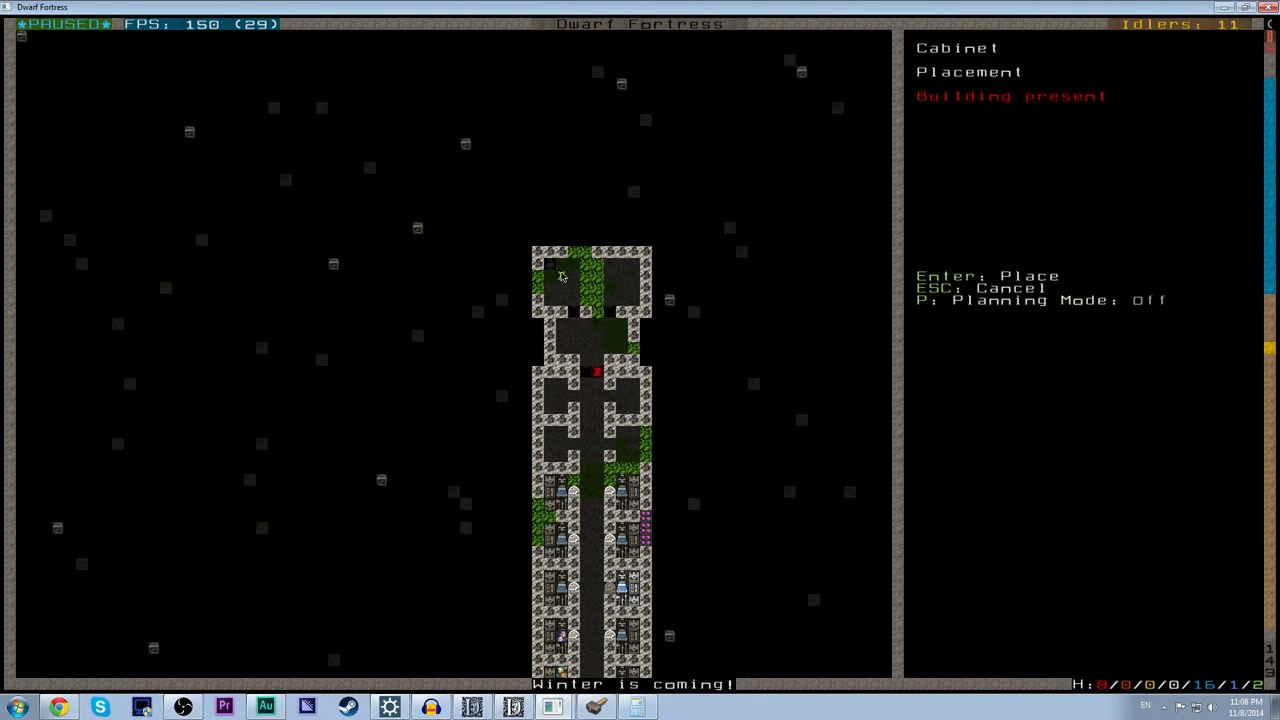
key("Escape")
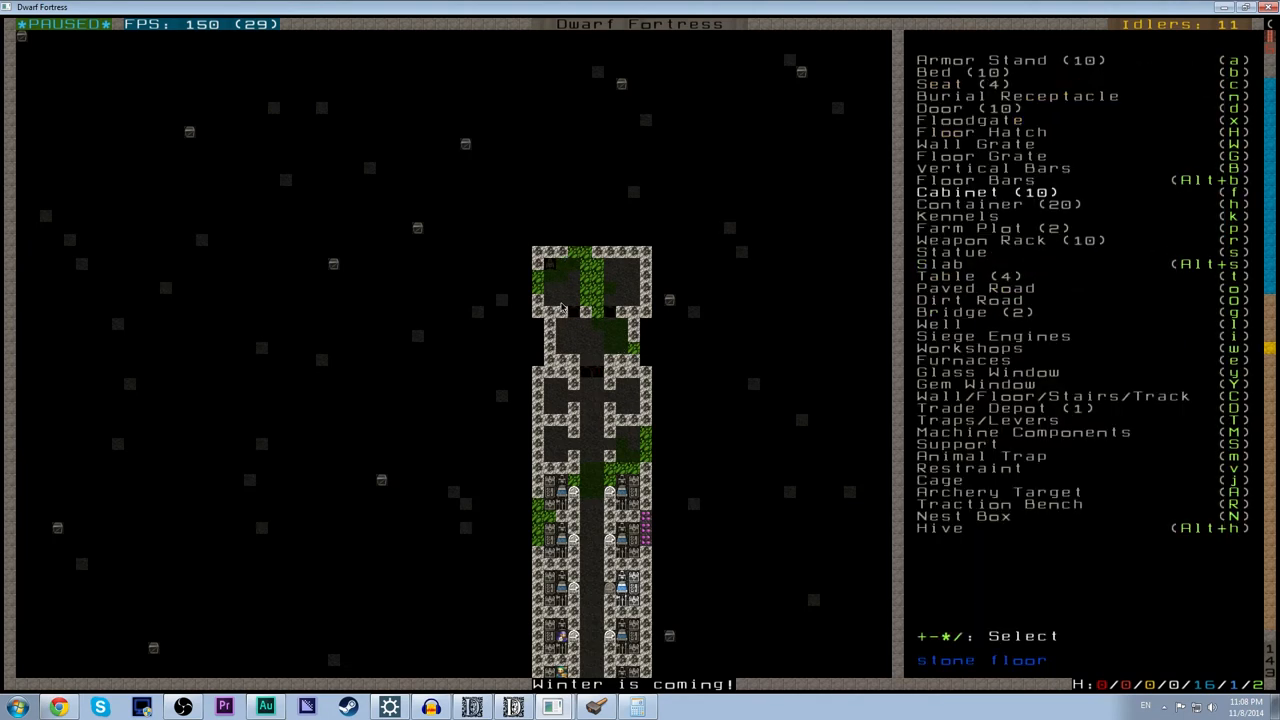
left_click(944, 192)
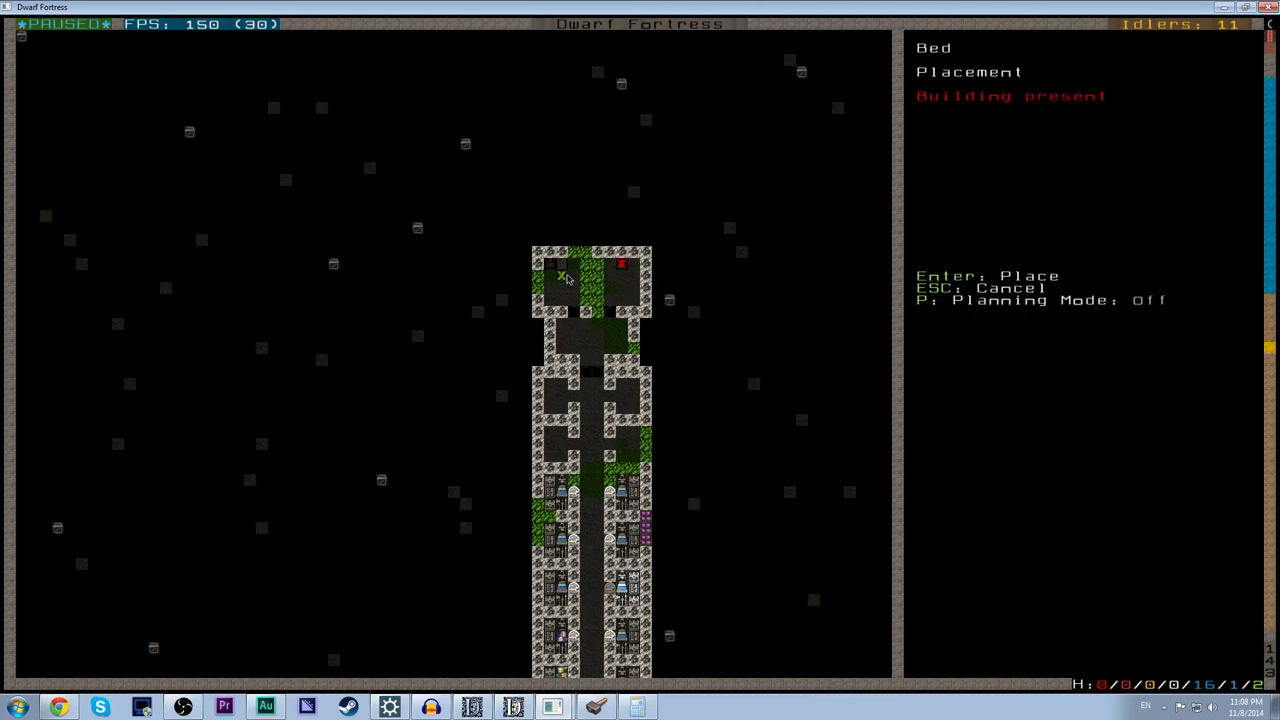
key("Escape")
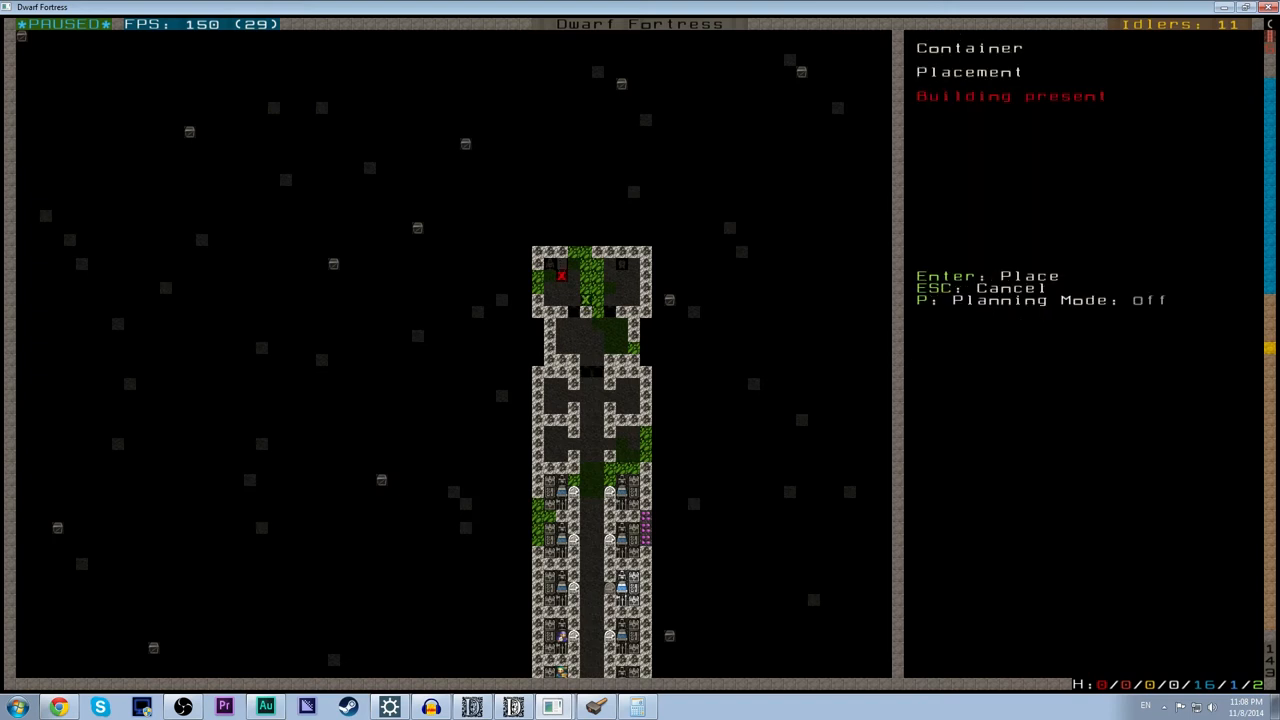
Place a container and a table in planning mode, cancelling the weapon rack.
key("p")
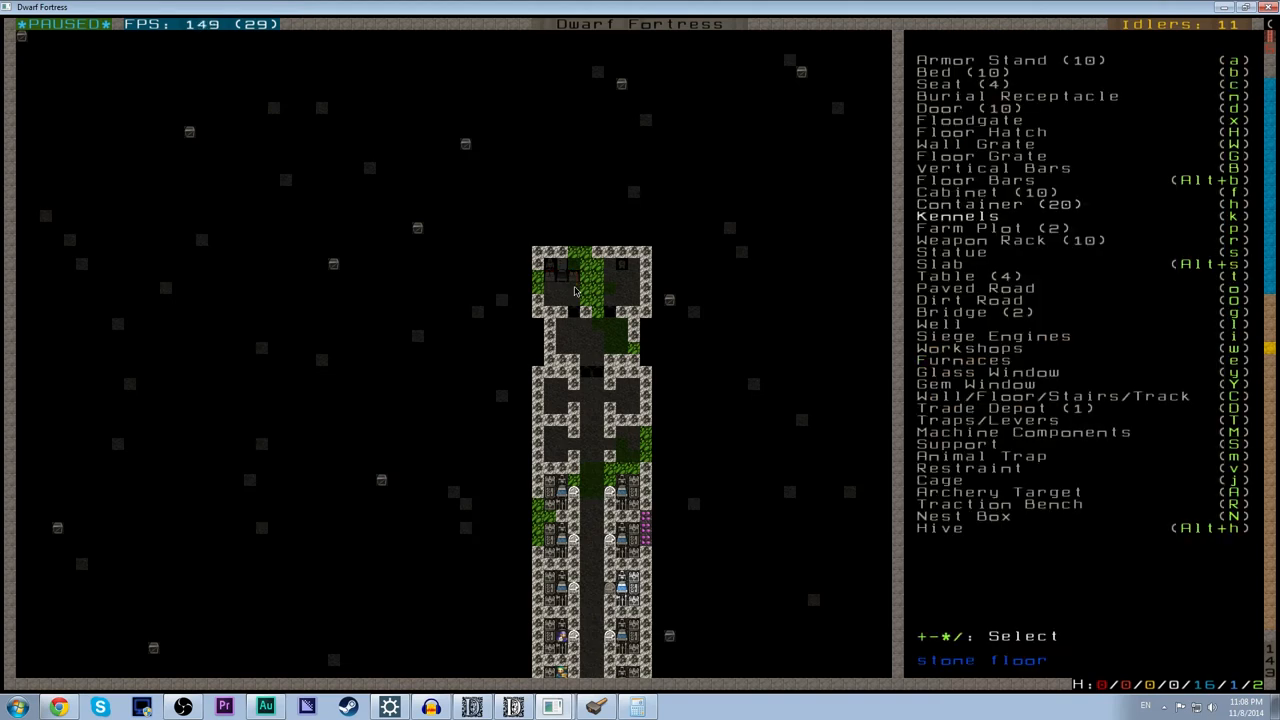
key("Down")
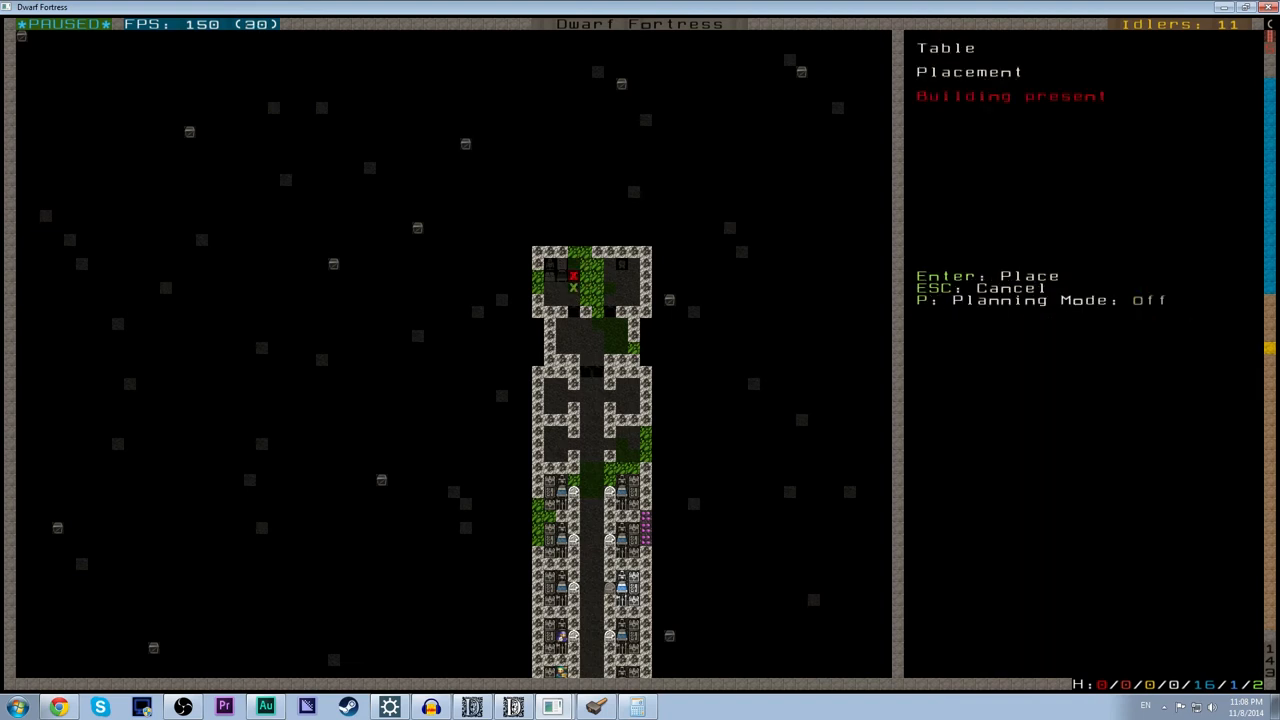
mouse_move(644, 348)
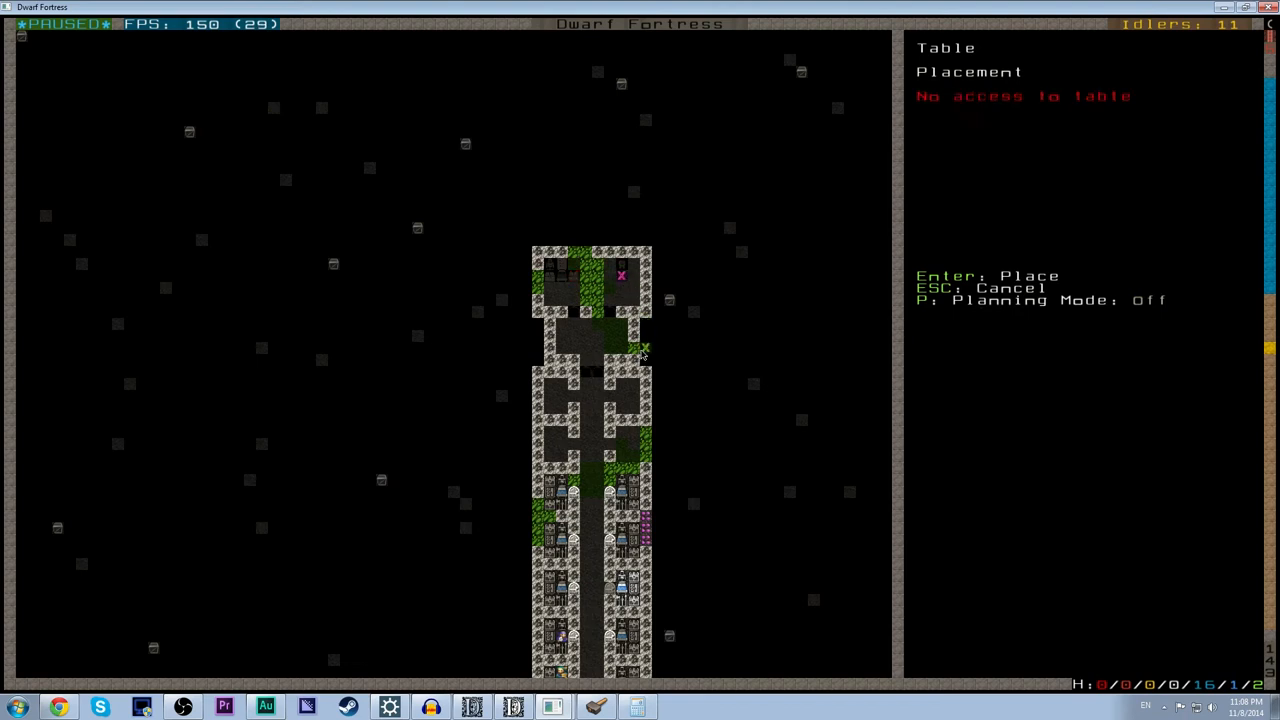
key("Escape")
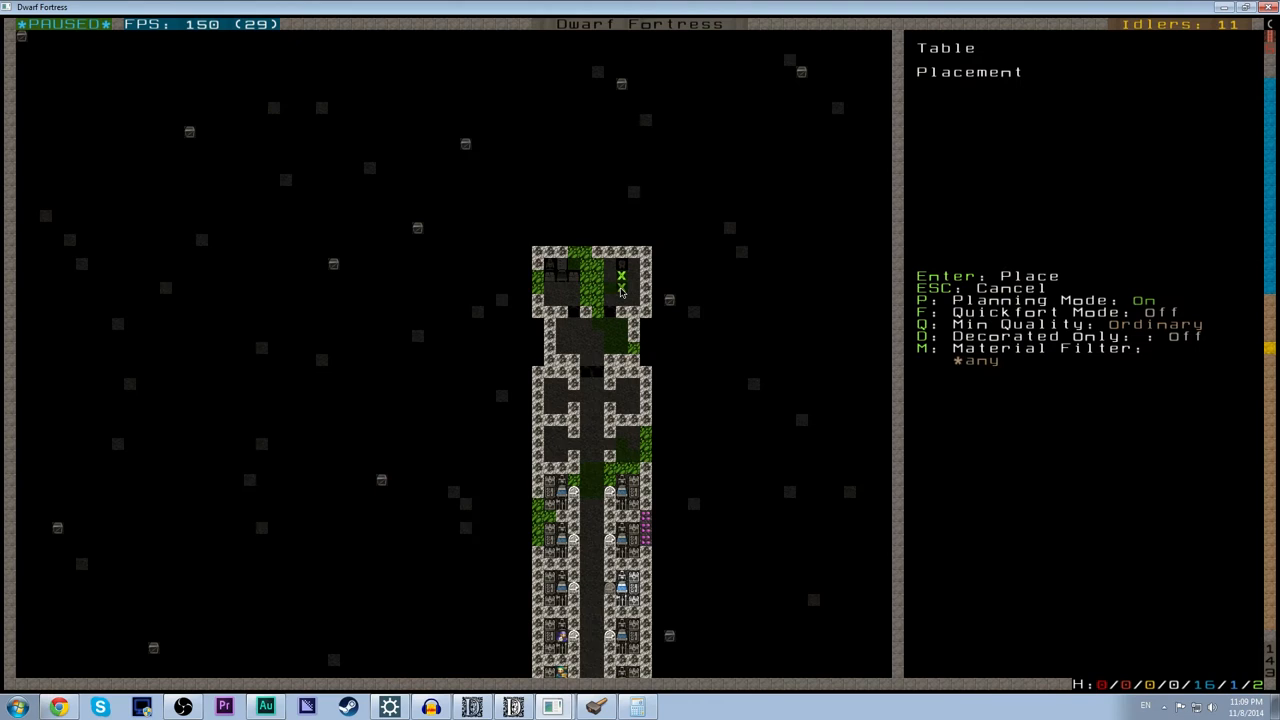
key("Escape")
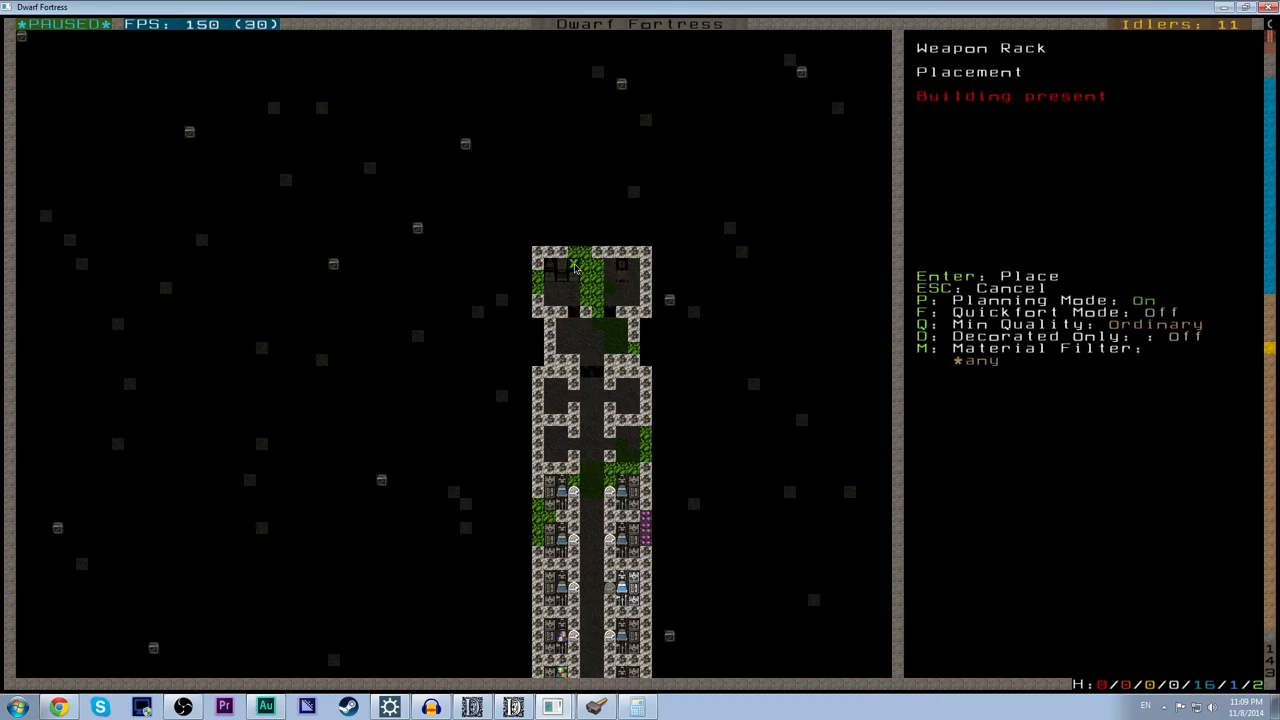
key("Escape")
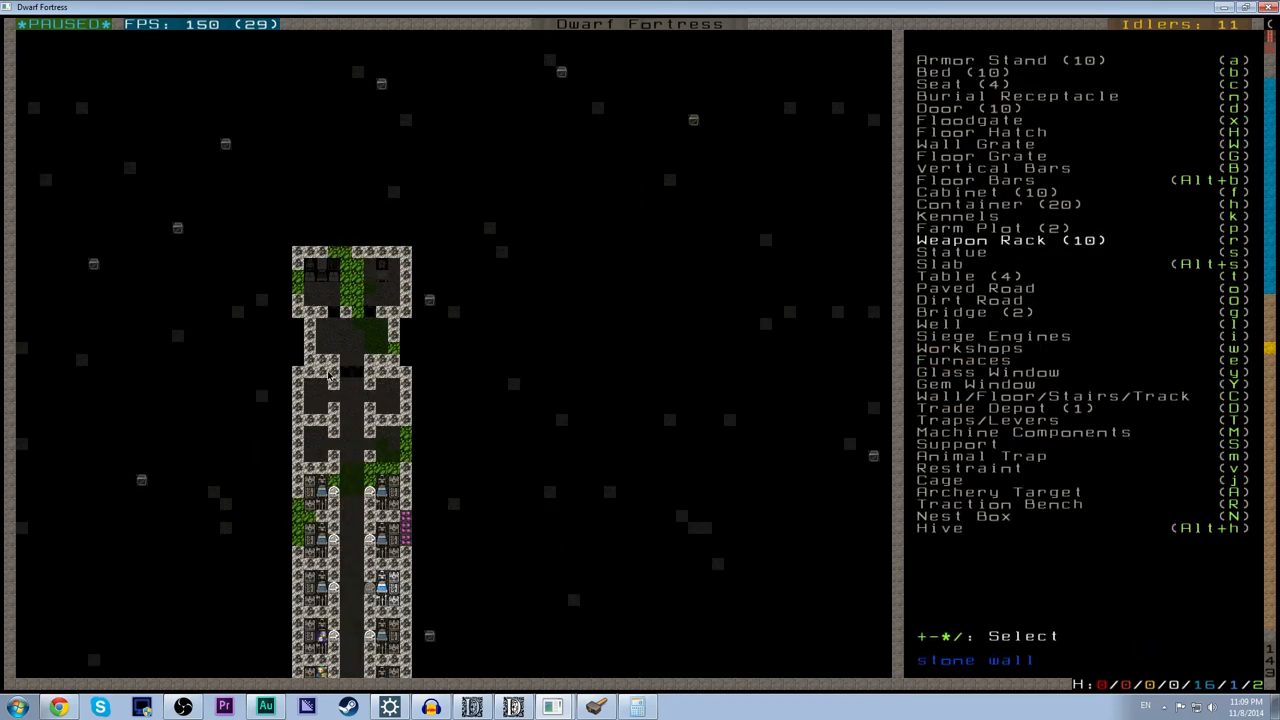
mouse_move(356, 320)
type("DOOR")
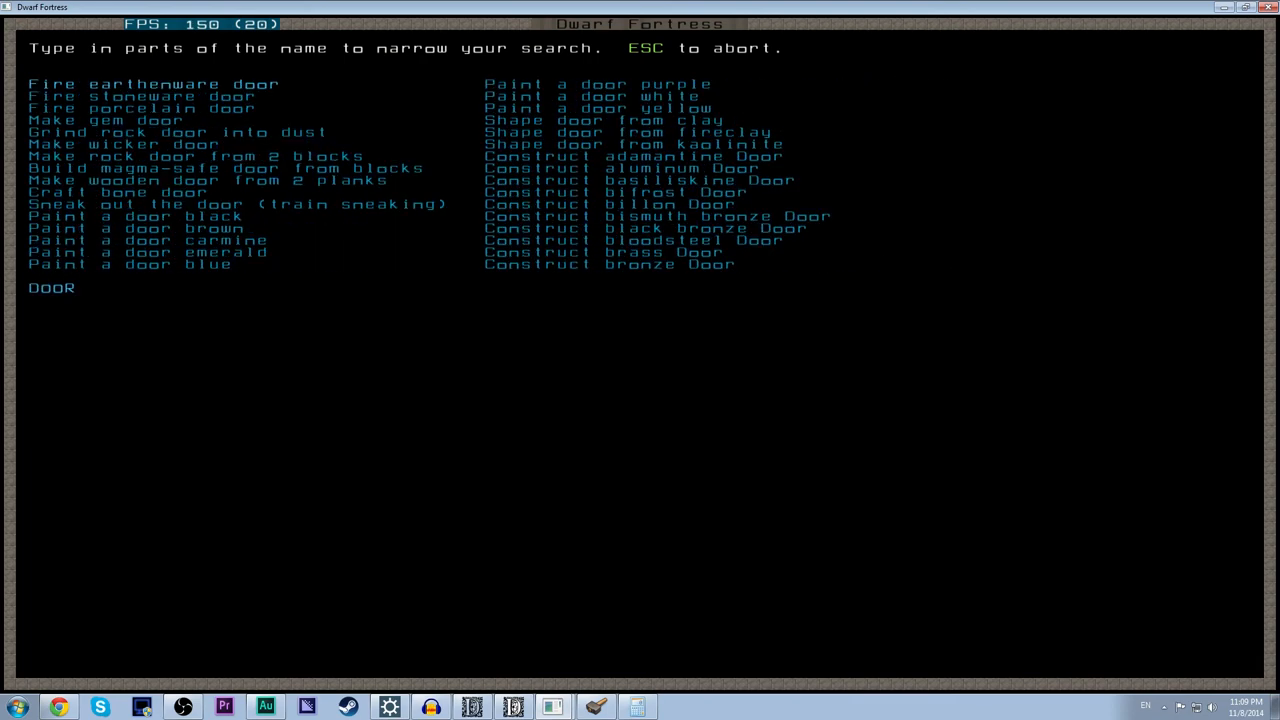
Search the job list for door-making jobs and return to the fortress view.
type("ST")
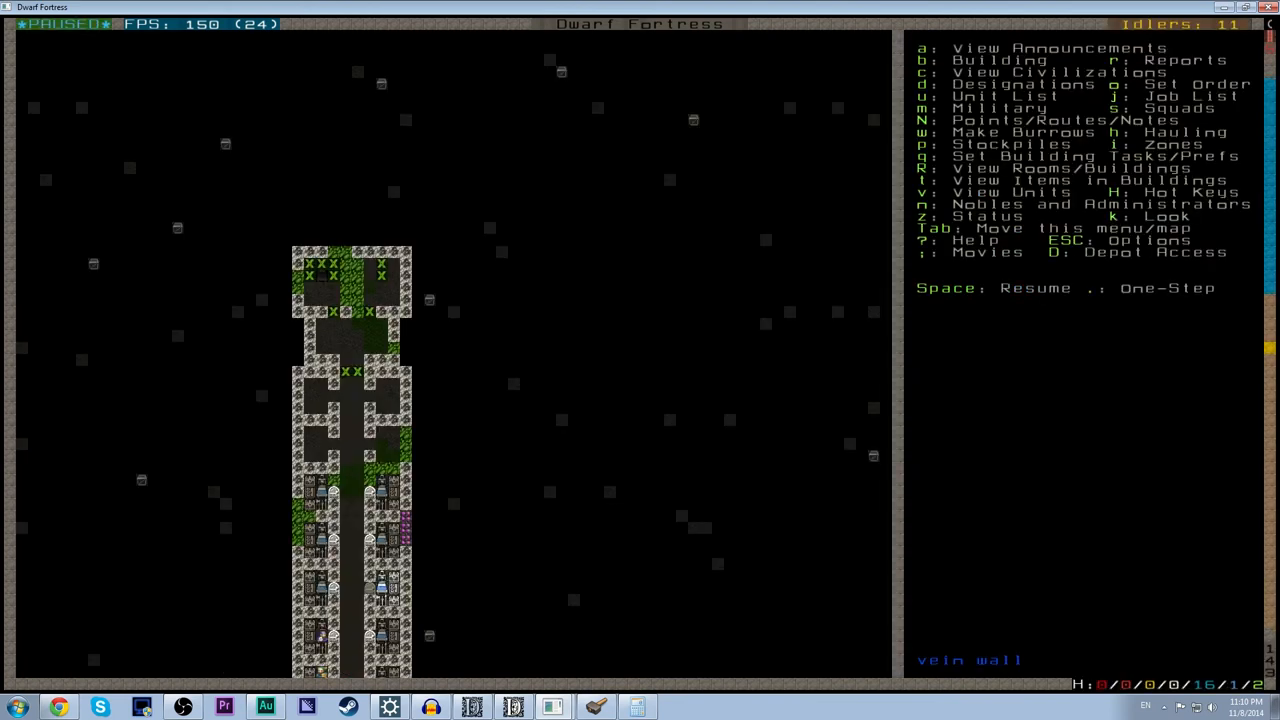
Bring up the Os Akig trade agreement's requested goods with prices and priorities.
key("SPACE")
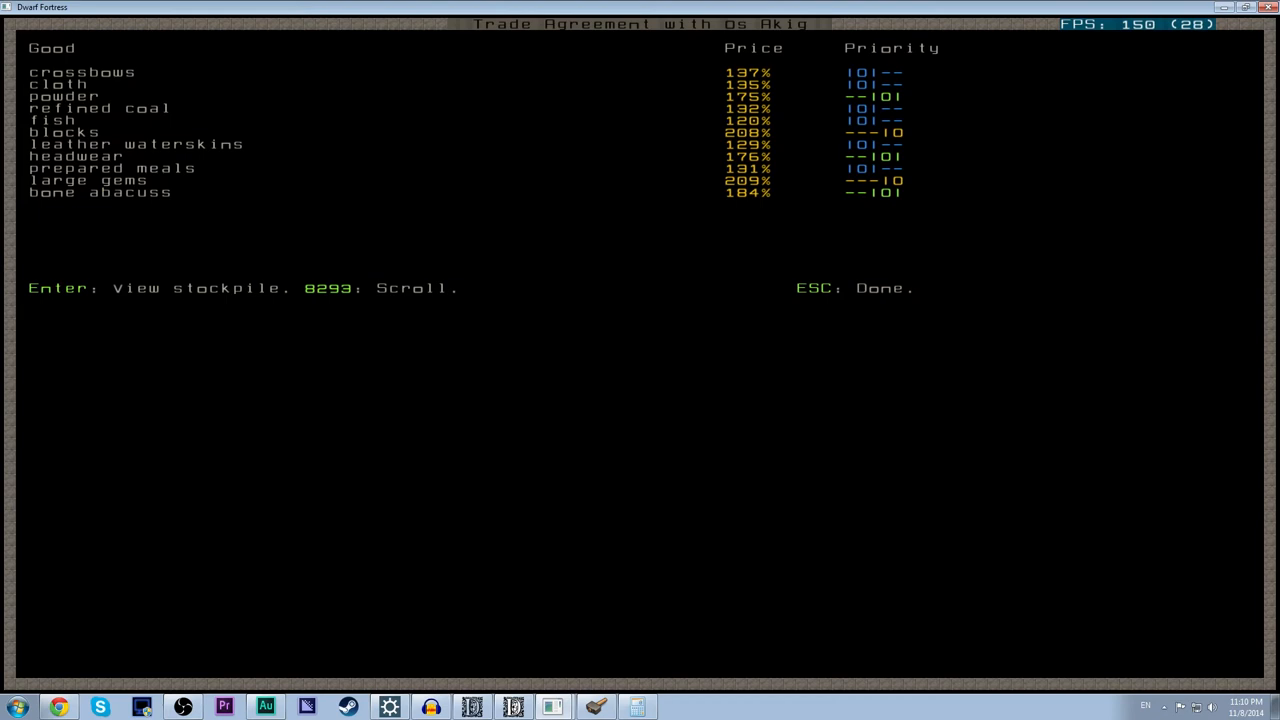
mouse_move(316, 108)
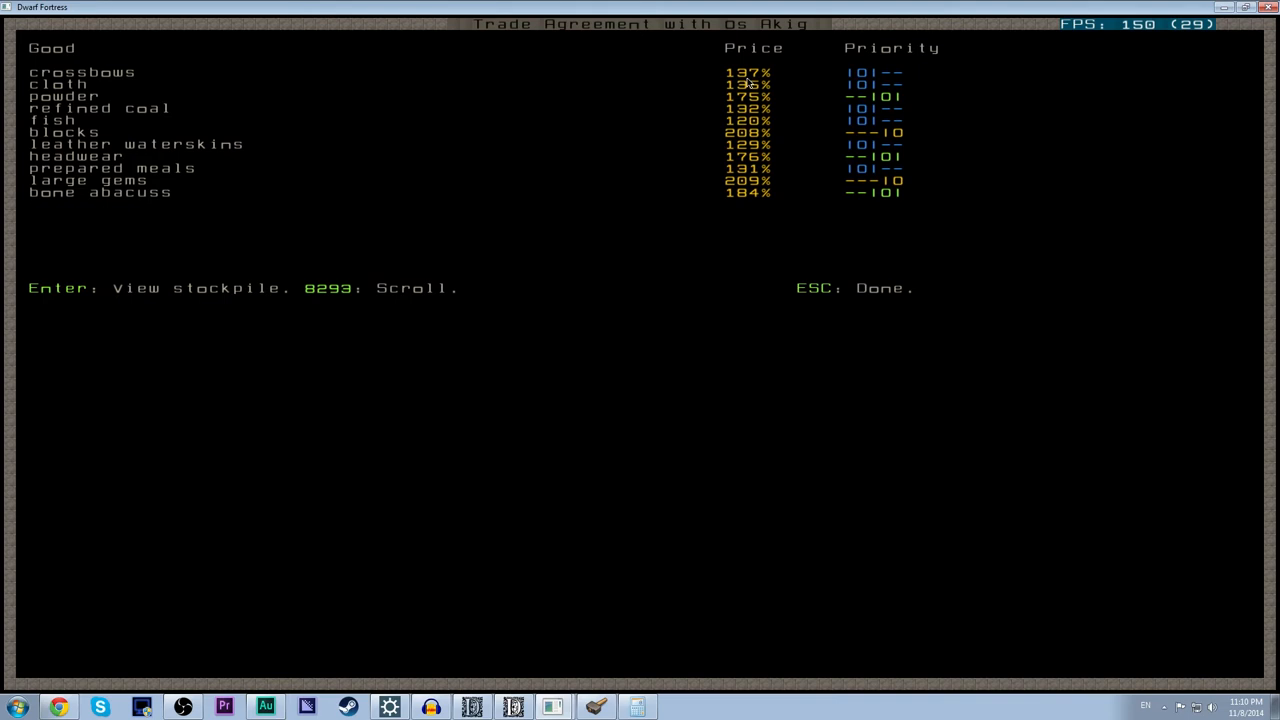
mouse_move(596, 80)
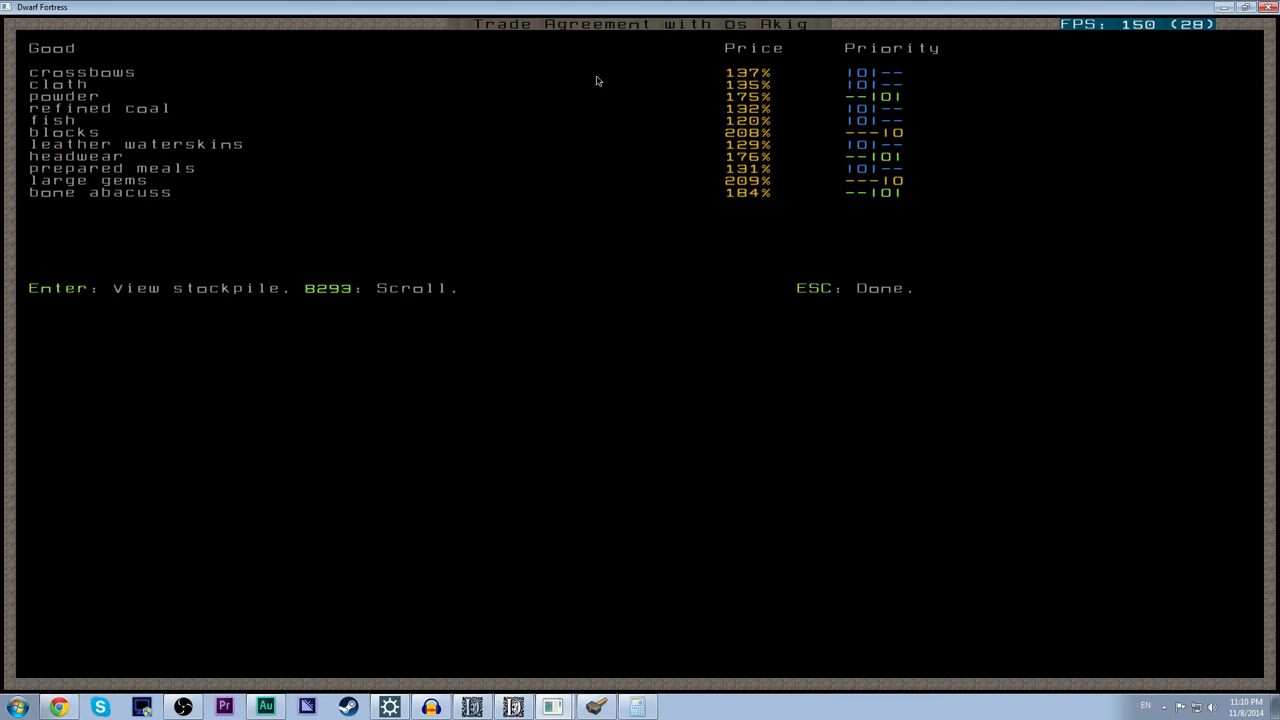
mouse_move(778, 184)
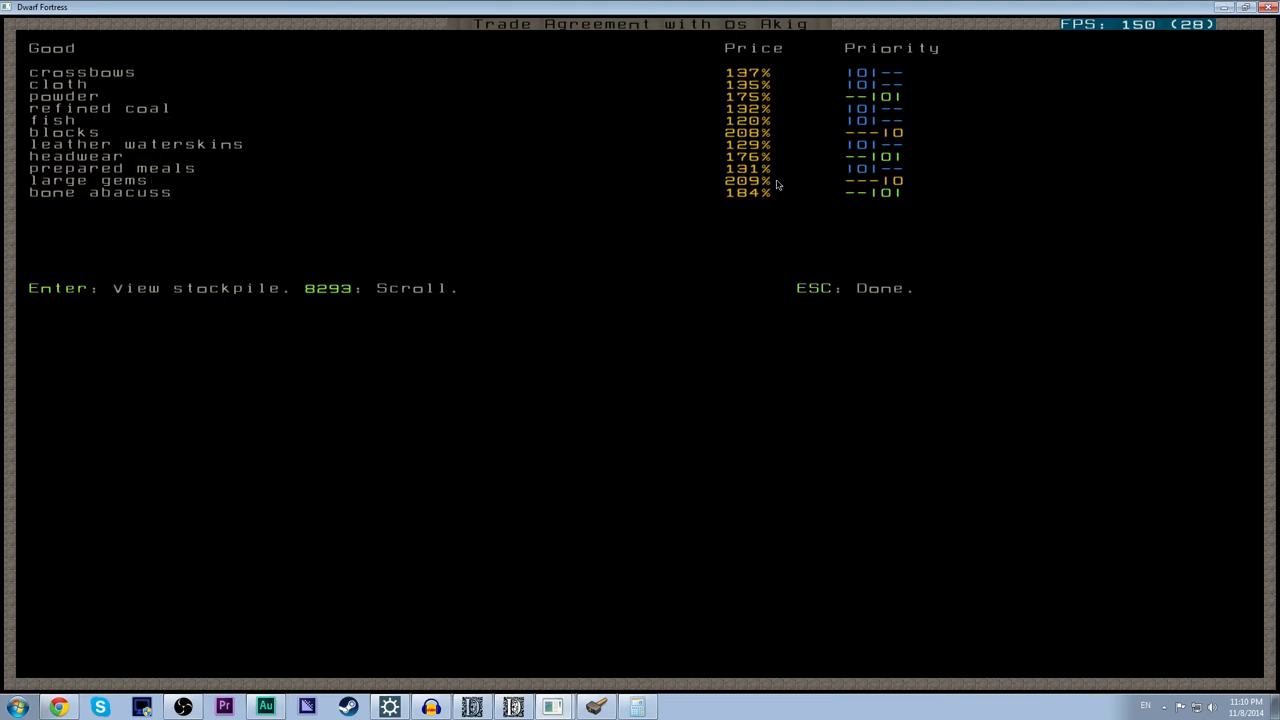
mouse_move(290, 186)
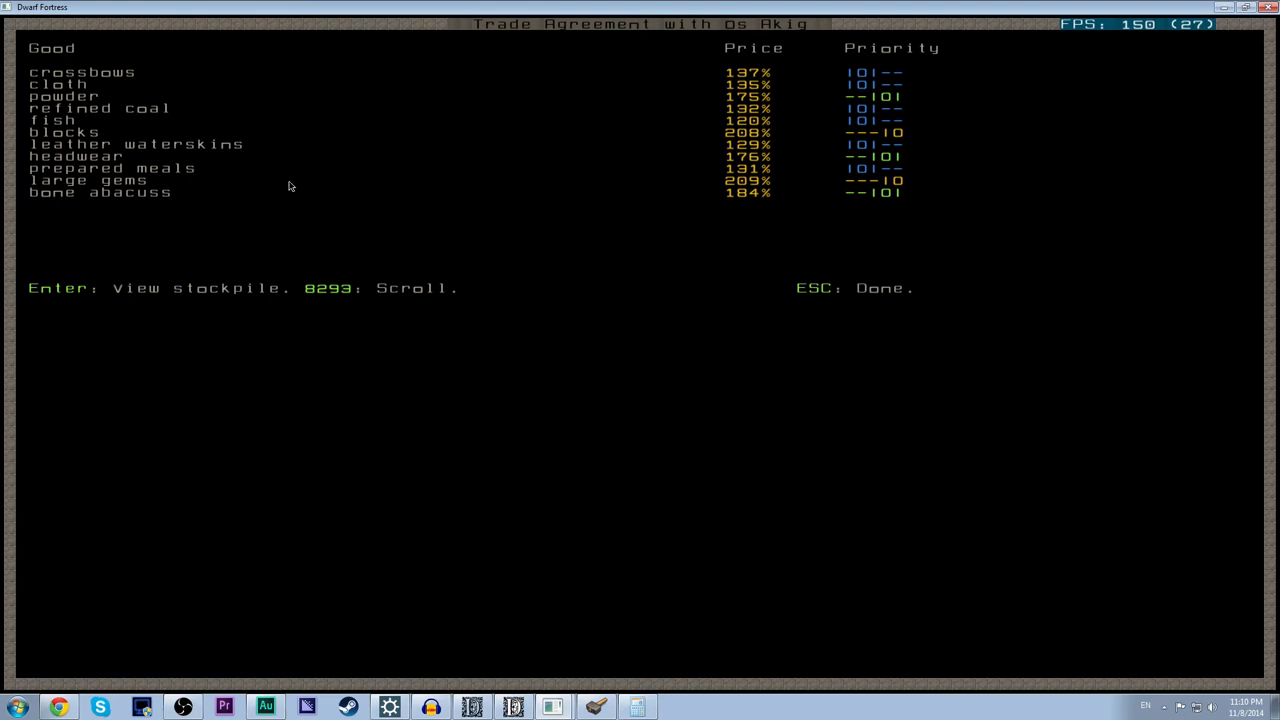
mouse_move(796, 218)
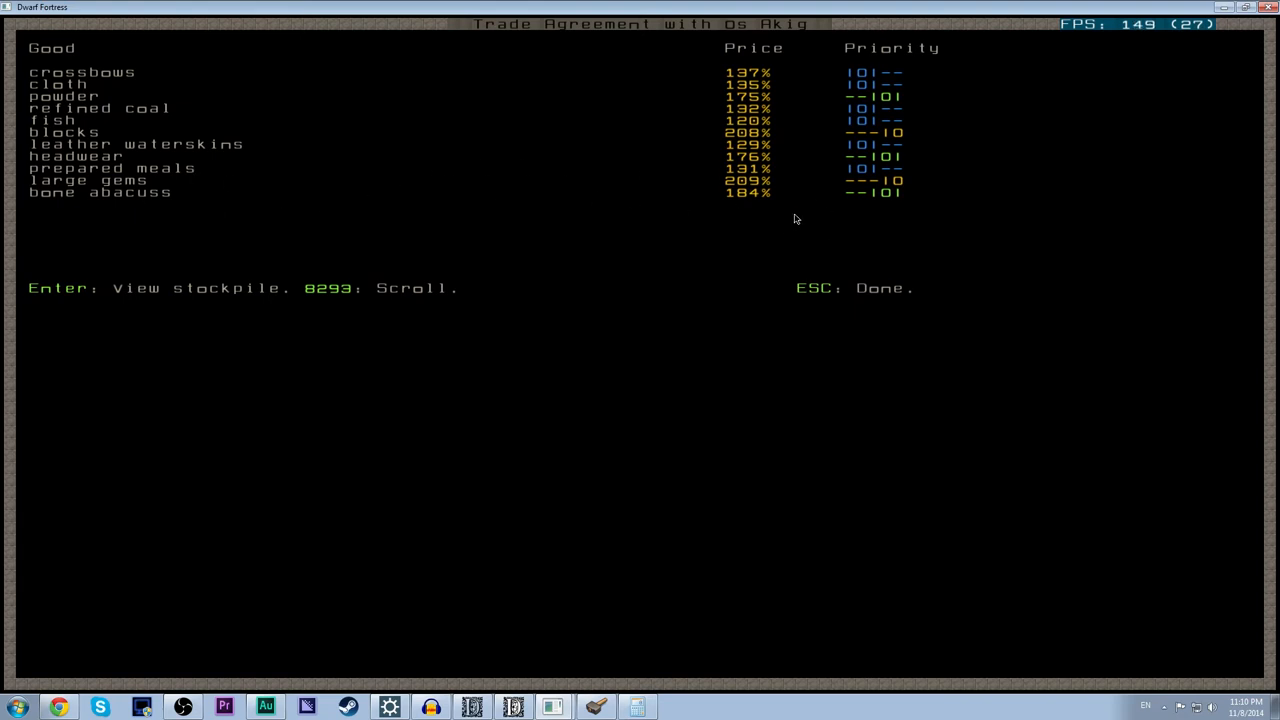
mouse_move(156, 216)
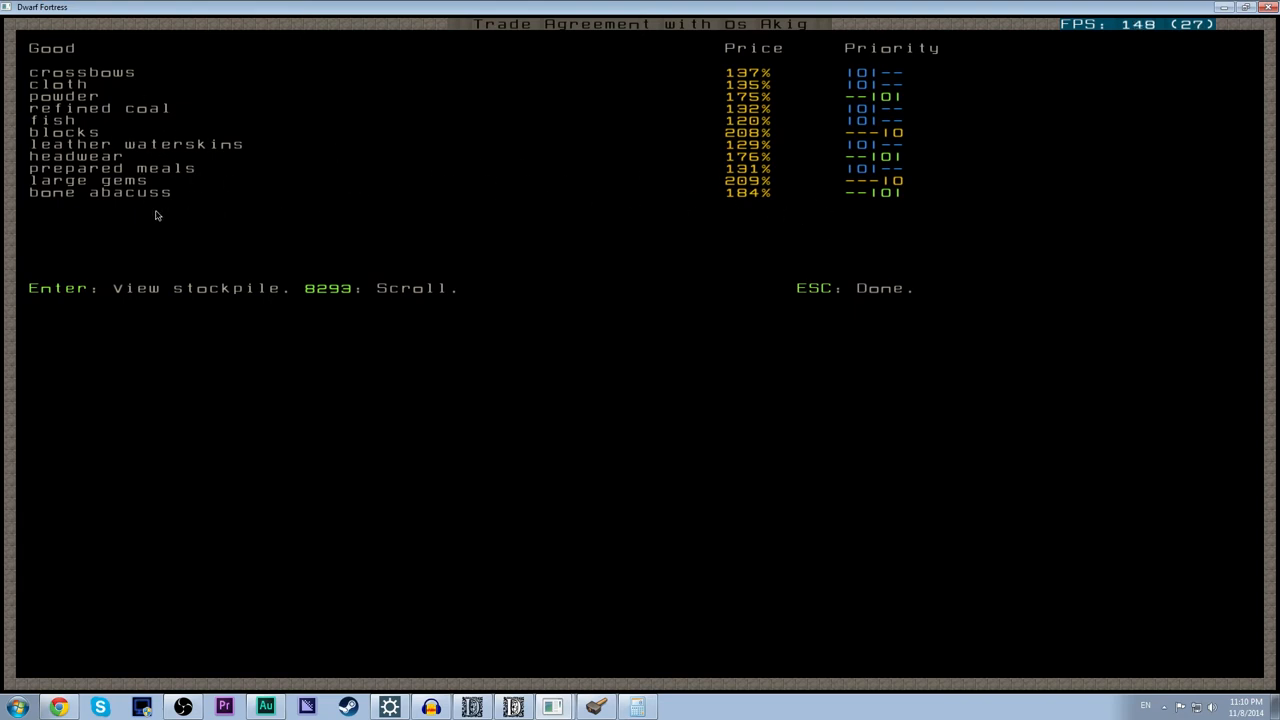
mouse_move(736, 144)
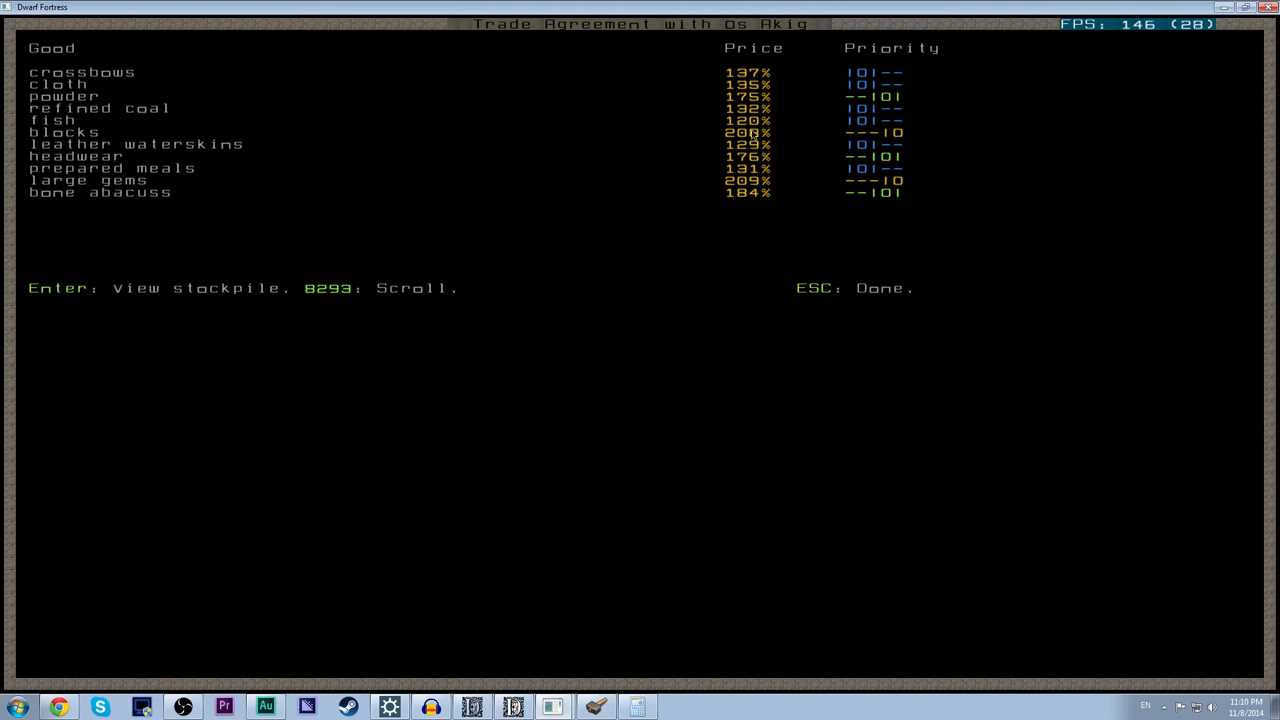
Queue stone storage and stone office sets at the Furniture Workshop.
key("Escape")
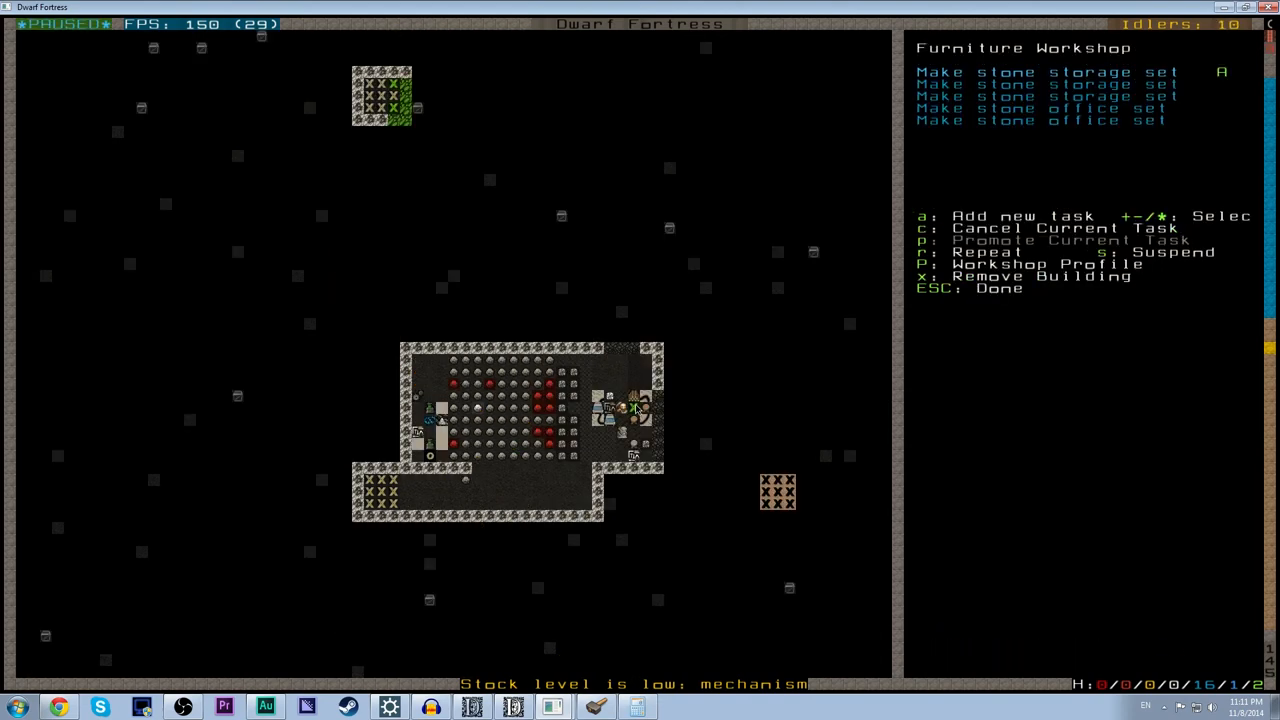
key("Escape")
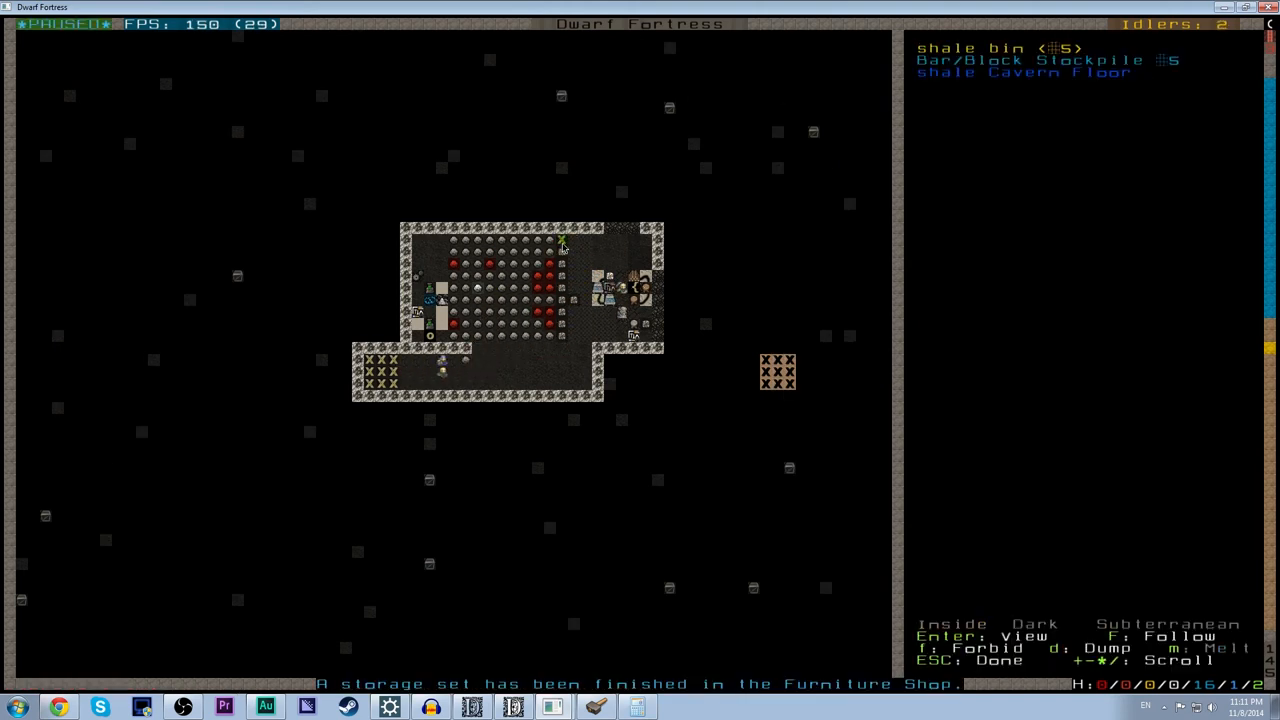
Leave the stockpile item view and begin linking the shale lever to a rough shale bridge.
key("Escape")
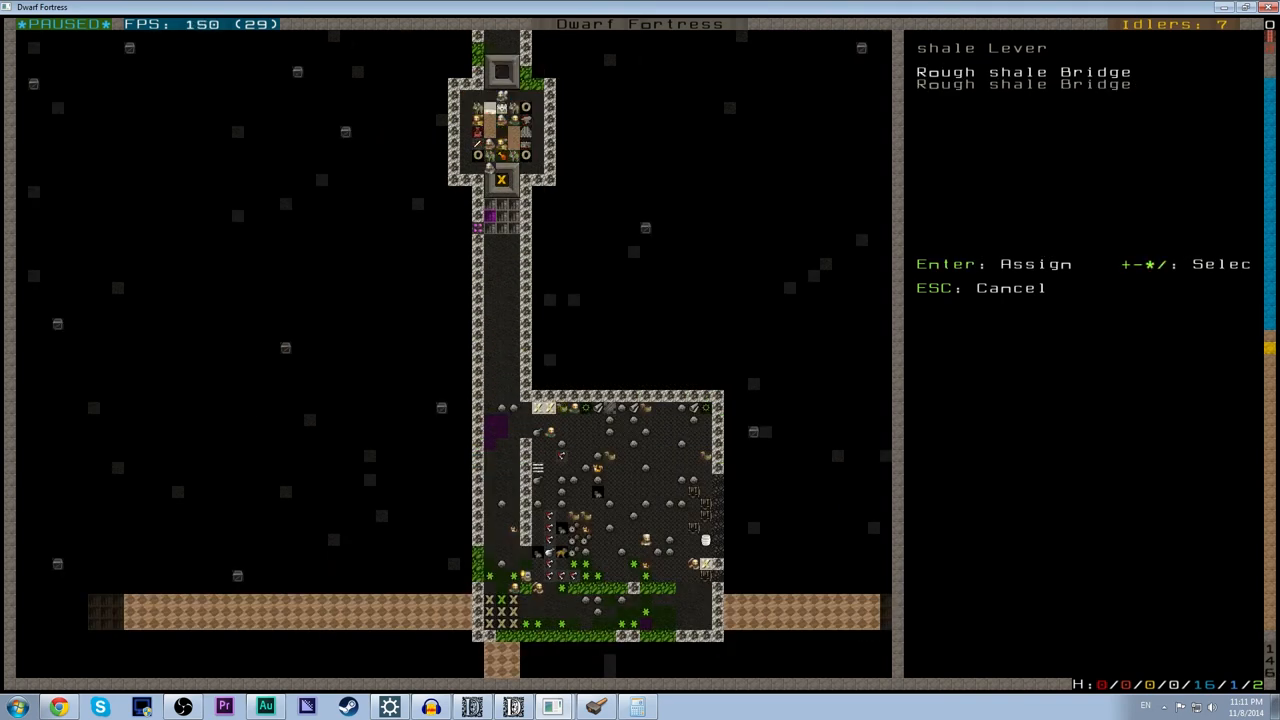
Queue the lever's bridge link and move to a stockpile's Furniture/Siege Ammo settings.
scroll("up", 3)
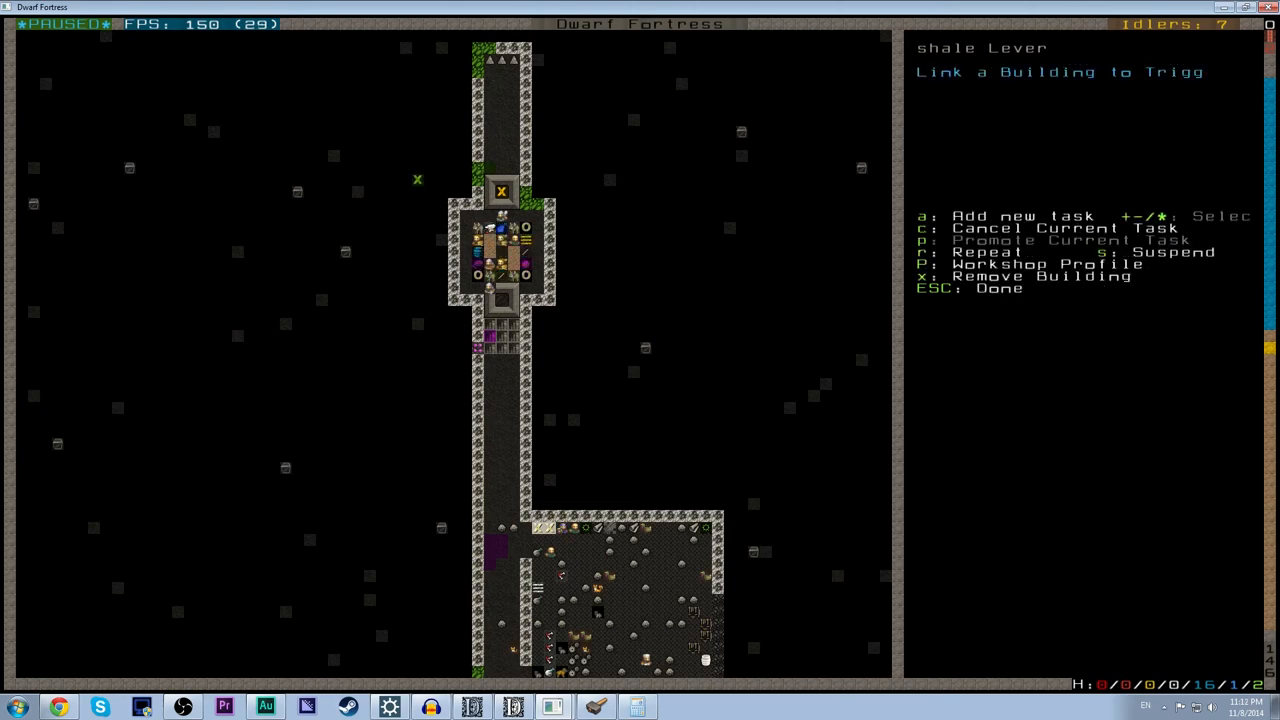
key("Escape")
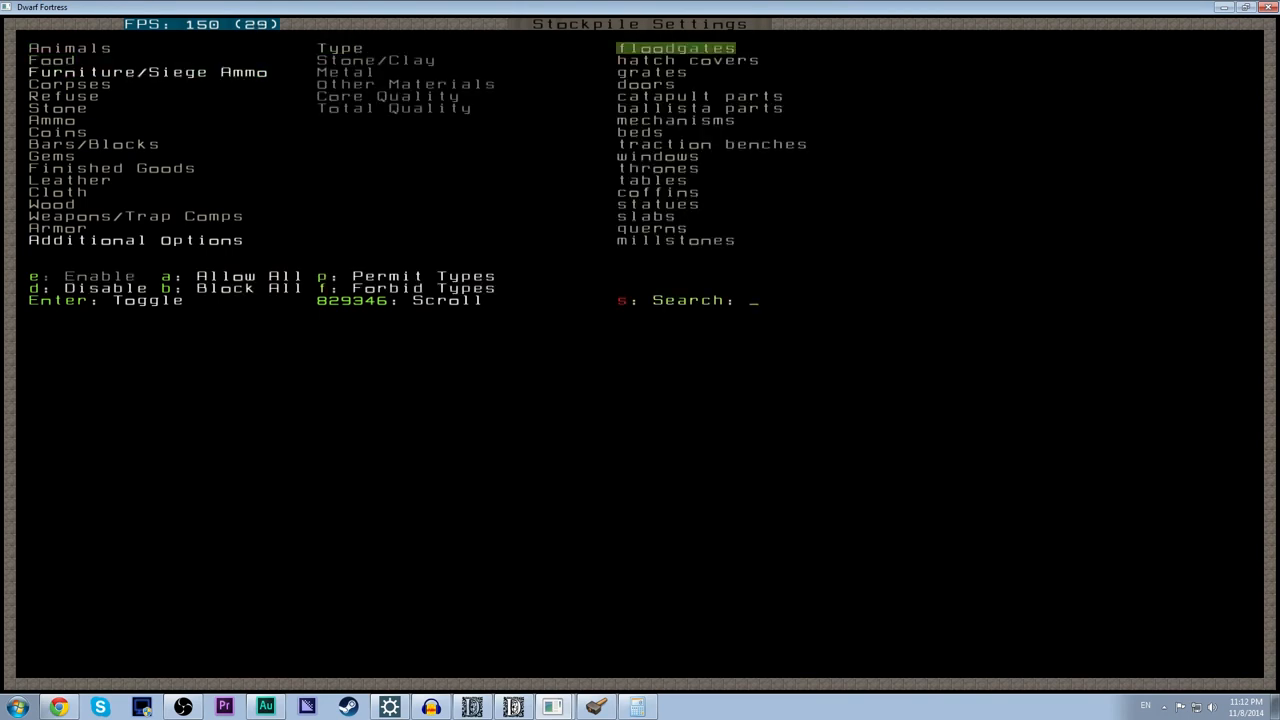
Set Furniture Stockpile 6 to allow zero barrels, bins and wheelbarrows and adjust its metal materials.
type("barr")
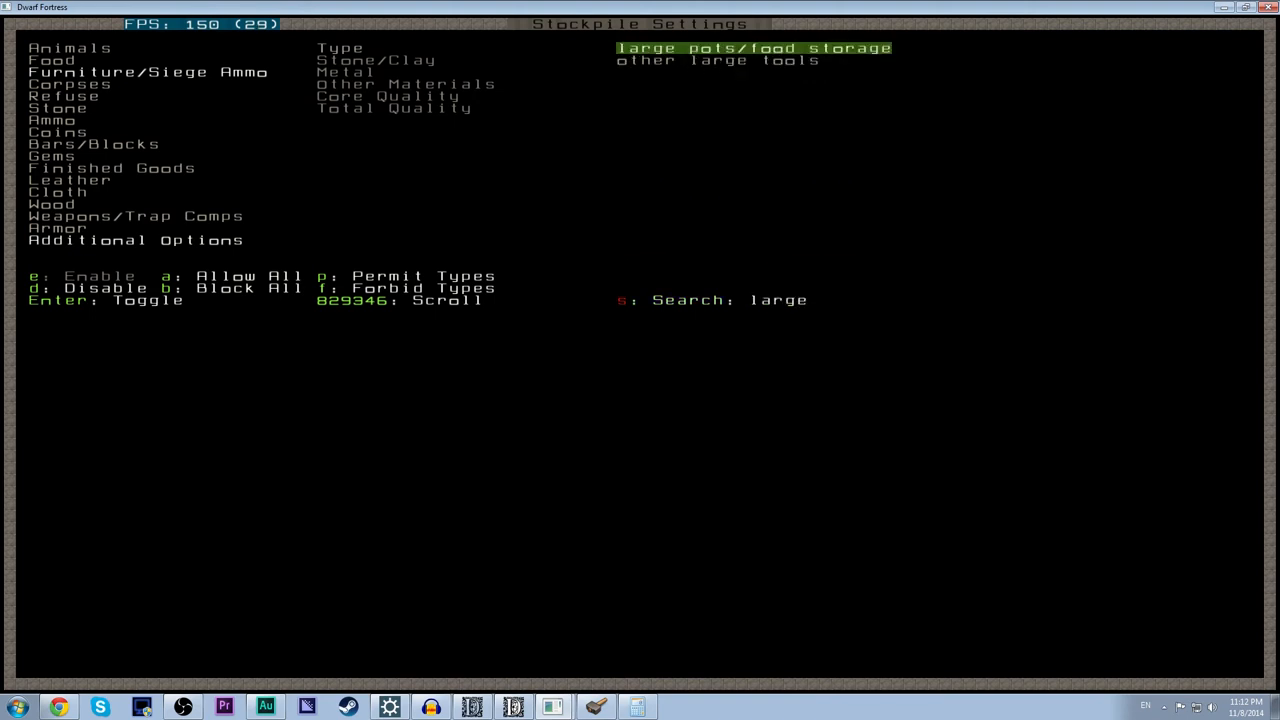
mouse_move(546, 288)
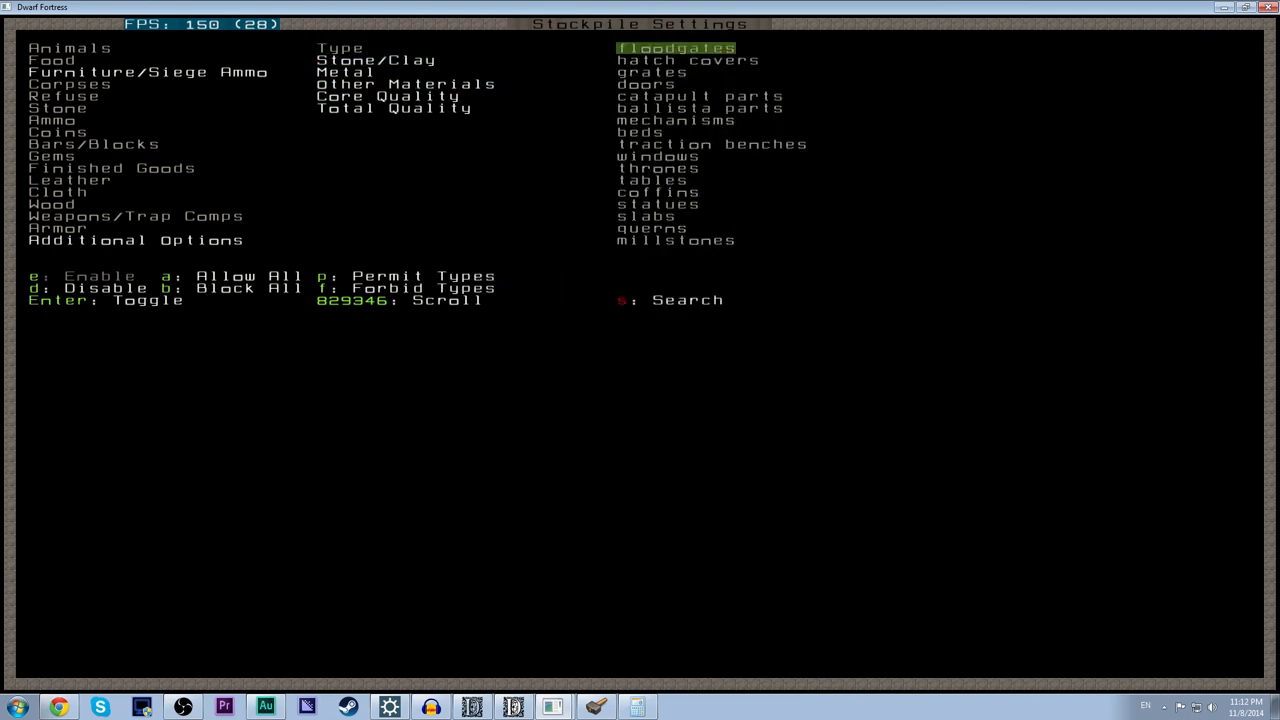
left_click(344, 72)
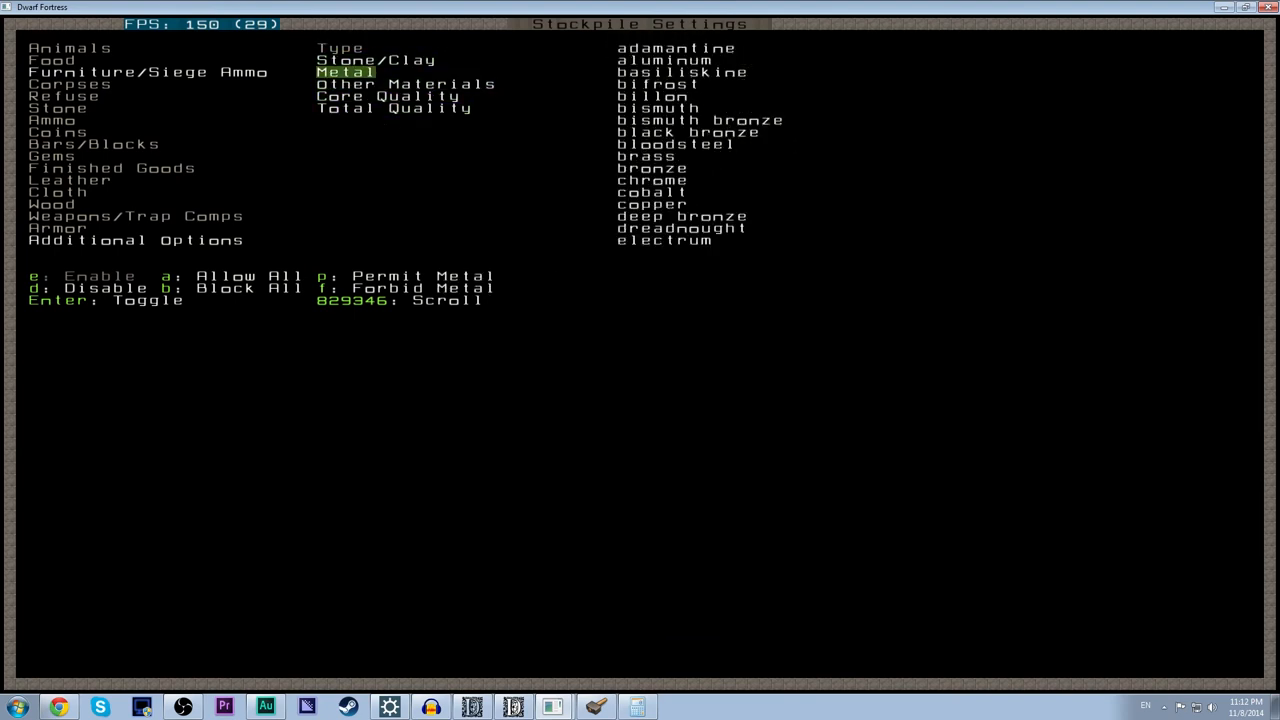
key("Escape")
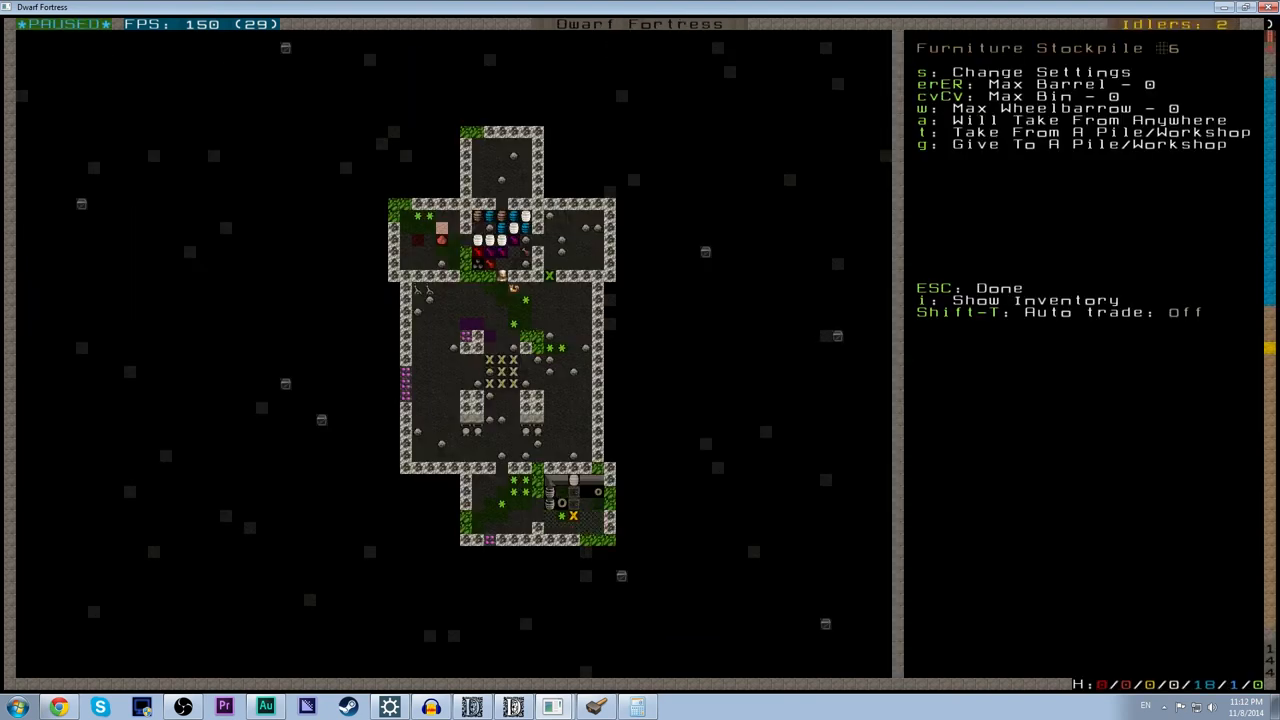
Leave the stockpile details and look mode back to the main fortress map.
key("Escape")
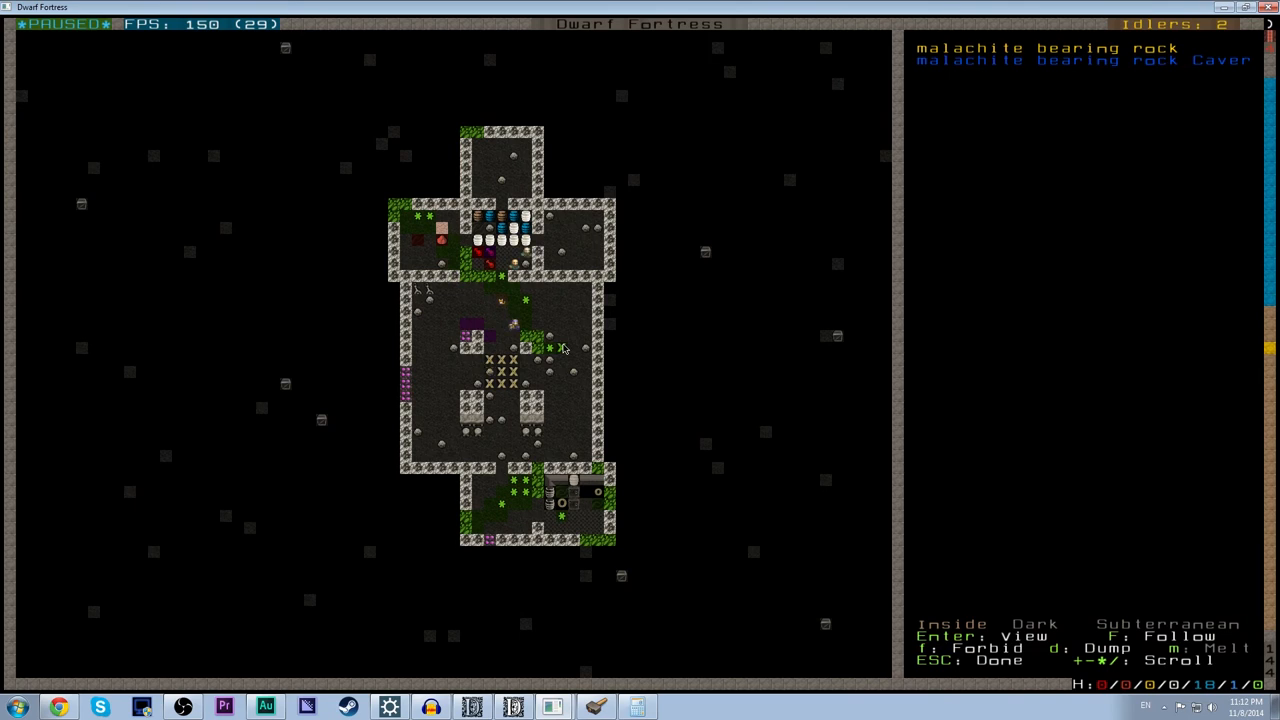
key("Escape")
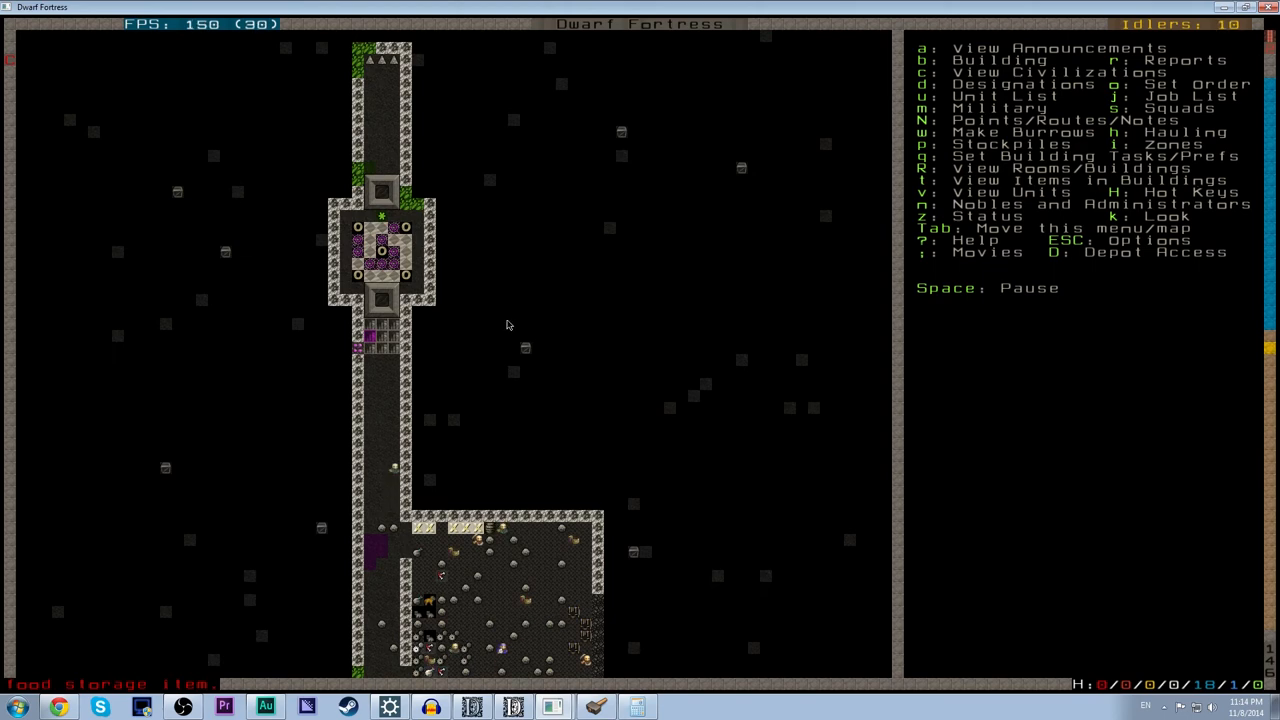
Query the trade depot to confirm the broker can reach it, then close its details.
left_click(382, 250)
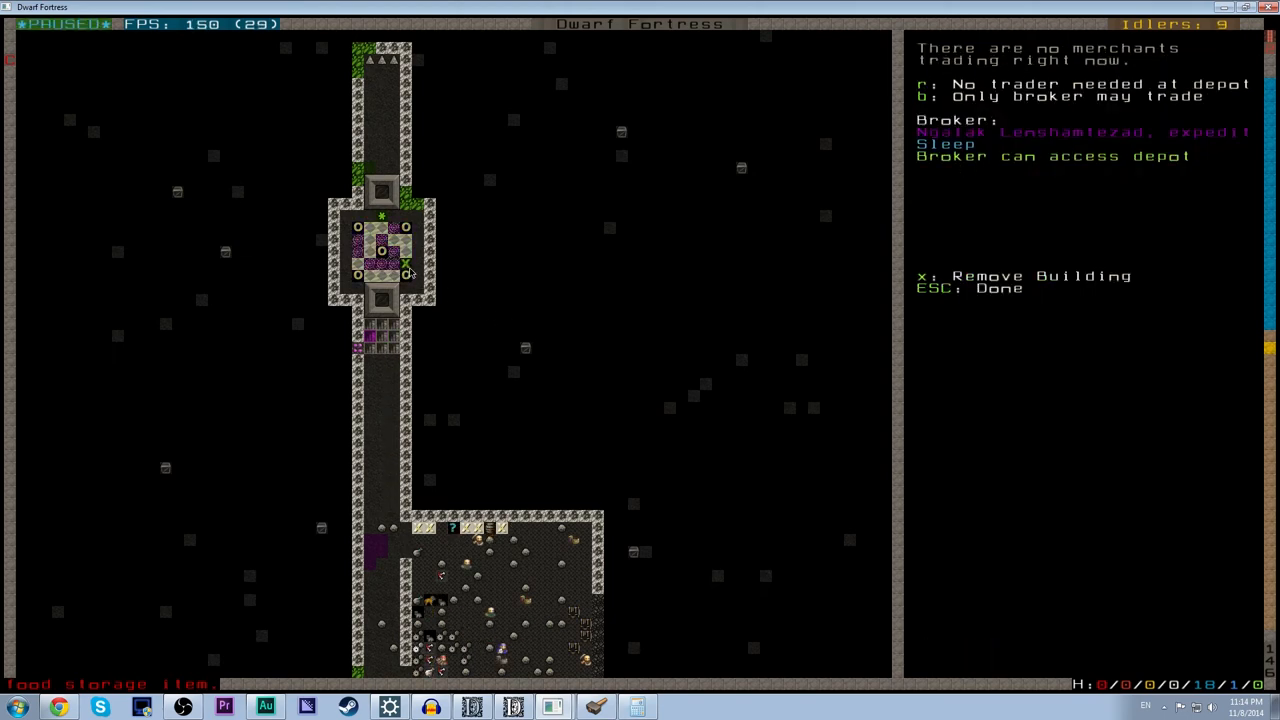
key("Escape")
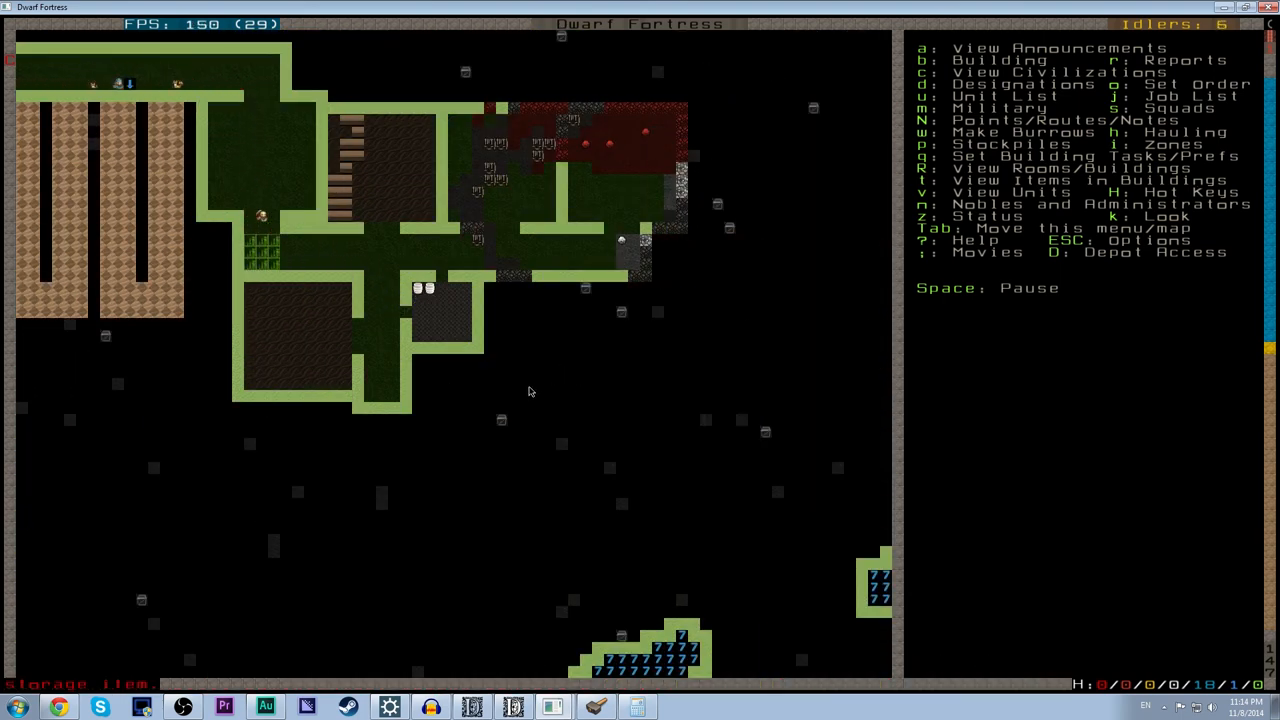
Designate a small area east of the existing rooms for mining.
key("d")
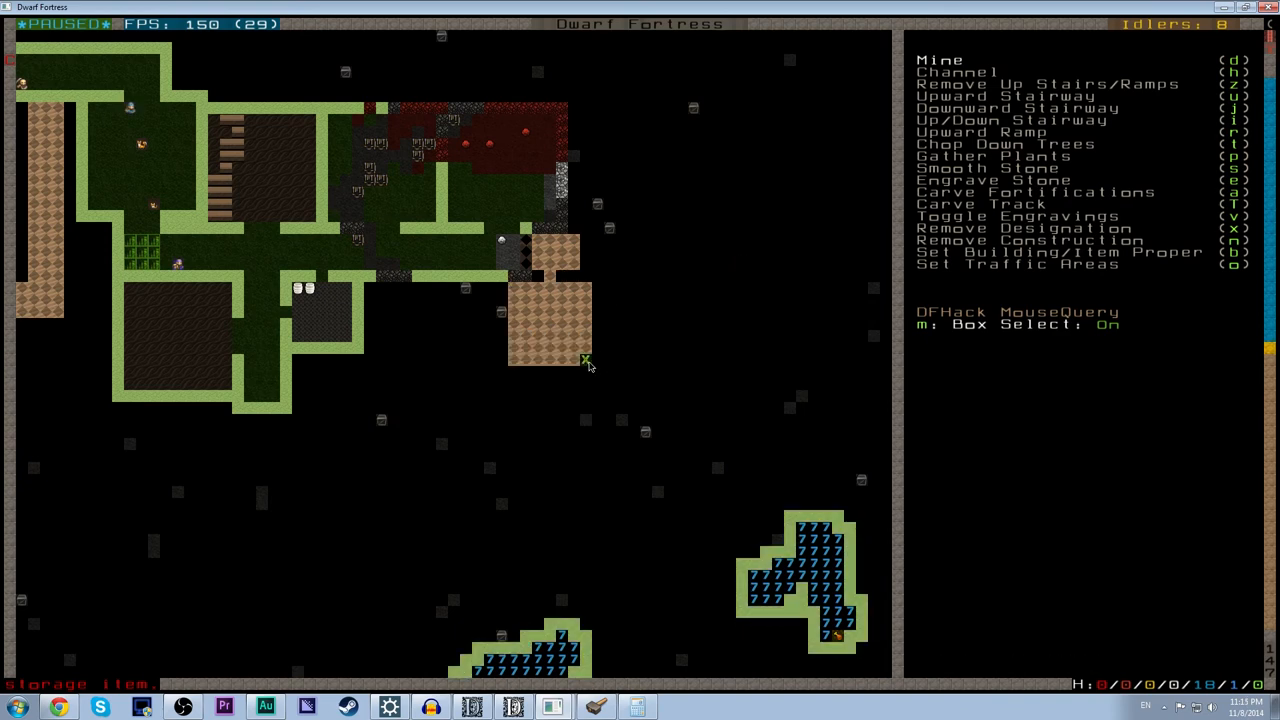
key("Escape")
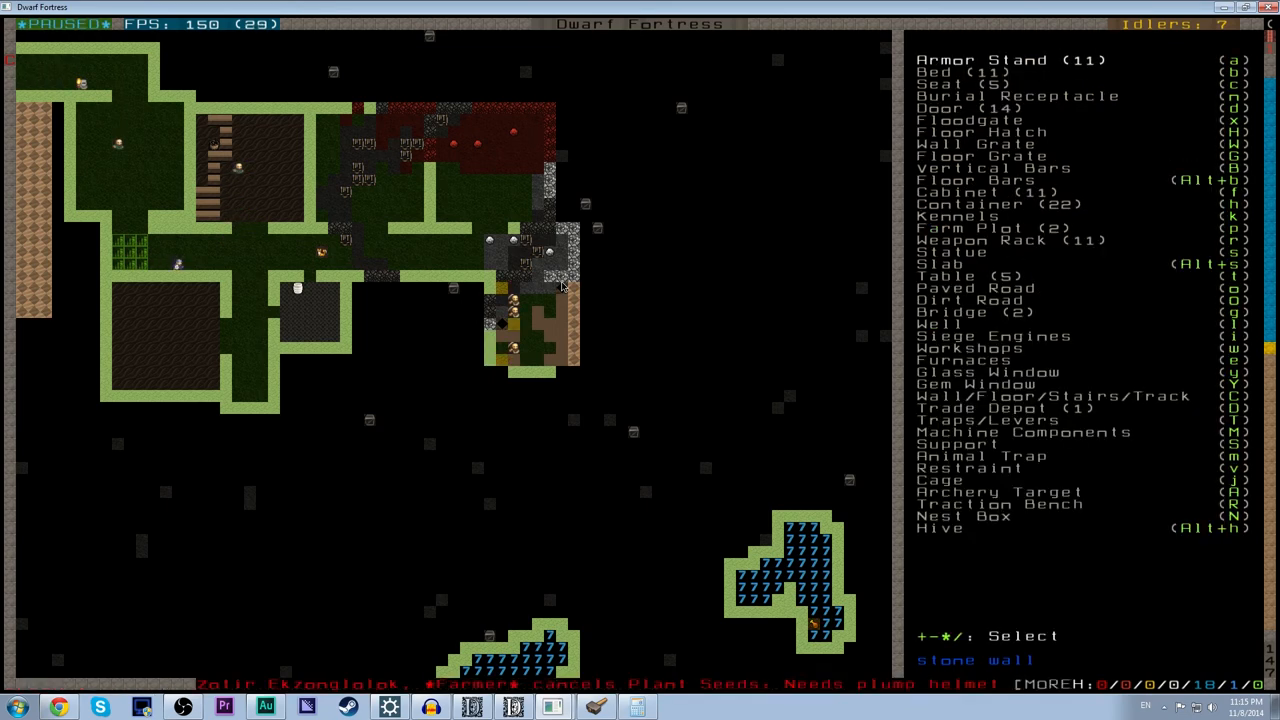
Close the building list and pause the game over the newly walled room.
left_click(940, 108)
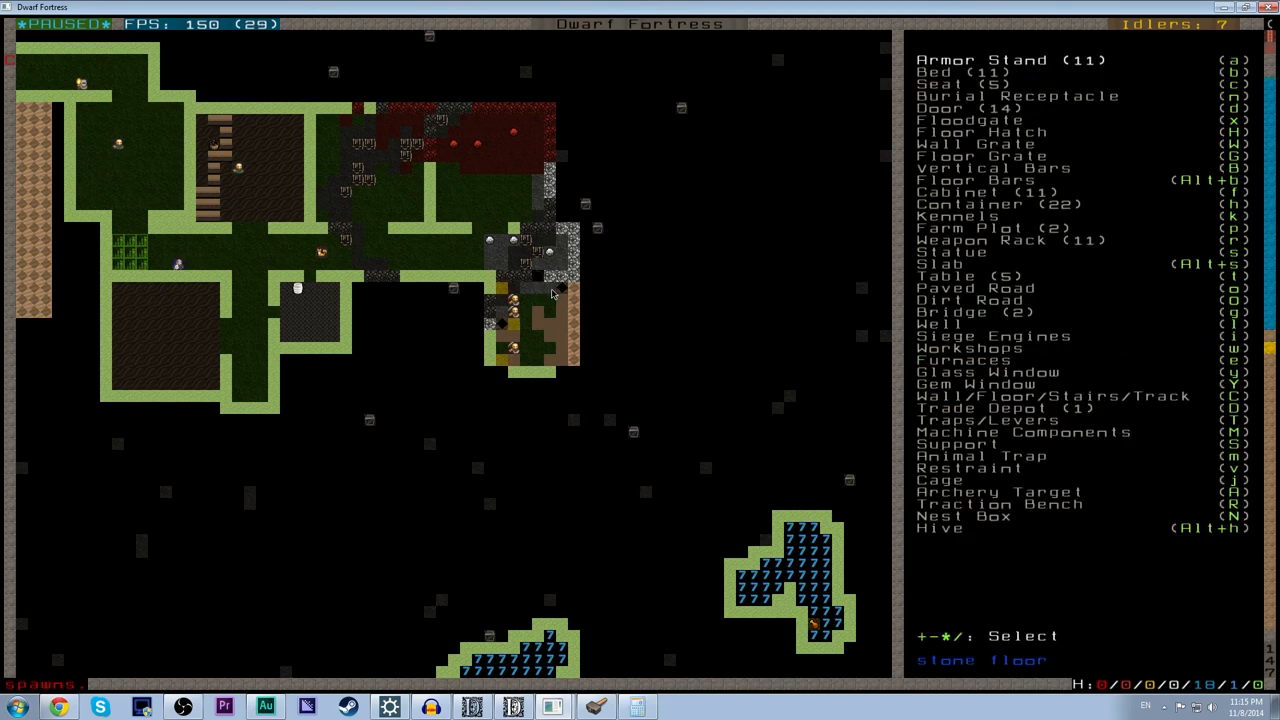
key("Escape")
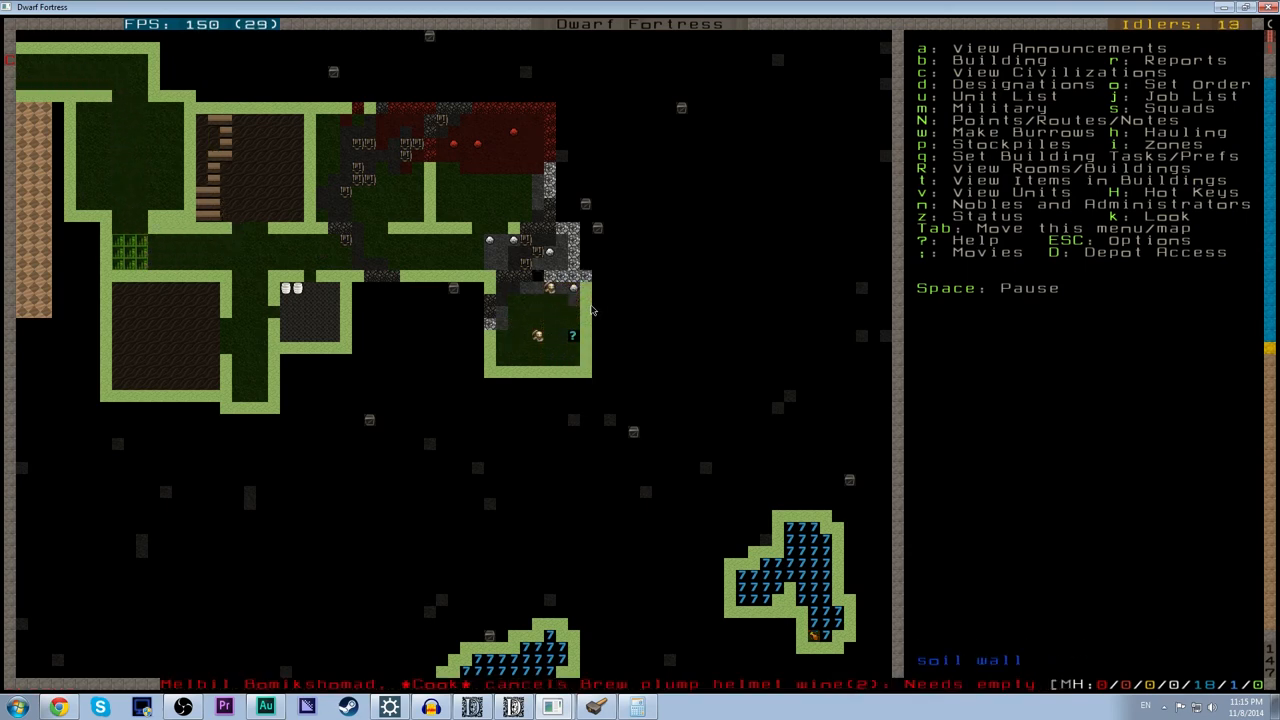
key("space")
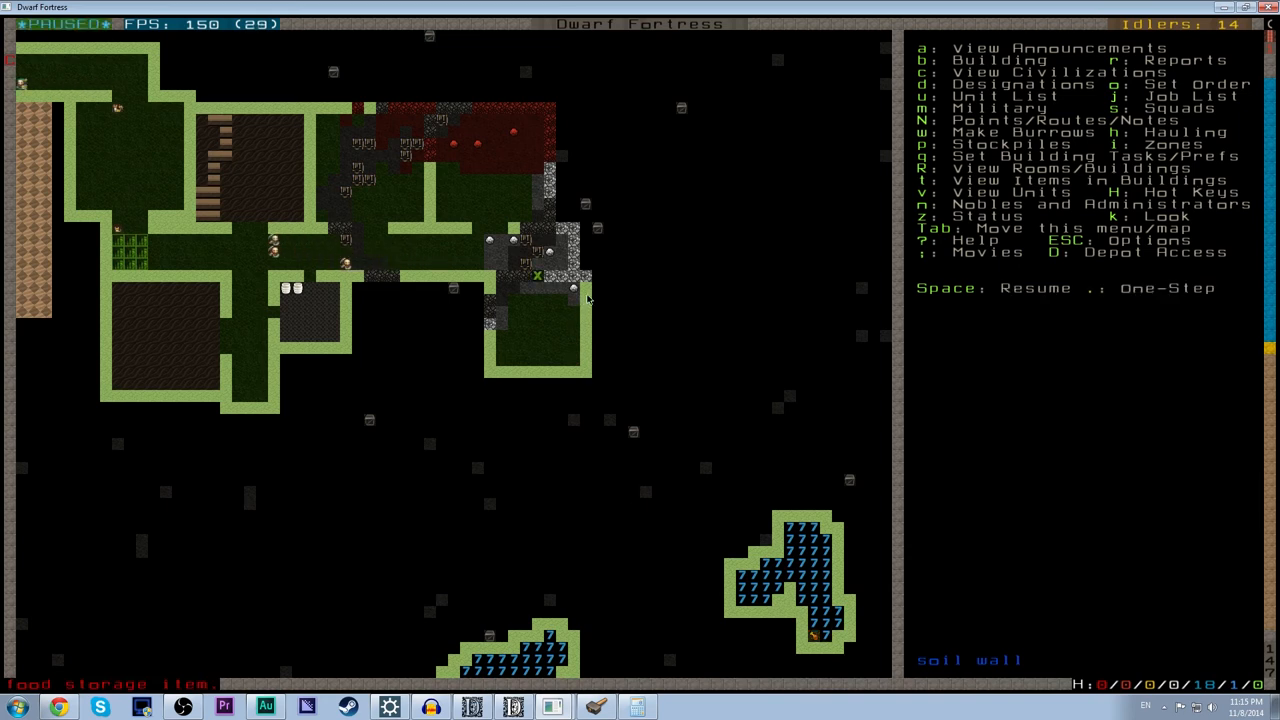
Attempt to place a nest box in the new room from the build menu.
key("b")
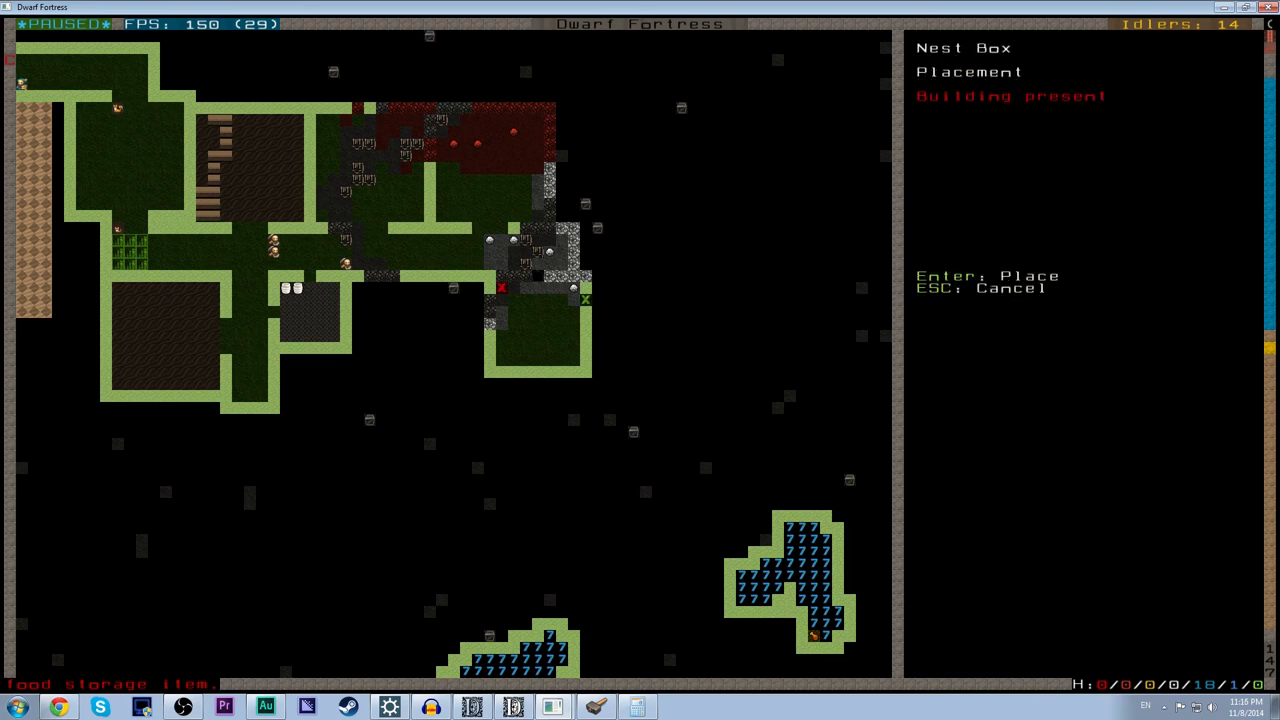
key("Escape")
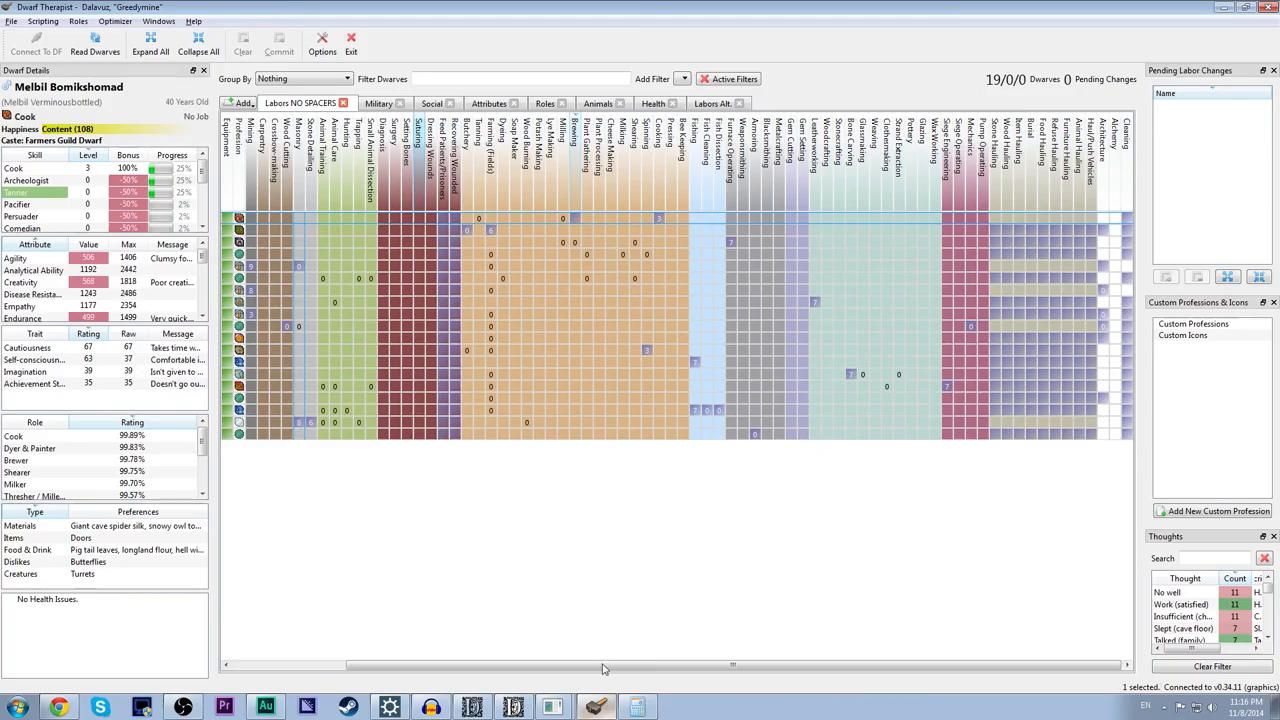
Switch from Dwarf Therapist back to the Dwarf Fortress window.
left_click(94, 42)
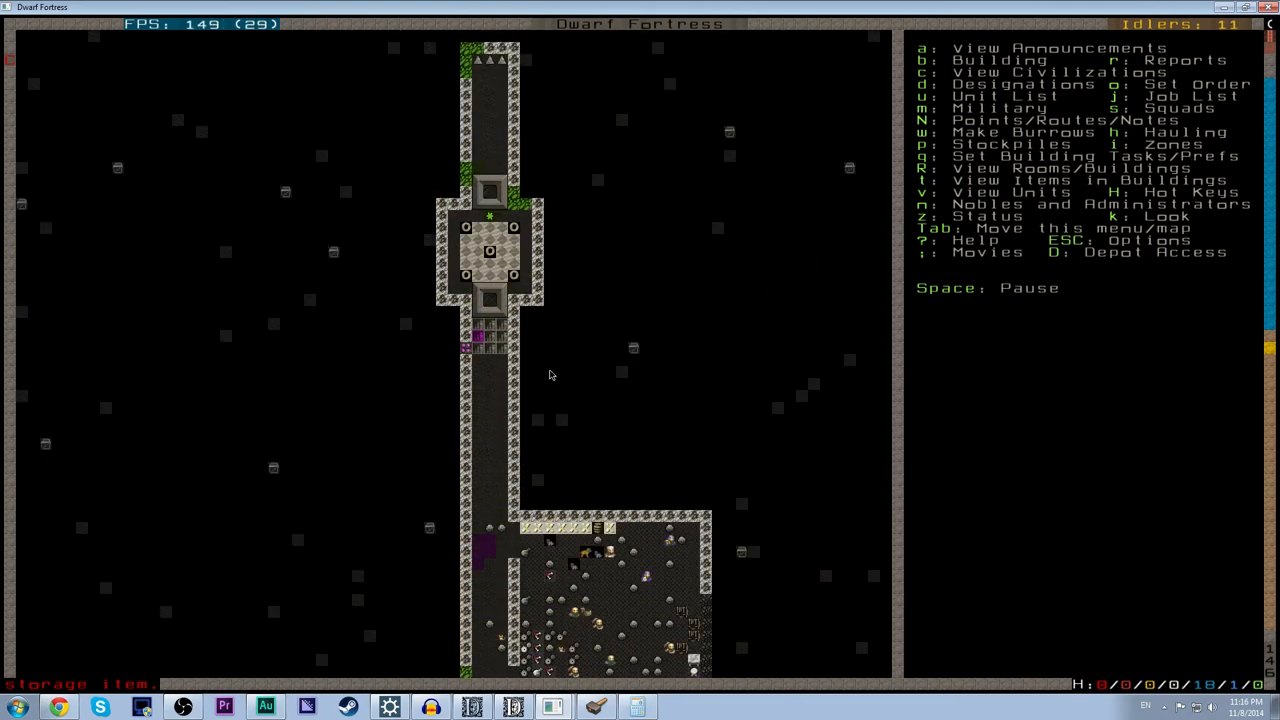
Queue a Pull the Lever task on the shale lever and close its details.
key("Space")
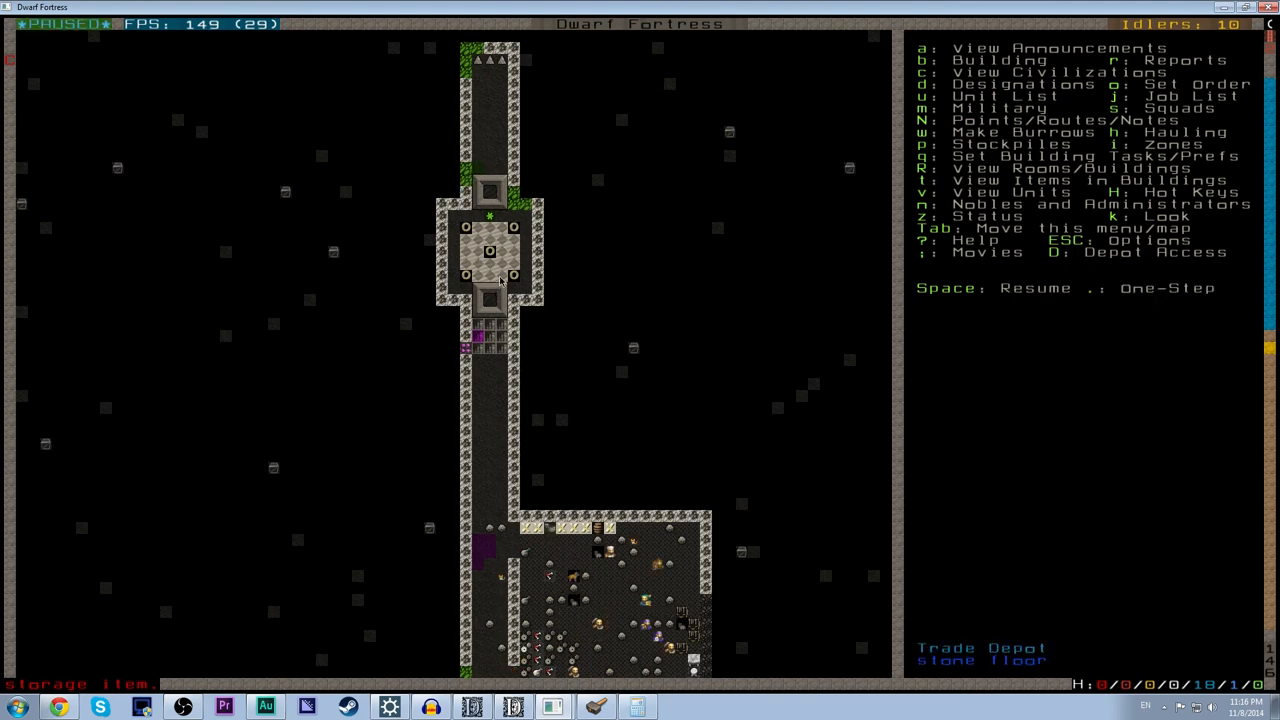
scroll("down", 3)
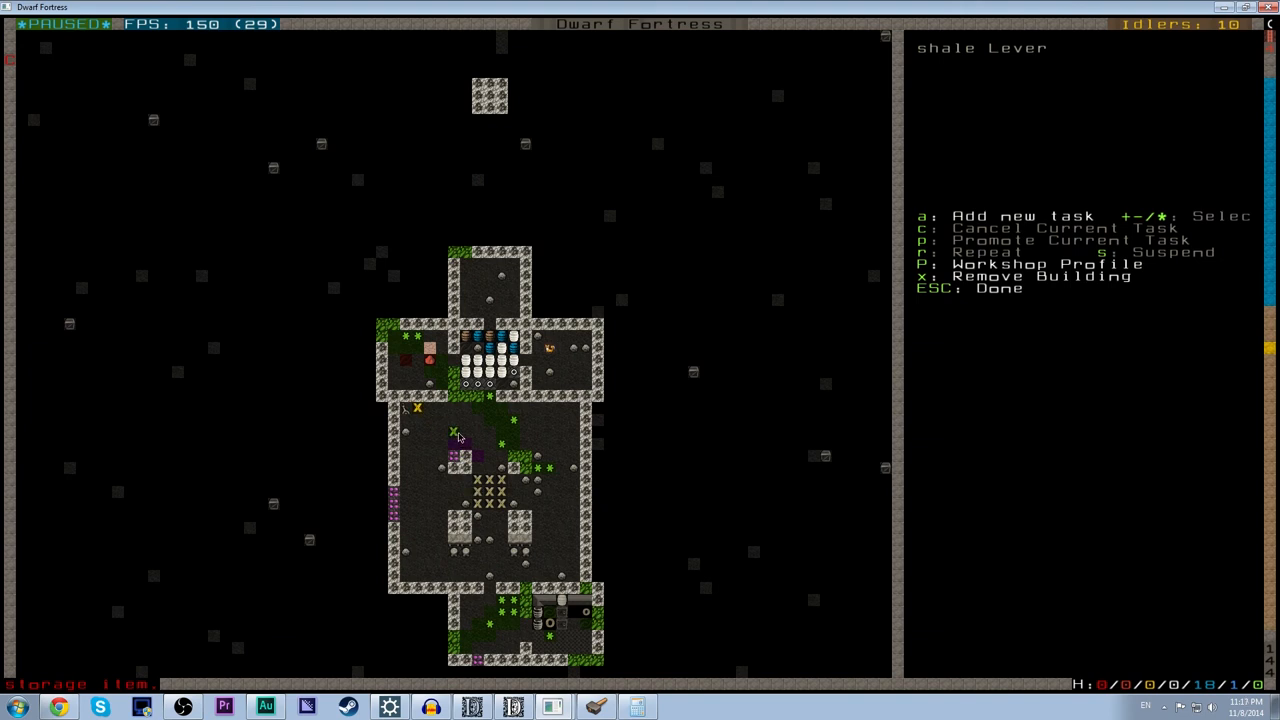
key("a")
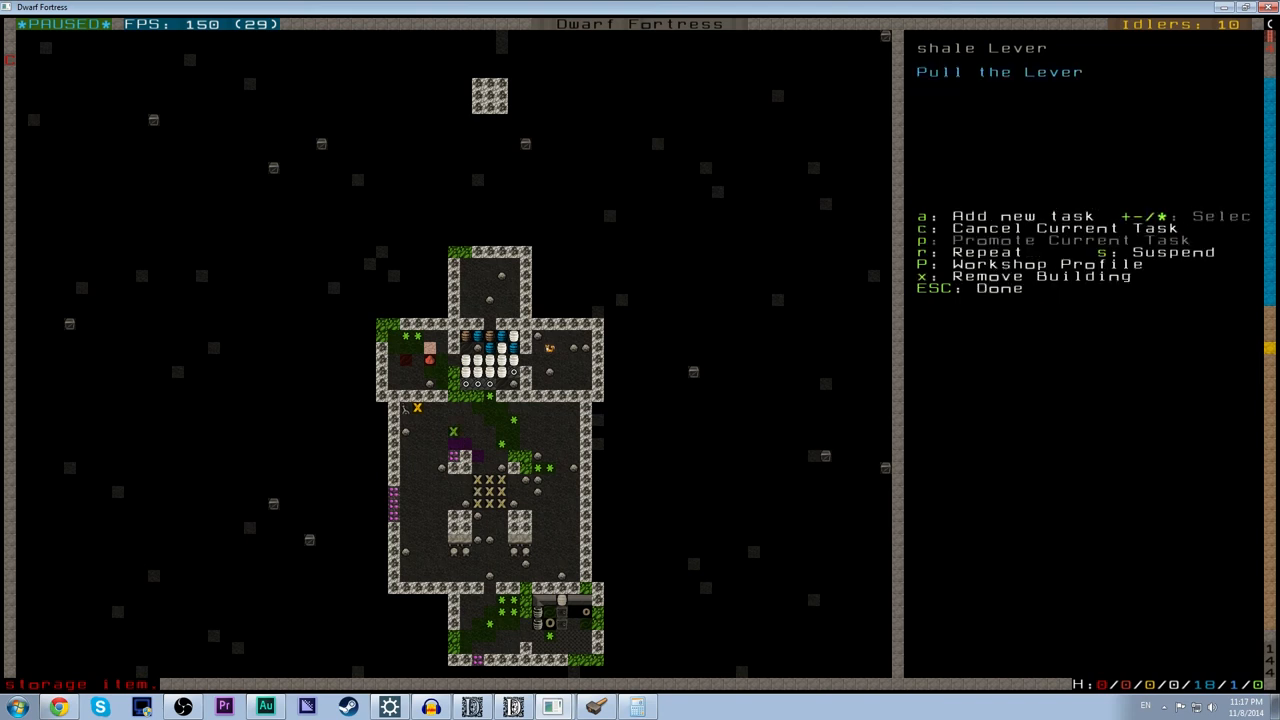
key("Escape")
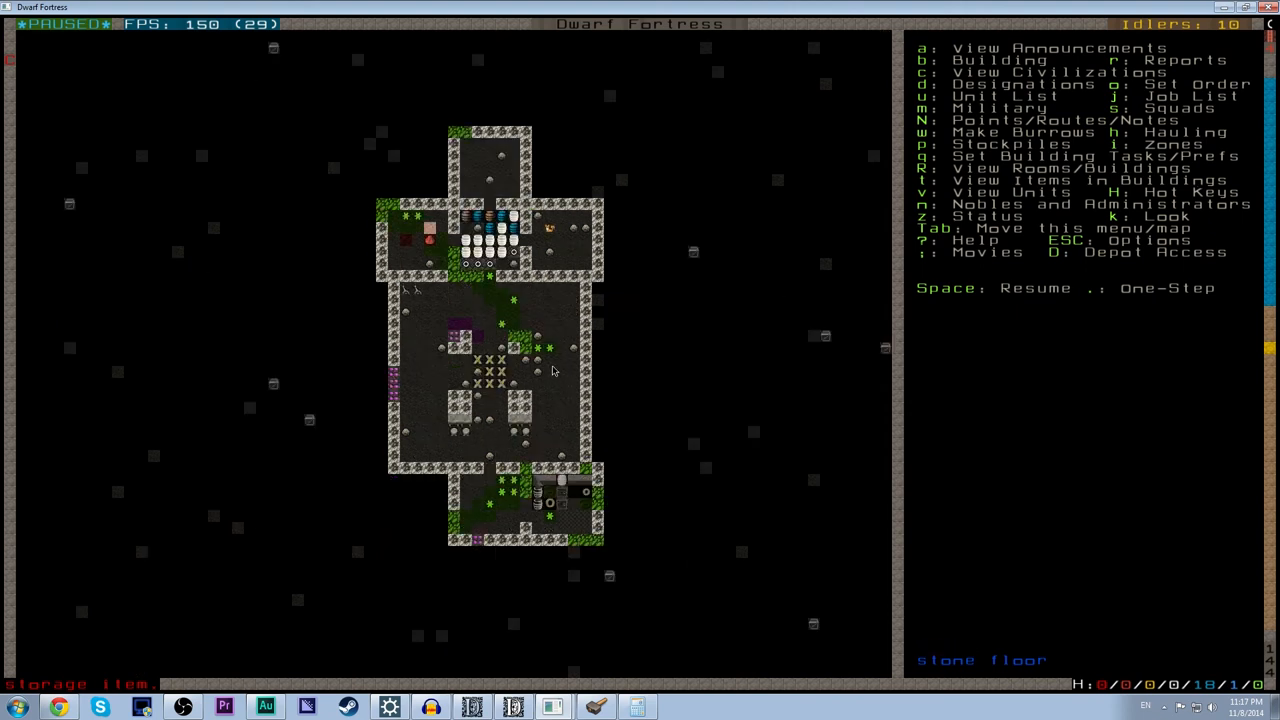
Query a building in the entrance corridor, close it and scroll down over the stockpile area.
key("space")
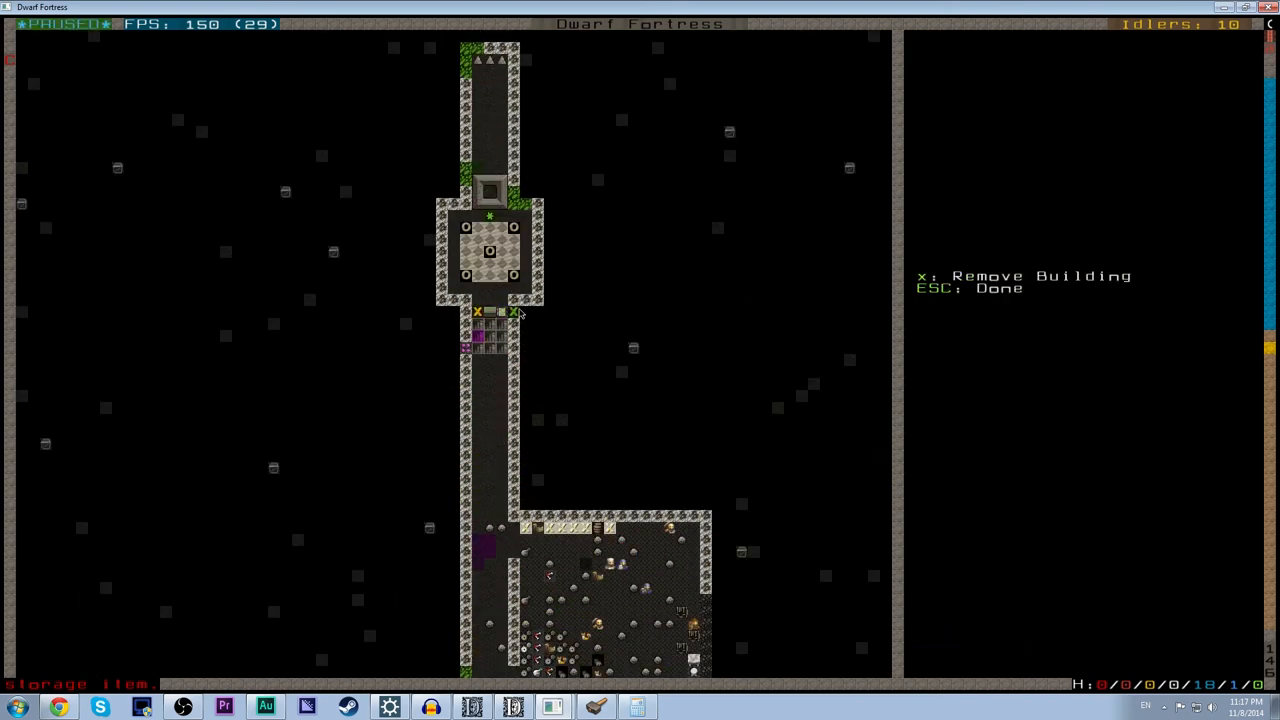
key("Escape")
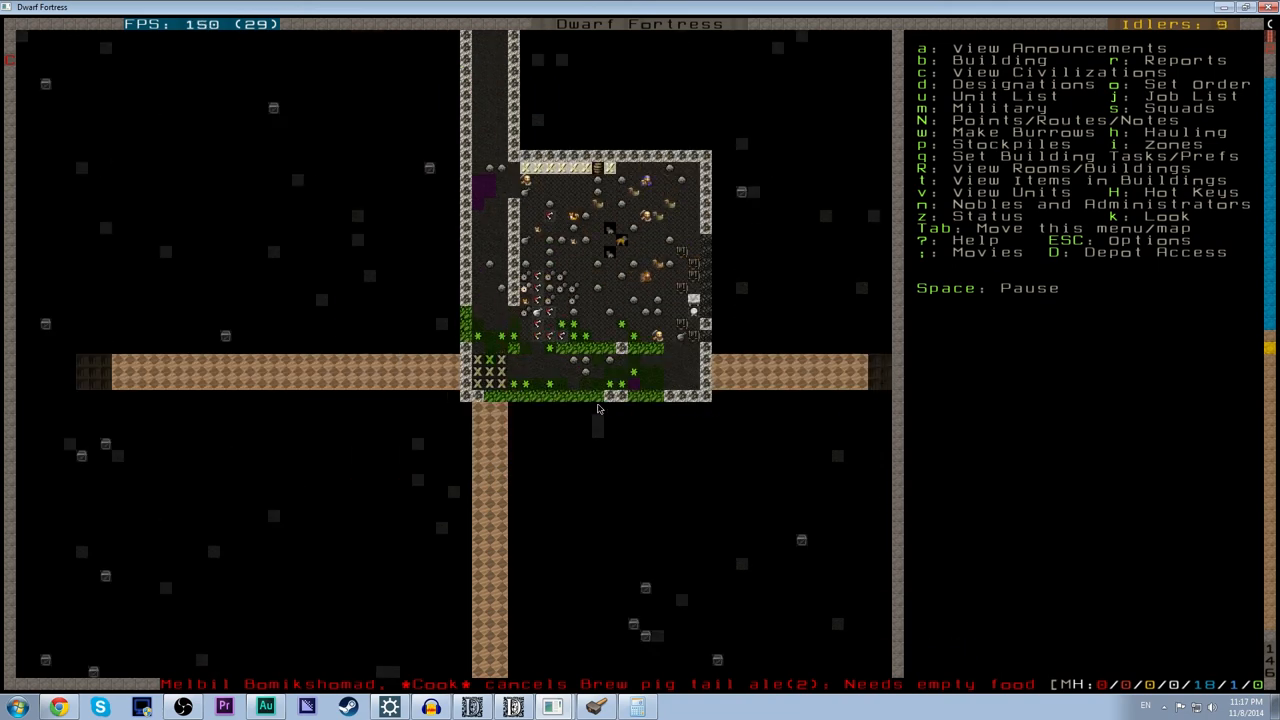
scroll("down", 3)
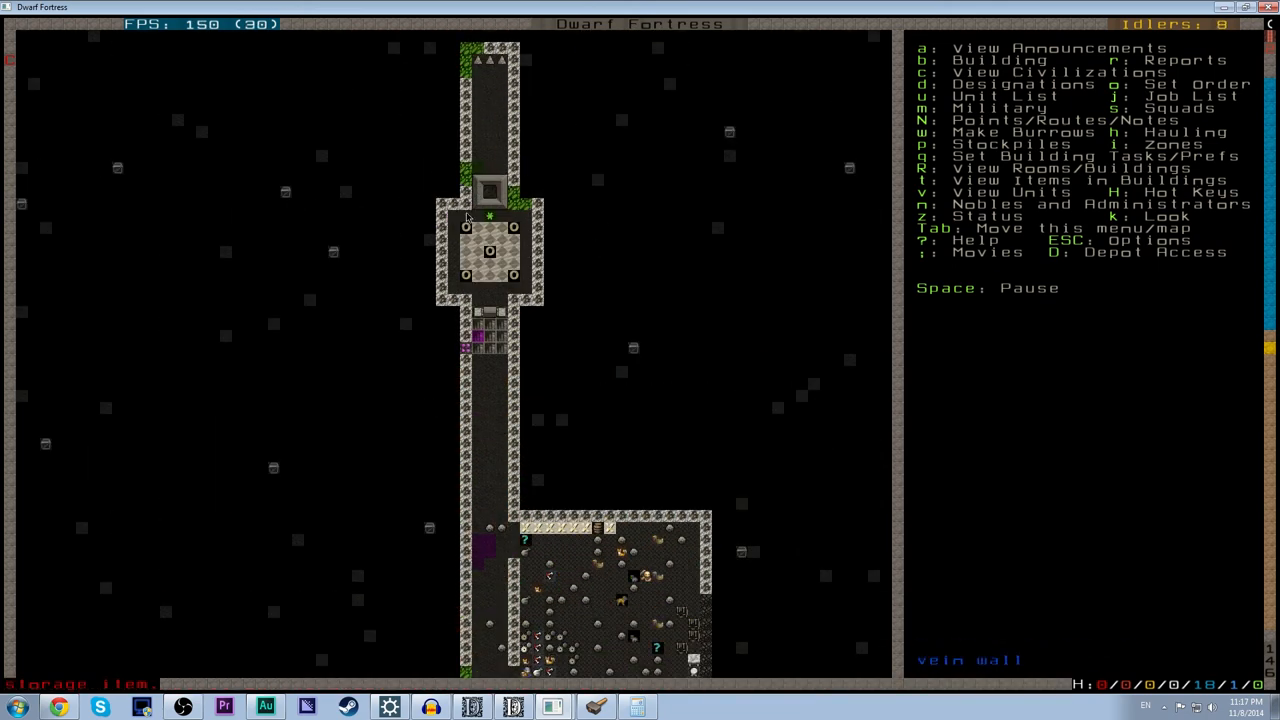
scroll("down", 3)
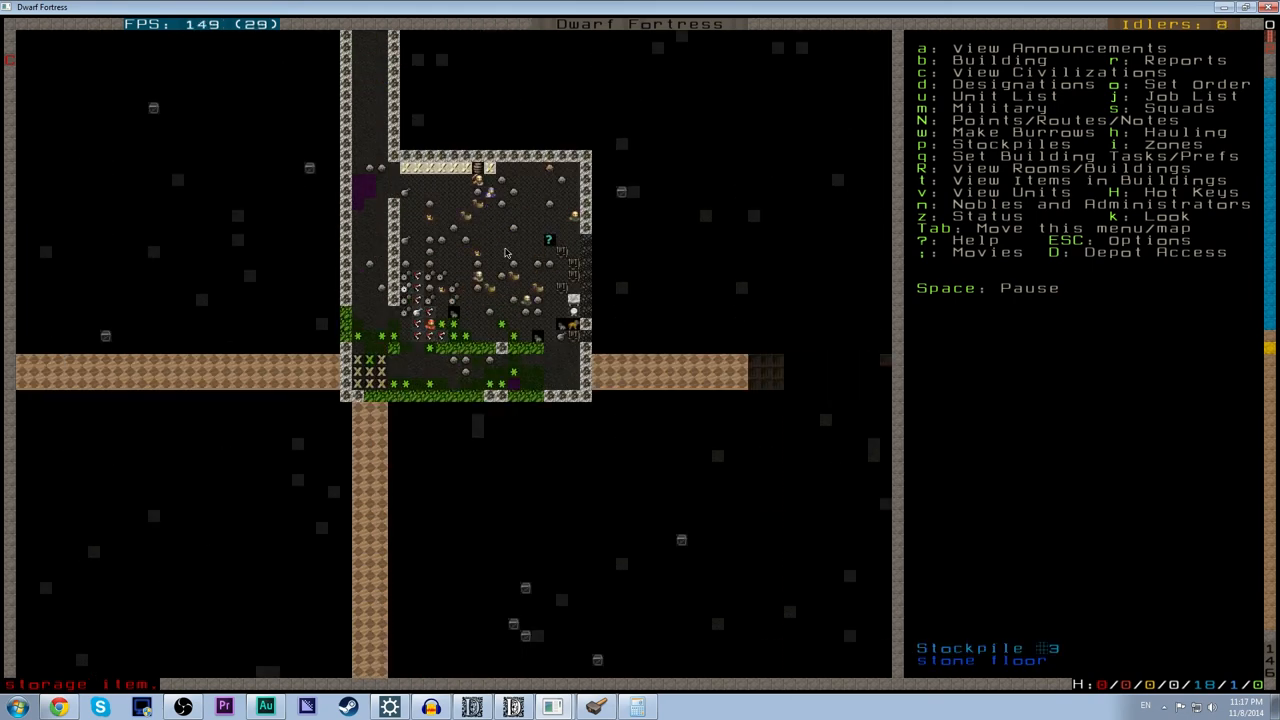
mouse_move(476, 366)
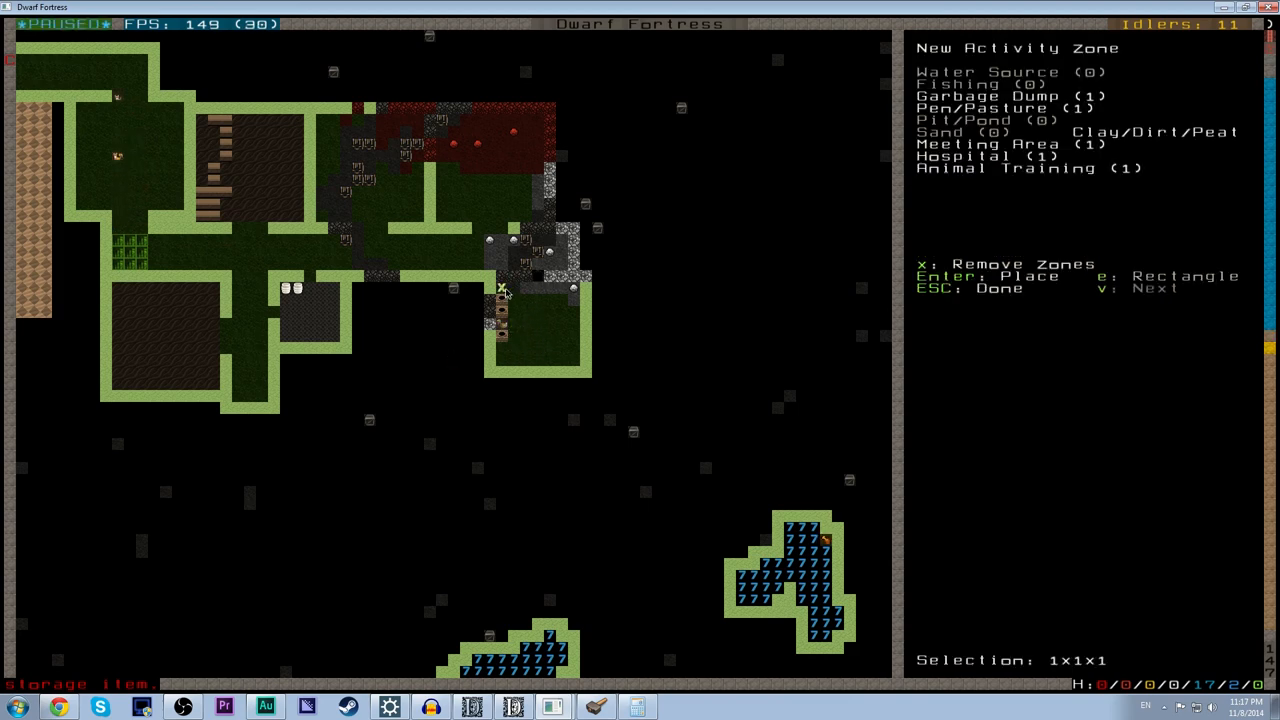
Place the zone rectangle, make it a pen/pasture and assign the stray bearded cavern keets.
key("Enter")
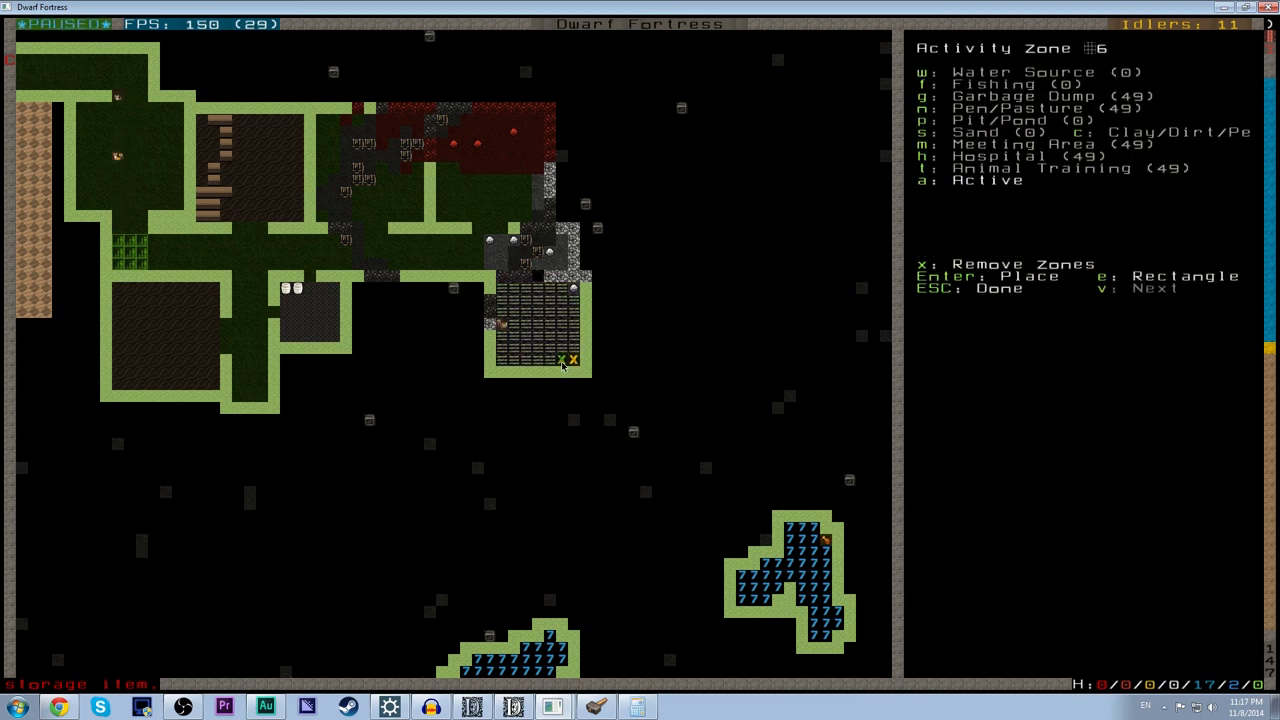
key("n")
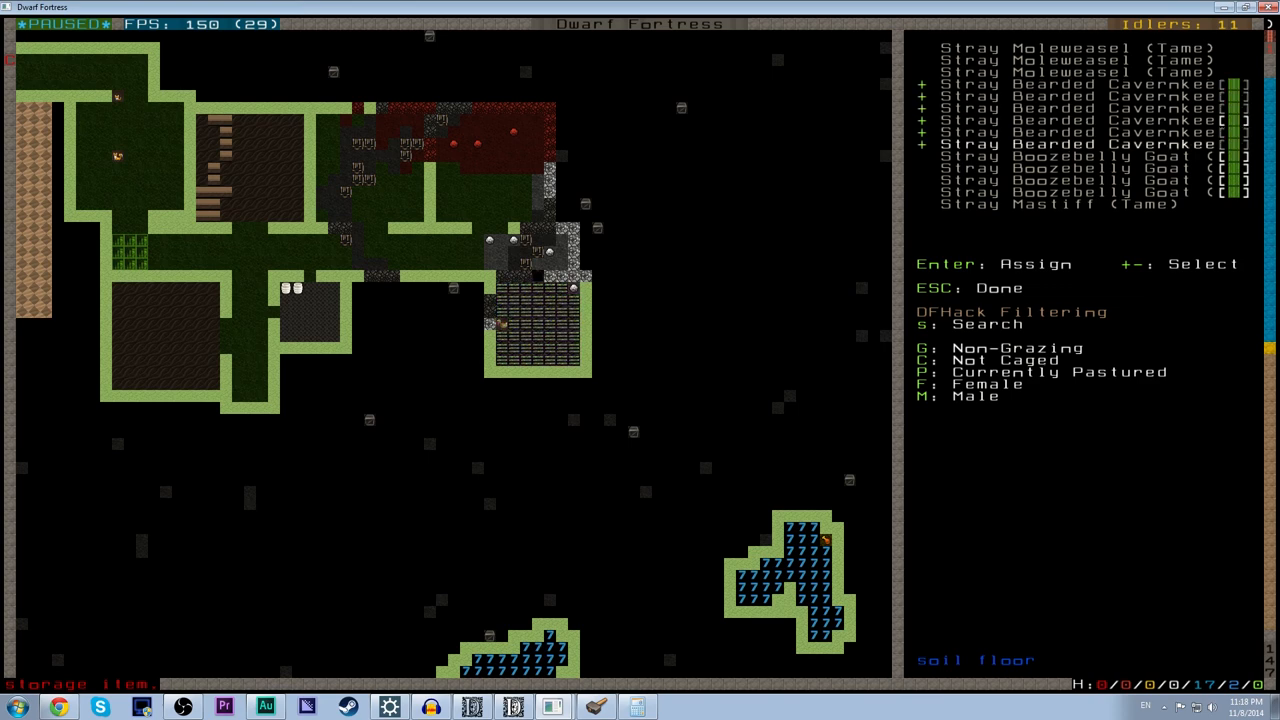
key("Escape")
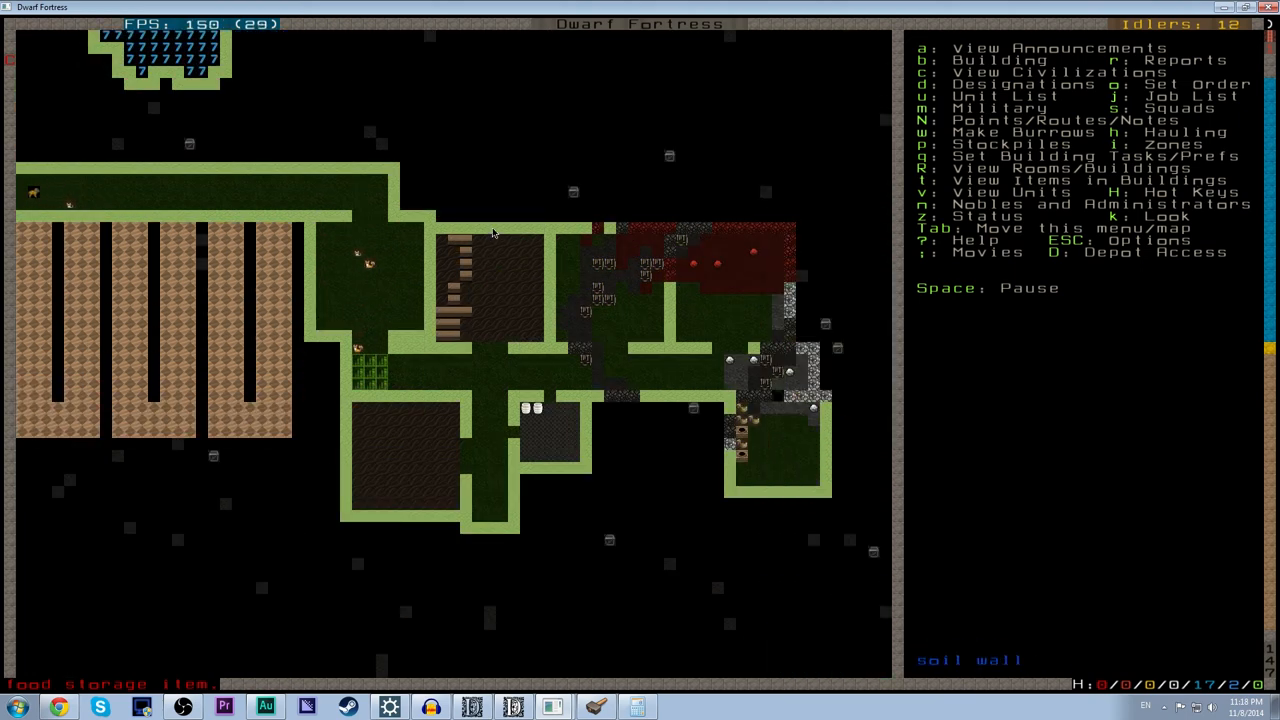
scroll("down", 3)
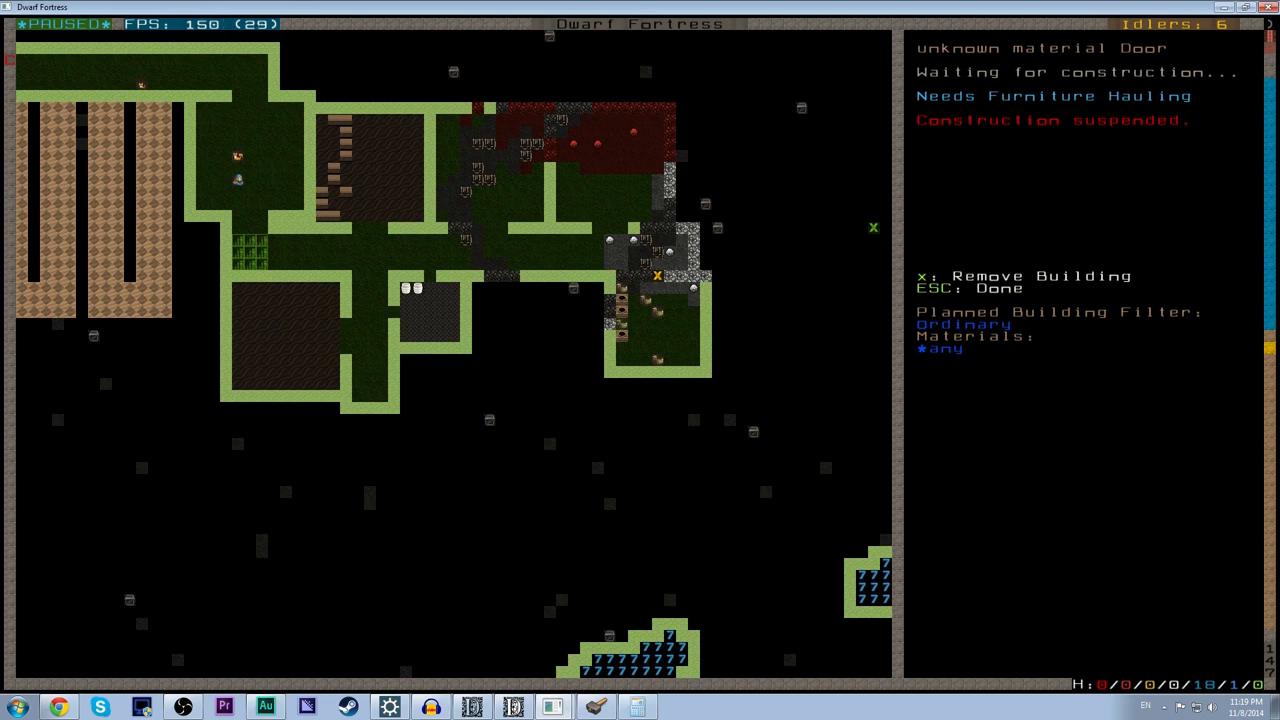
Finish viewing the suspended door's building status near the entrance.
key("Escape")
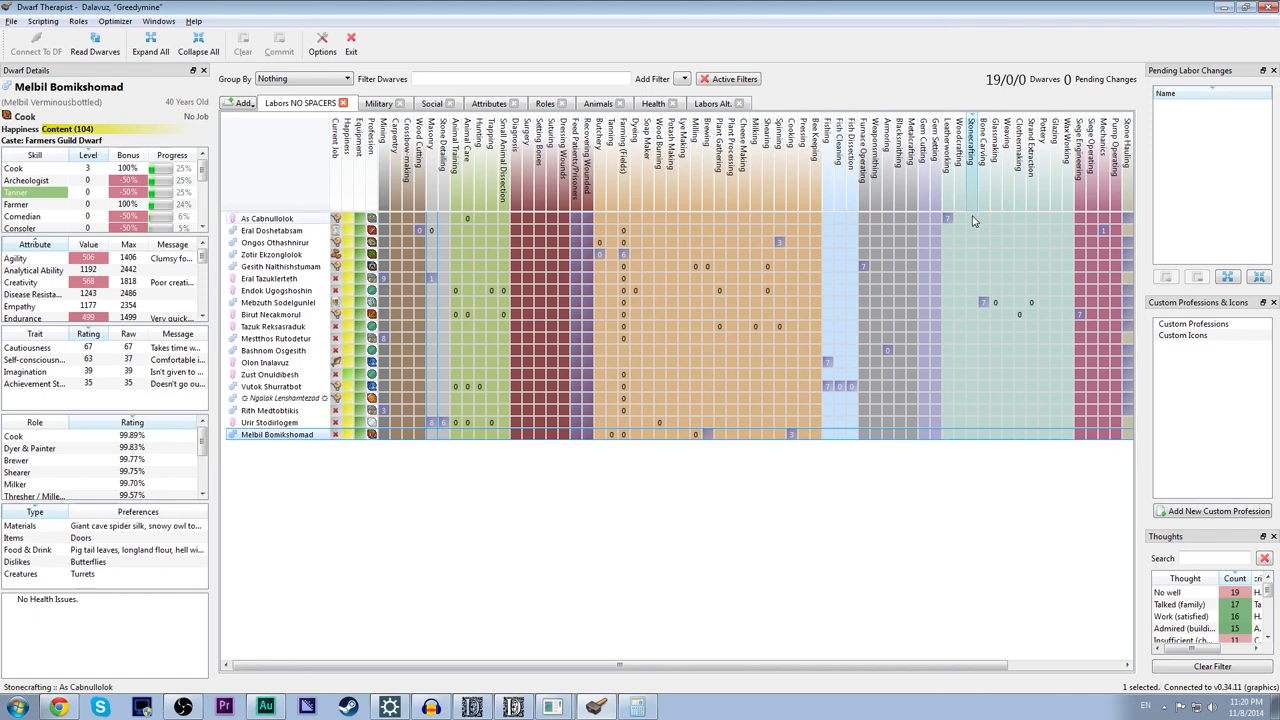
mouse_move(950, 220)
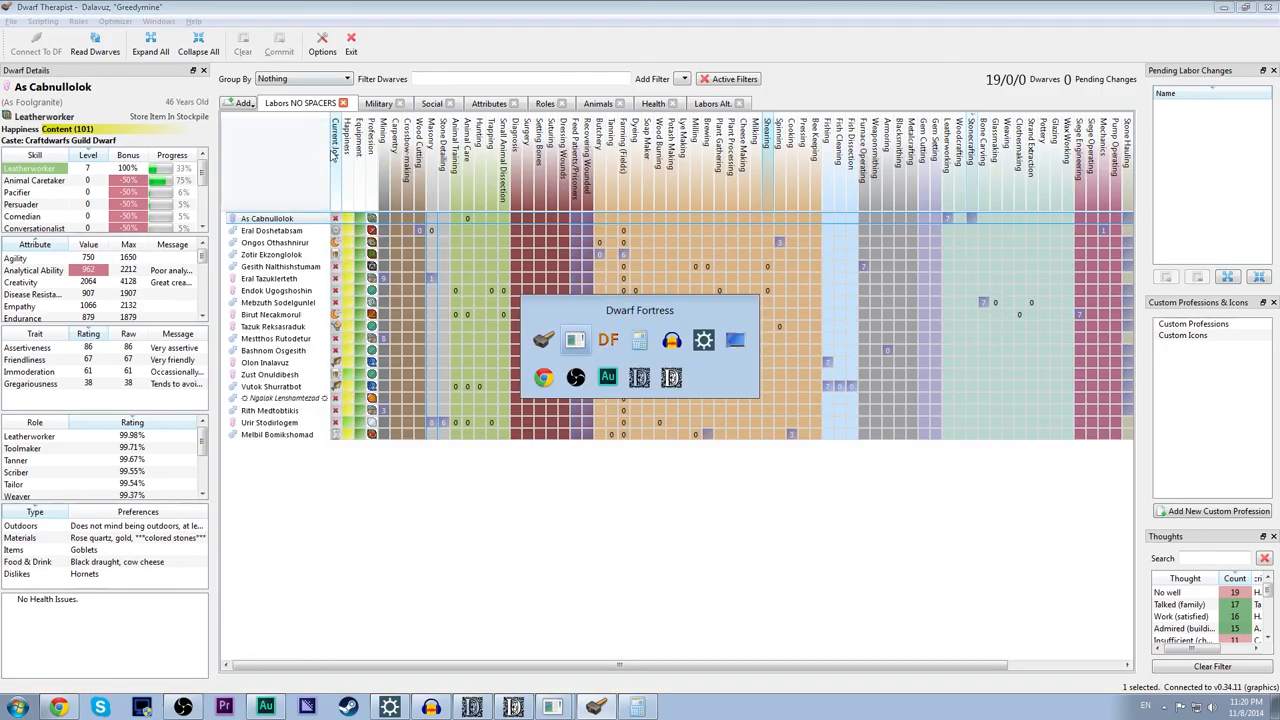
Return to the Dwarf Fortress window after assigning the Stonecrafting labour.
left_click(608, 340)
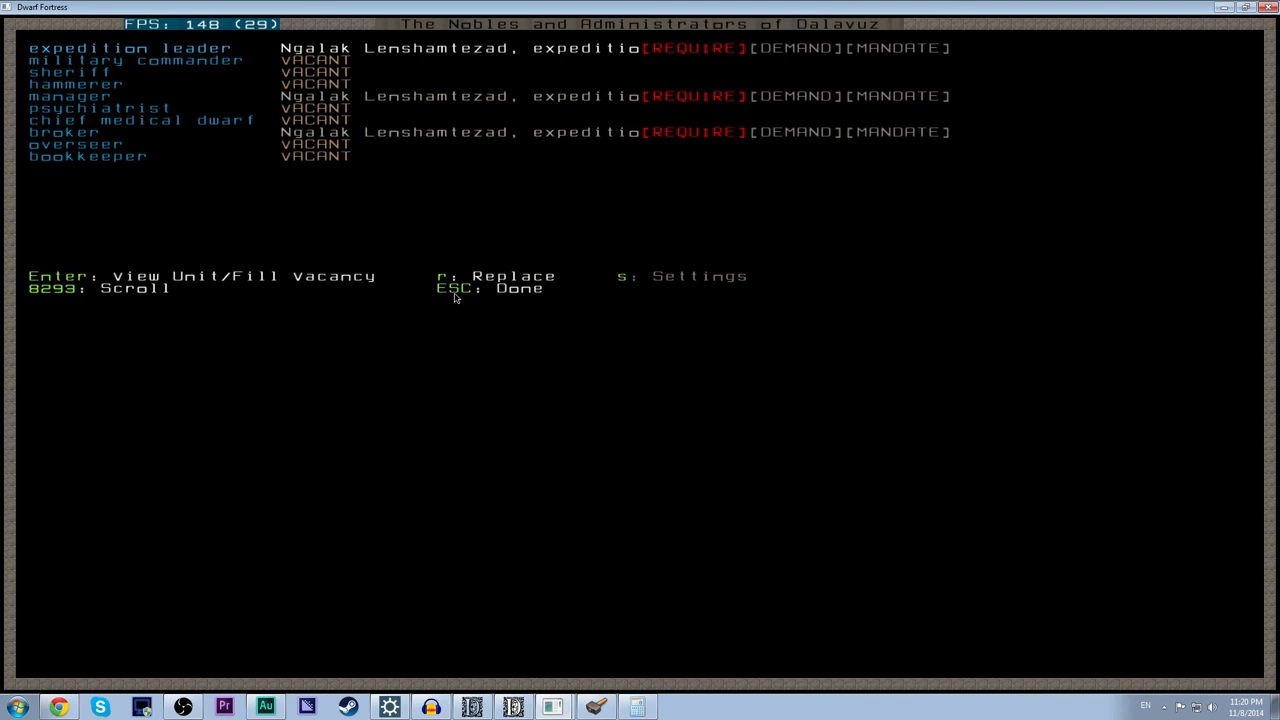
mouse_move(480, 212)
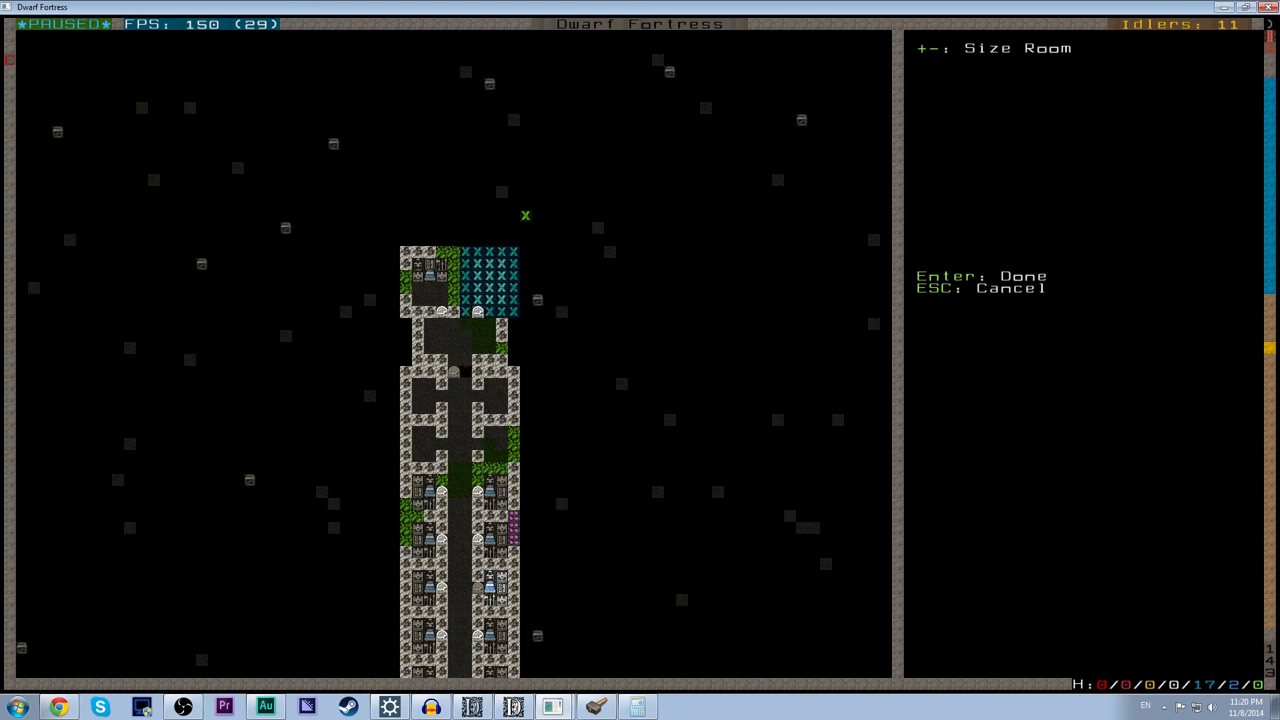
Assign the chair's office to expedition leader Ngalak and check the table's room ownership.
key("Enter")
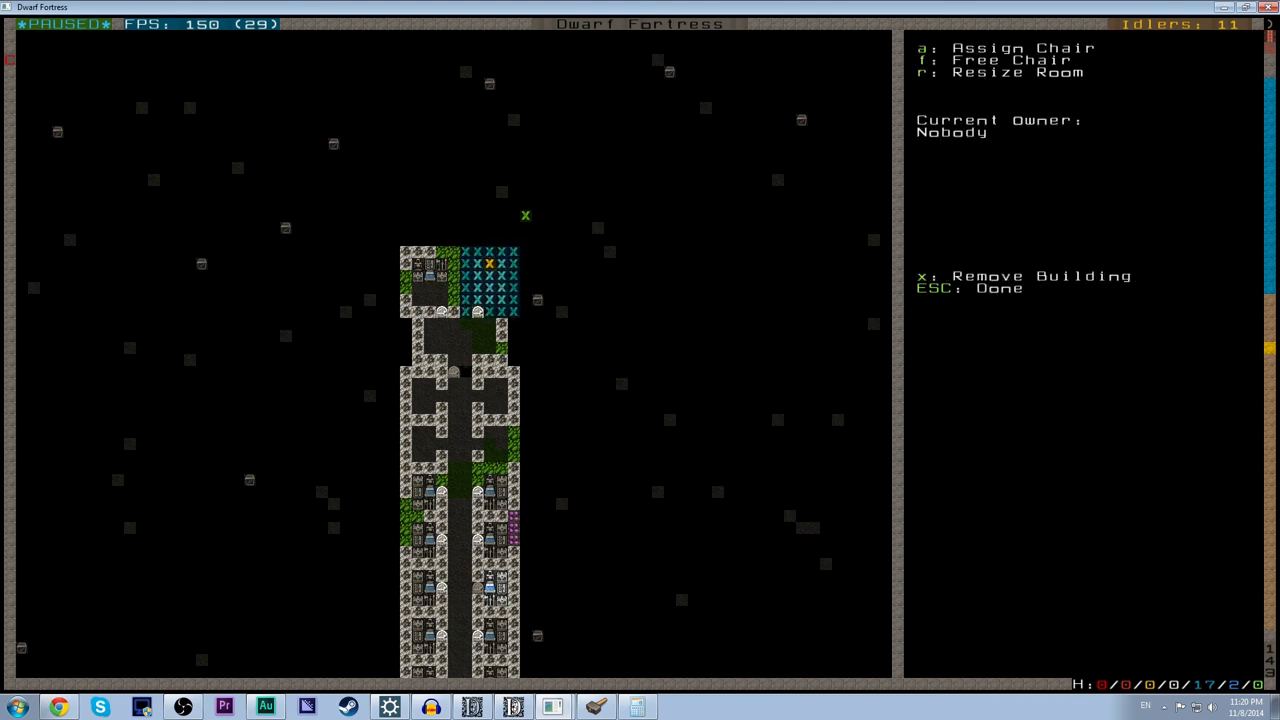
key("a")
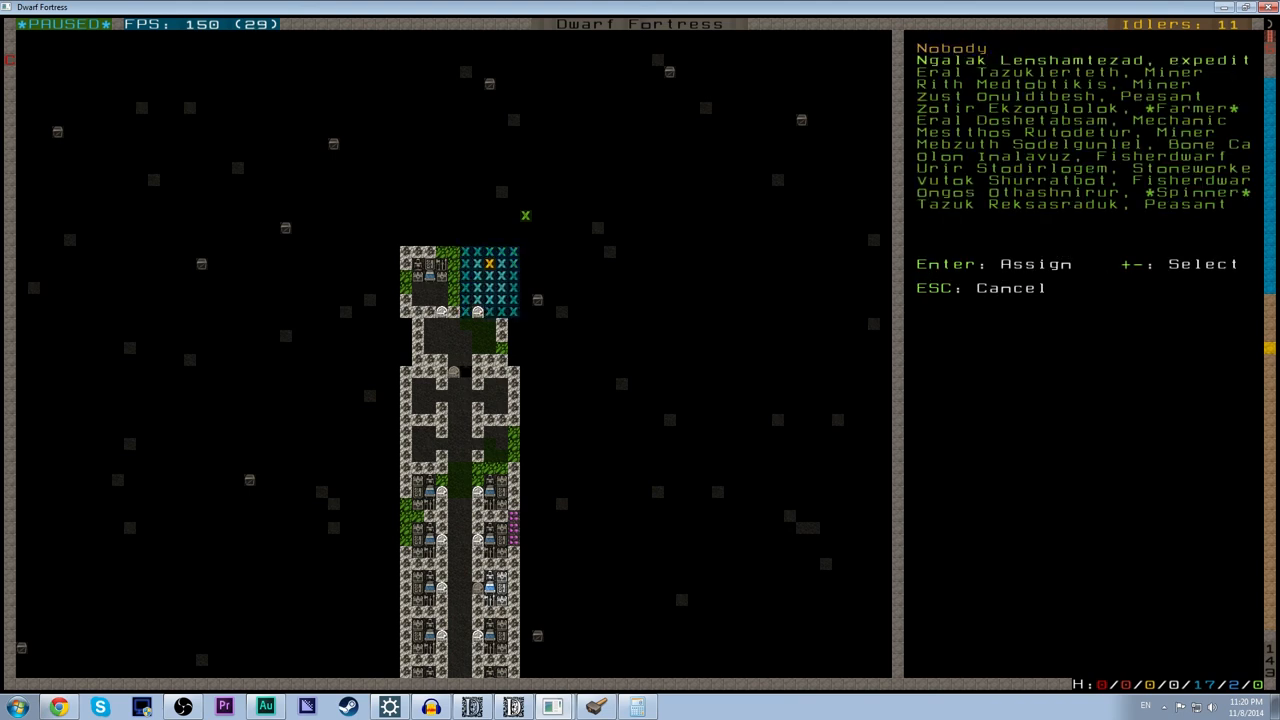
key("Enter")
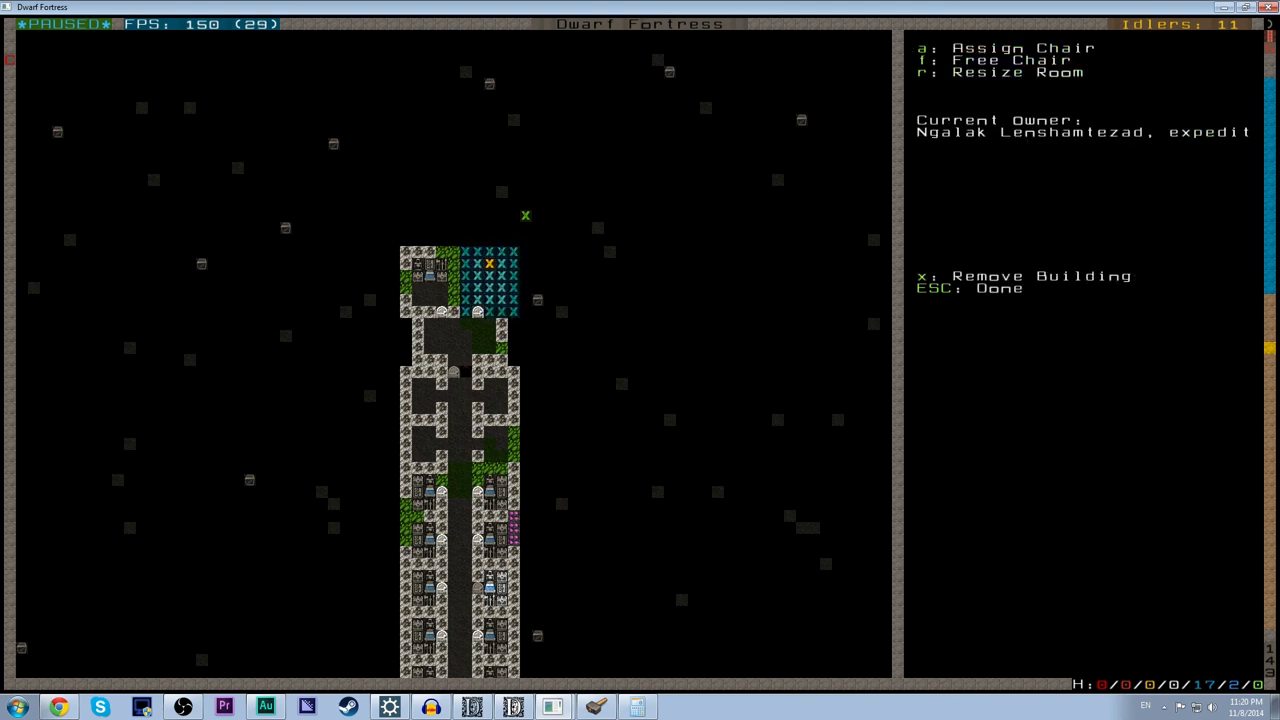
key("r")
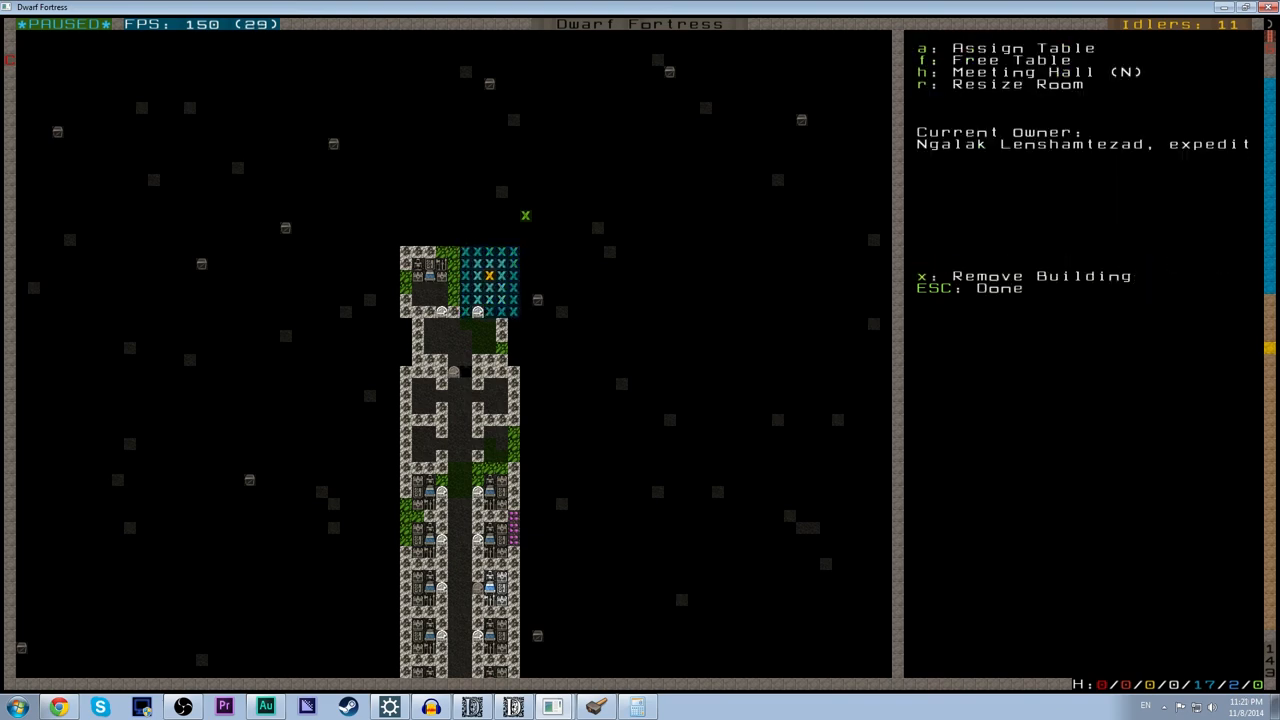
key("Escape")
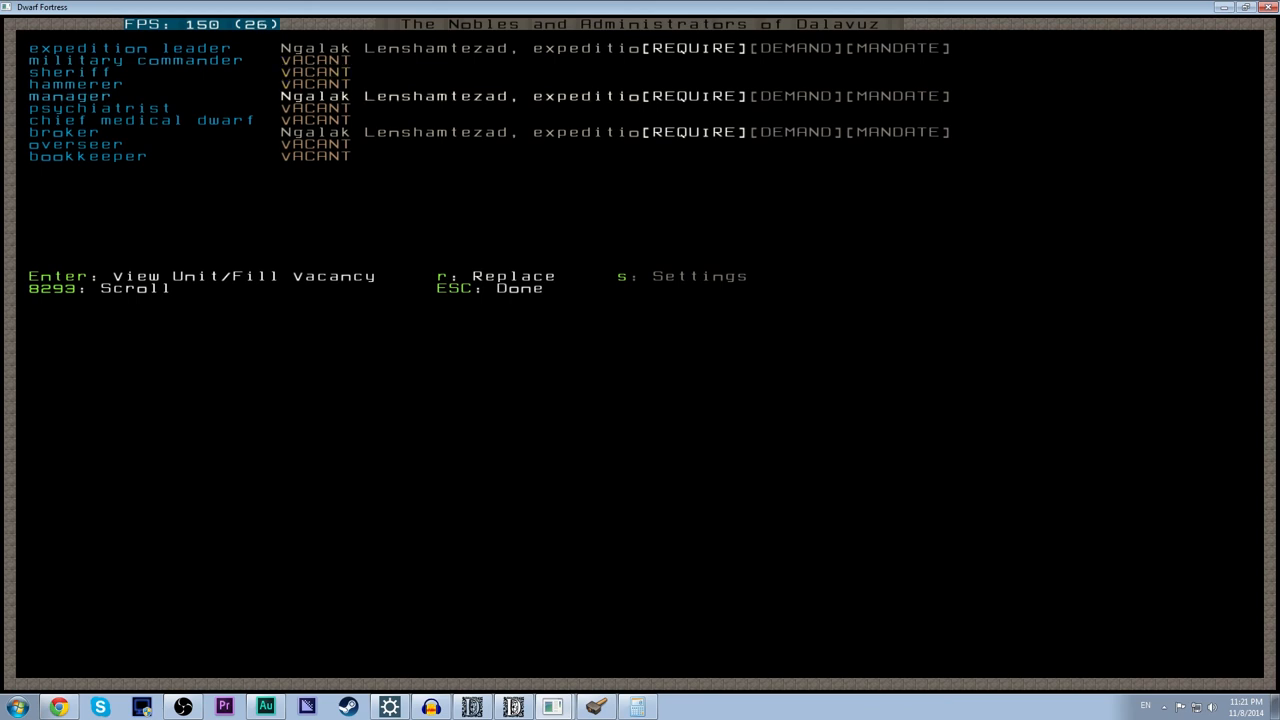
Leave the nobles and administrators list for the fortress map.
key("Escape")
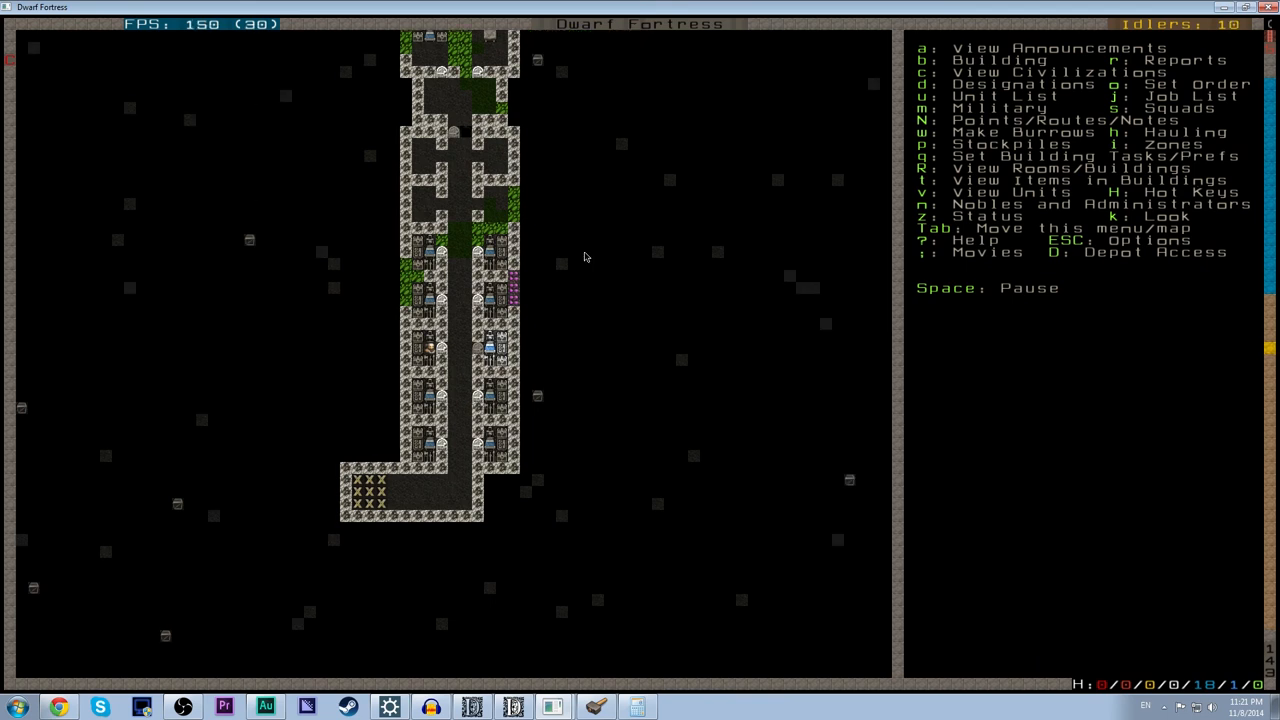
mouse_move(532, 240)
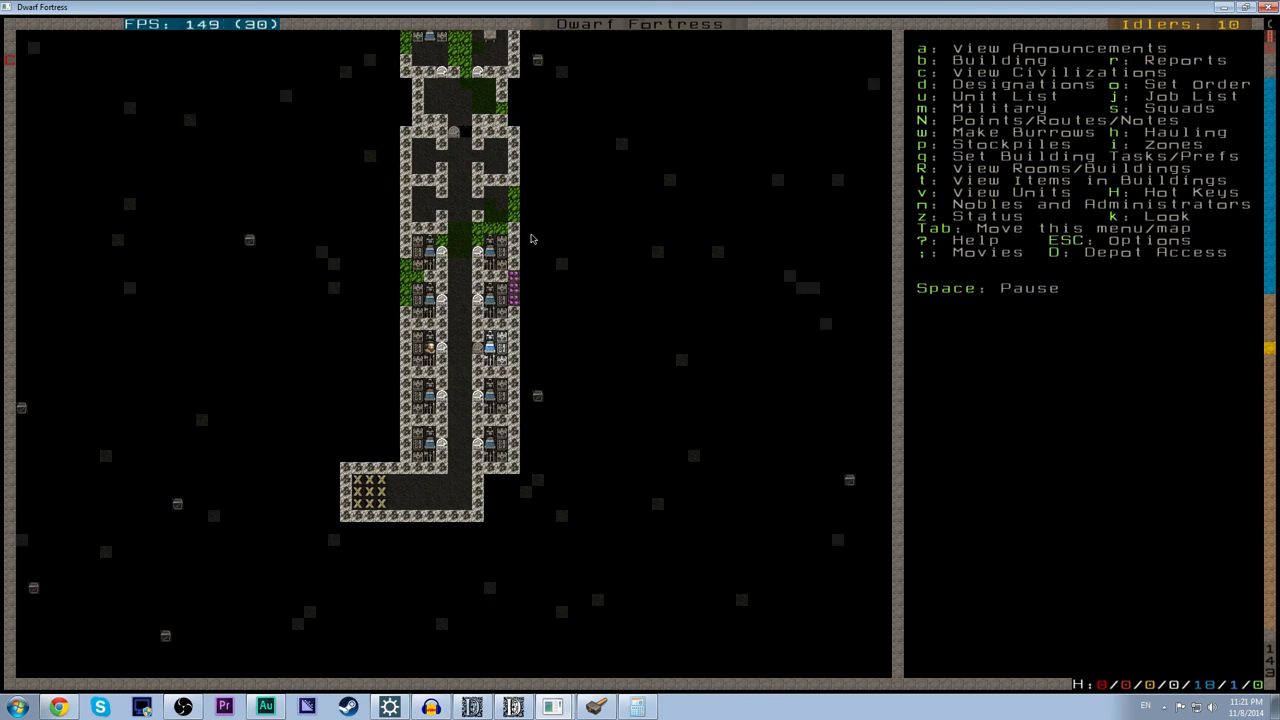
mouse_move(578, 418)
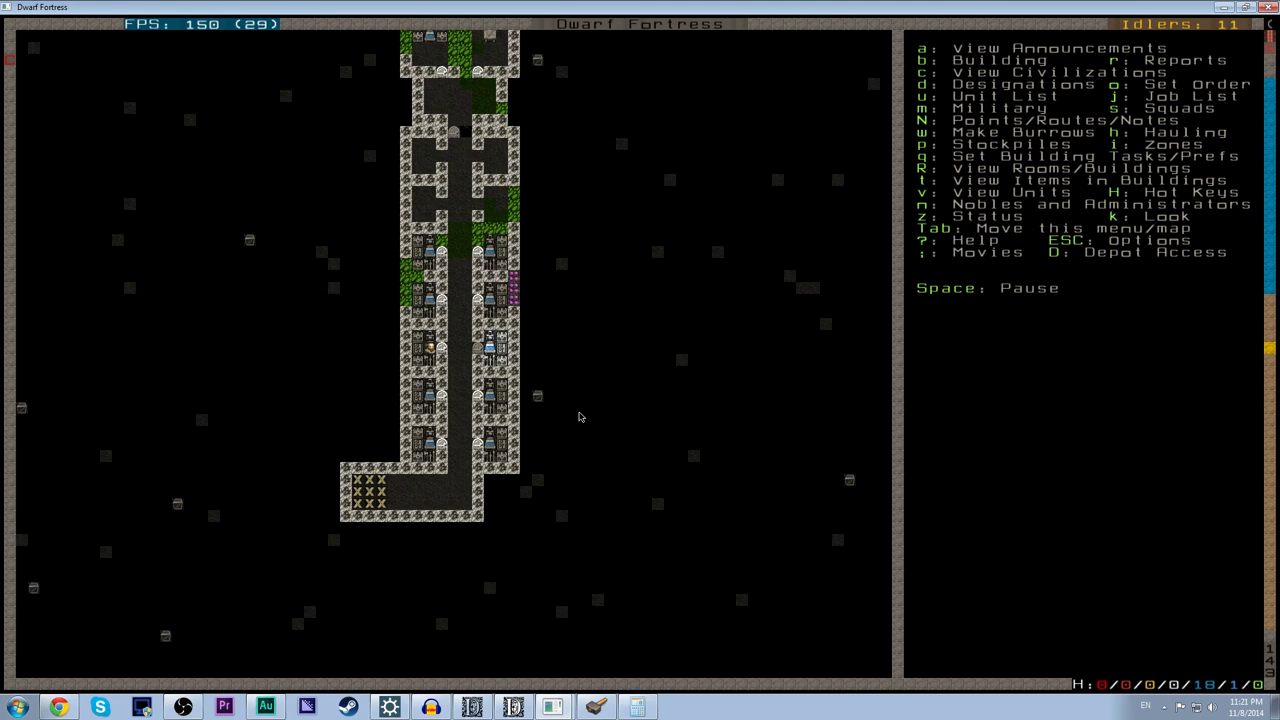